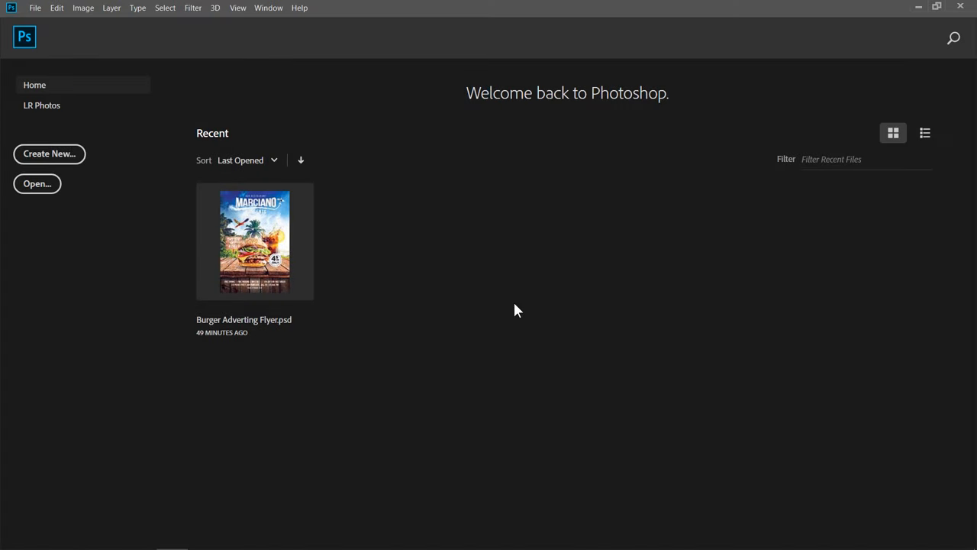
Create a new 4.25 × 6.25 in, 300 ppi CMYK Color document
left_click(35, 7)
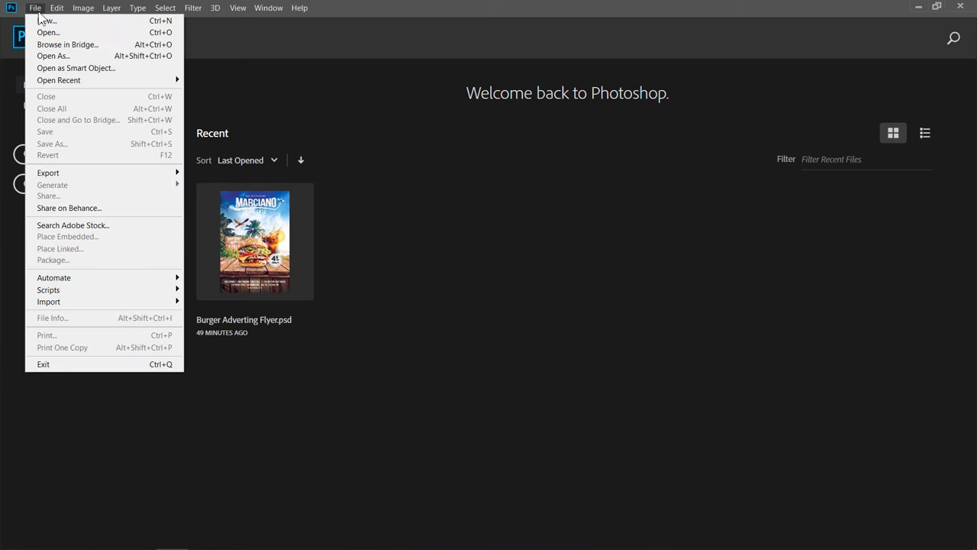
left_click(35, 8)
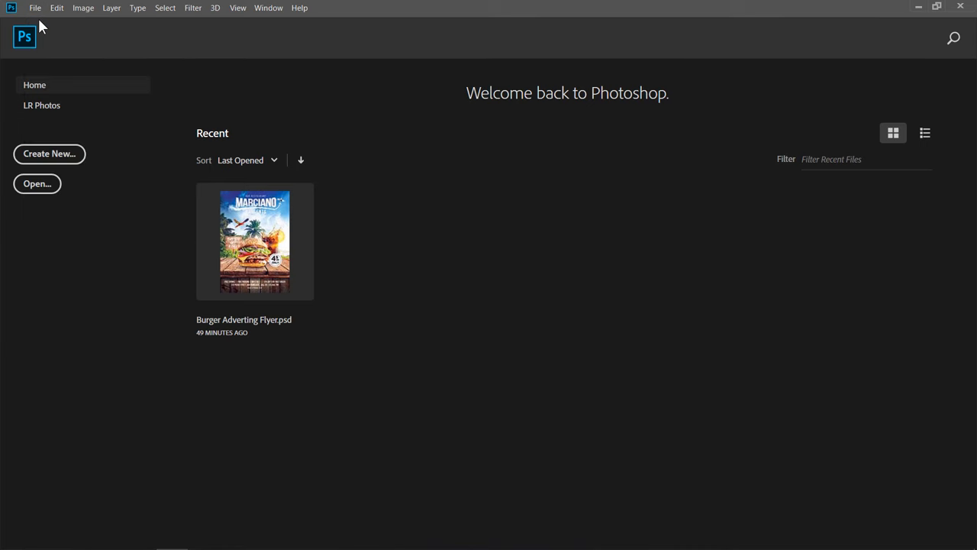
left_click(49, 154)
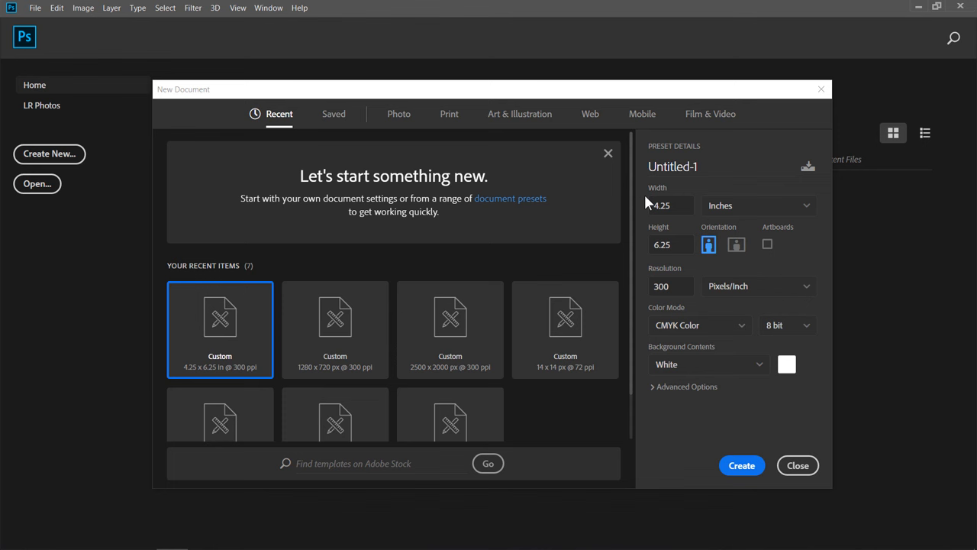
left_click(670, 204)
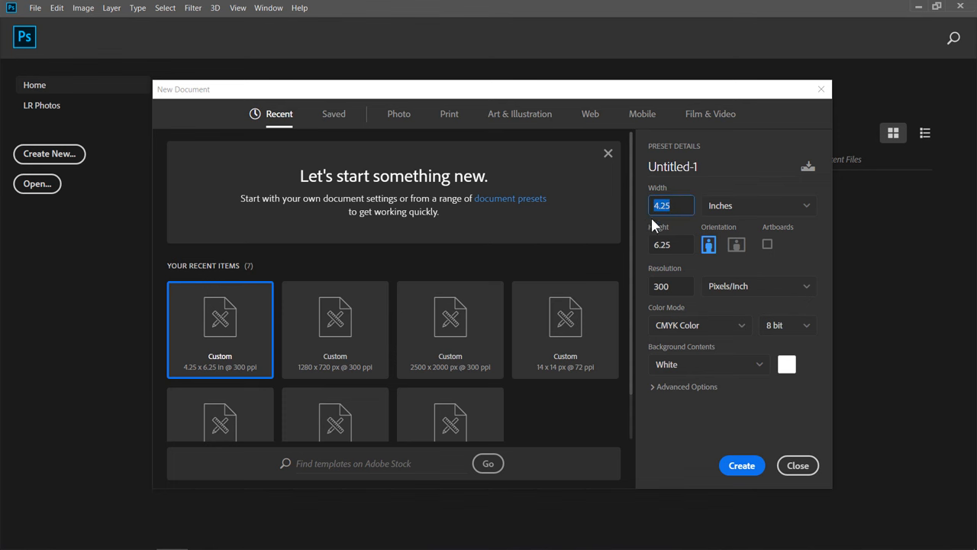
left_click(671, 245)
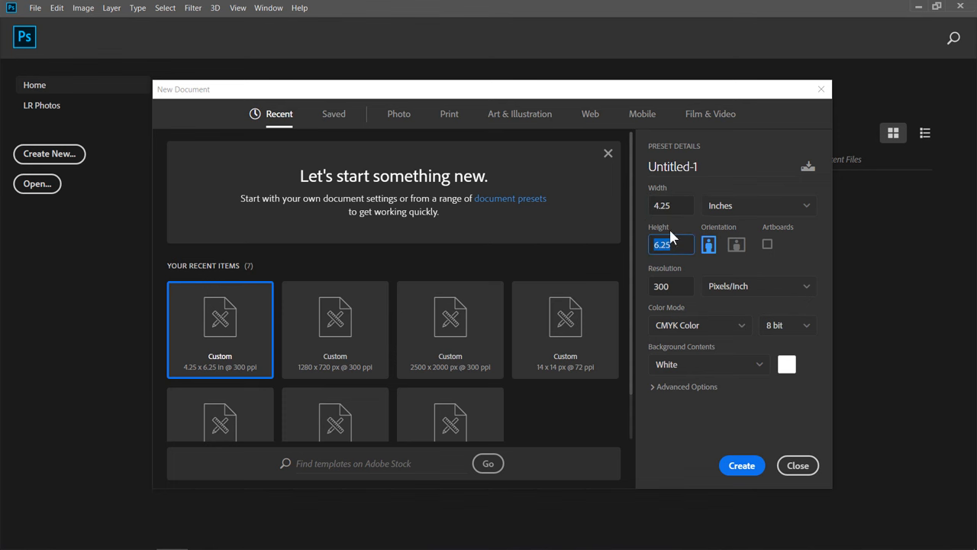
mouse_move(726, 220)
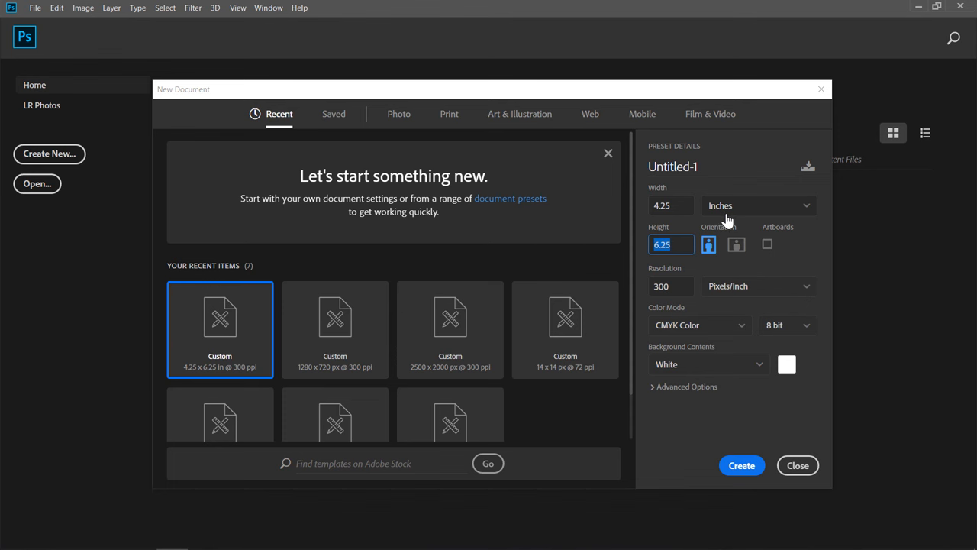
left_click(671, 286)
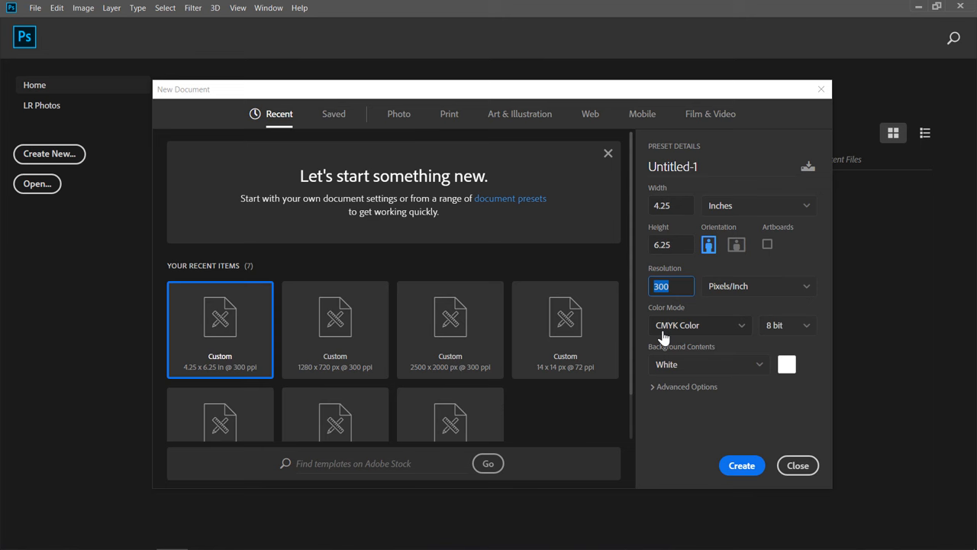
mouse_move(696, 338)
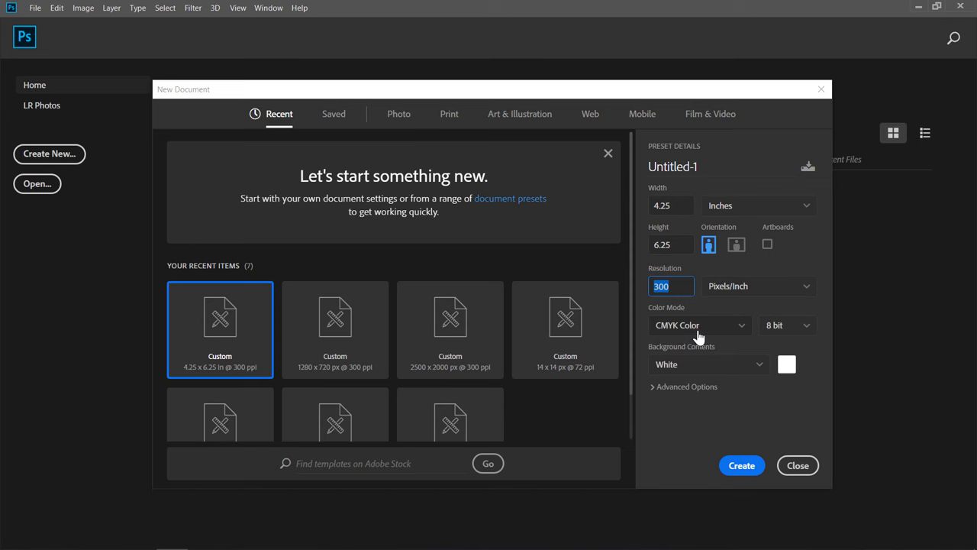
left_click(797, 465)
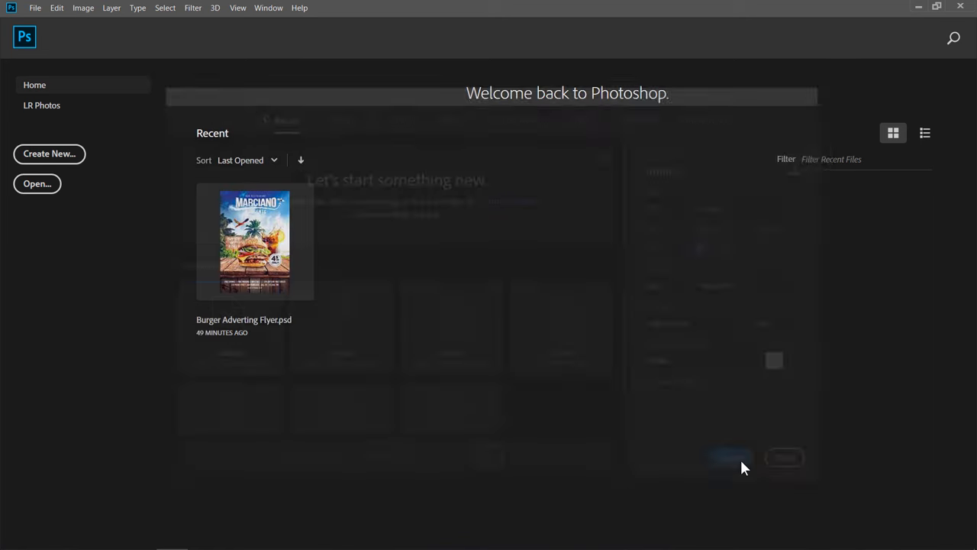
Add edge guides and place the beach photo scaled across the page top
left_click(729, 457)
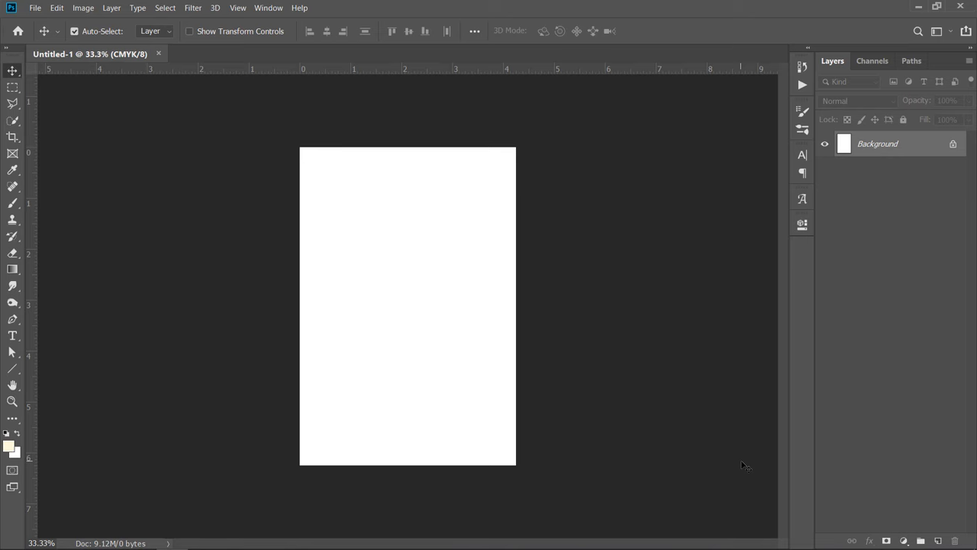
key("Ctrl+0")
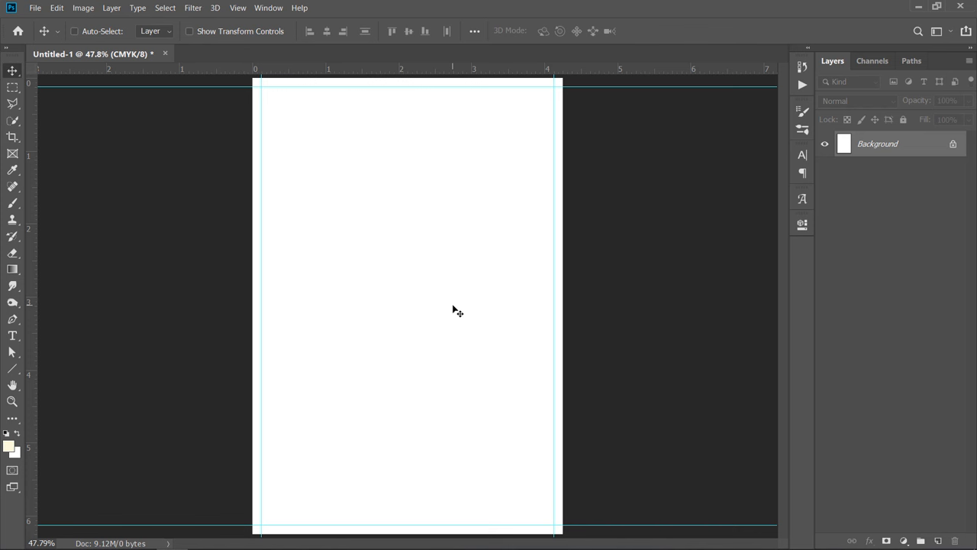
mouse_move(130, 127)
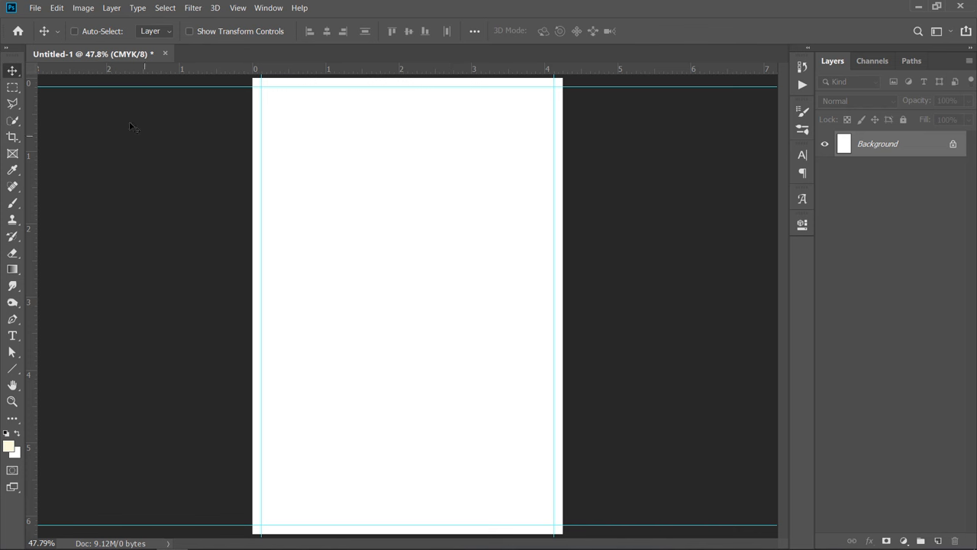
left_click(34, 7)
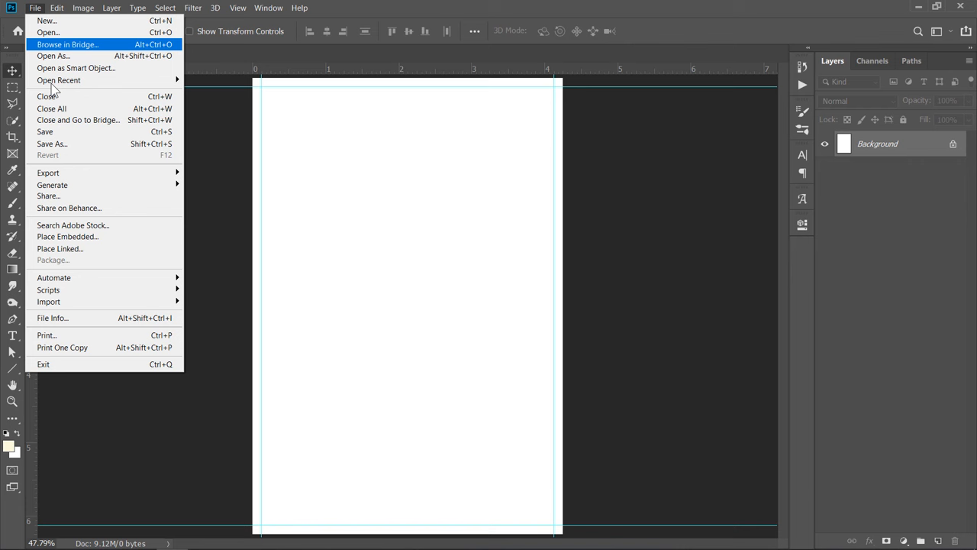
left_click(68, 236)
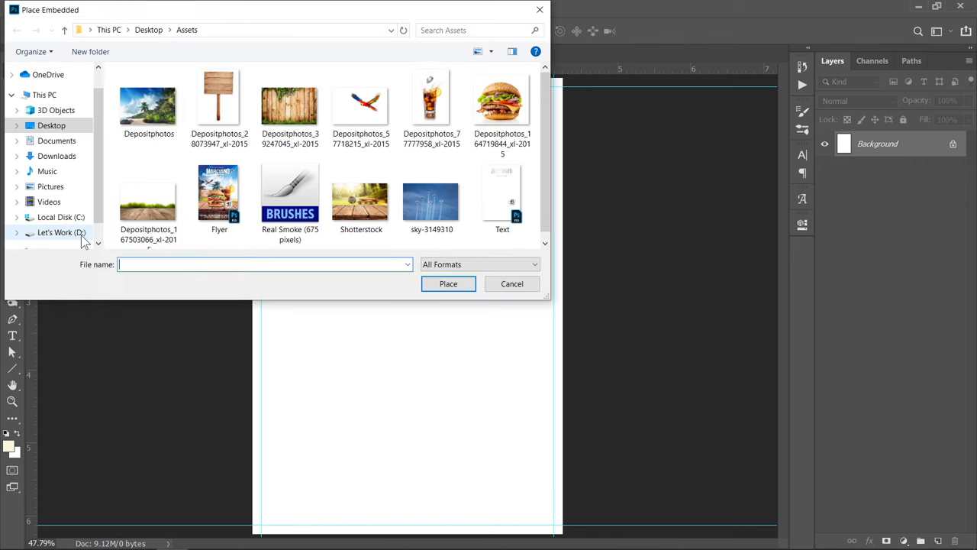
left_click(512, 283)
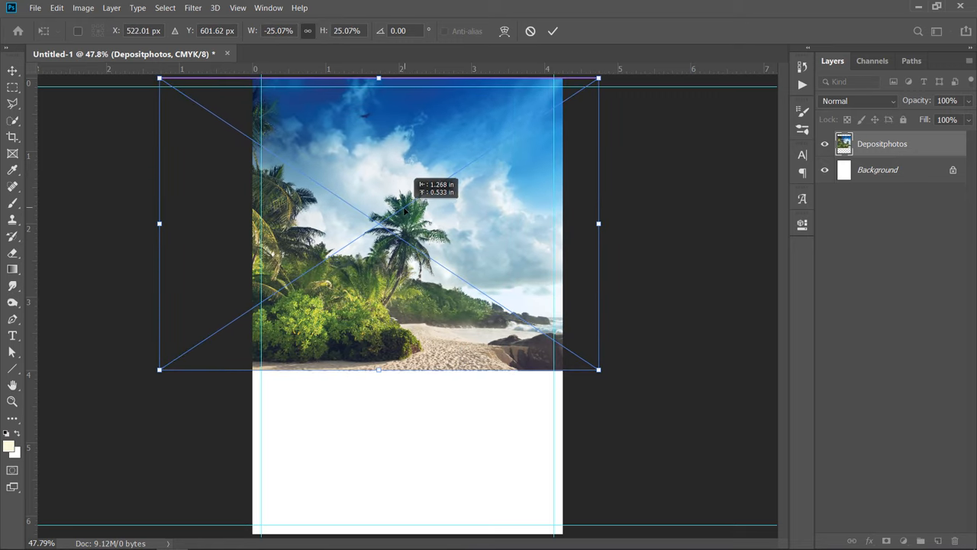
left_click_drag(599, 369, 621, 384)
type("Source Light")
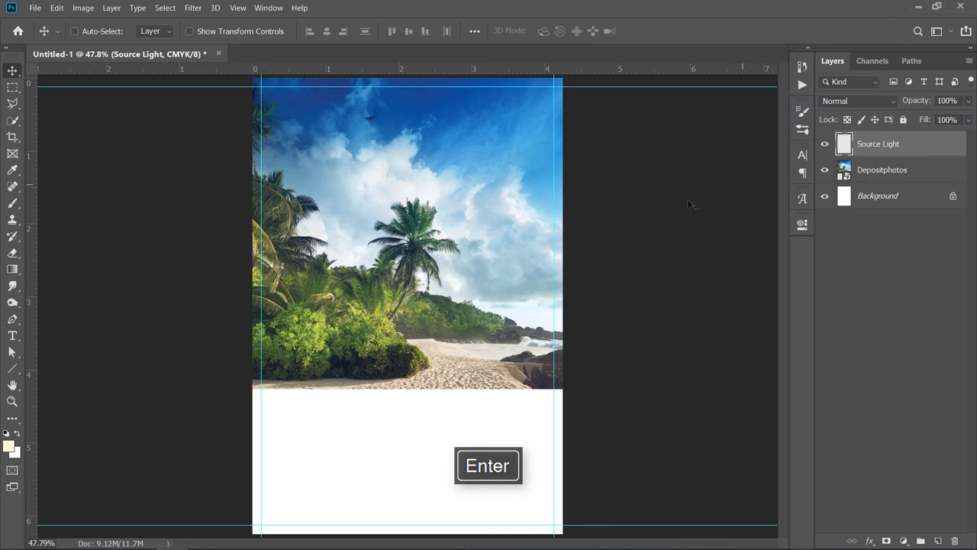
Brush a pale cream glow onto Source Light and blend it as Overlay
key("Enter")
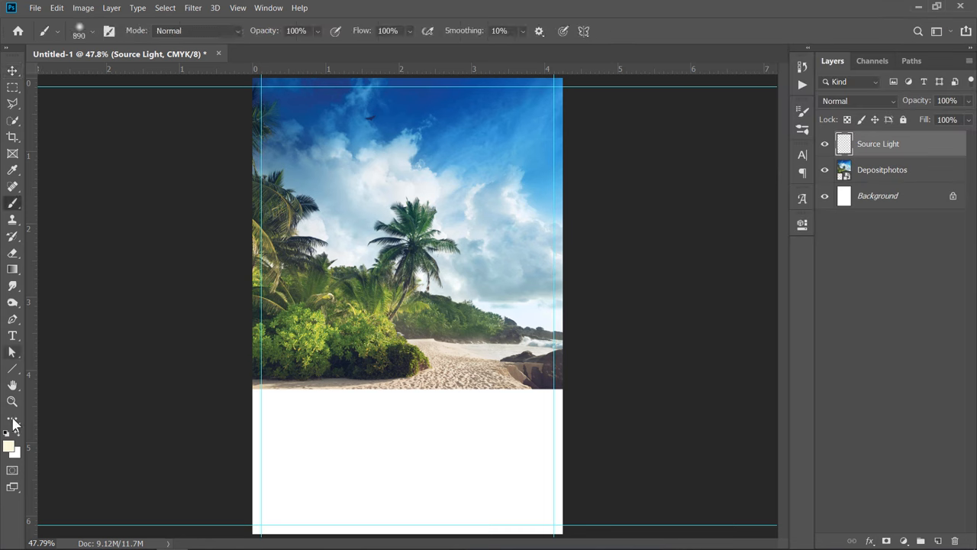
left_click(12, 435)
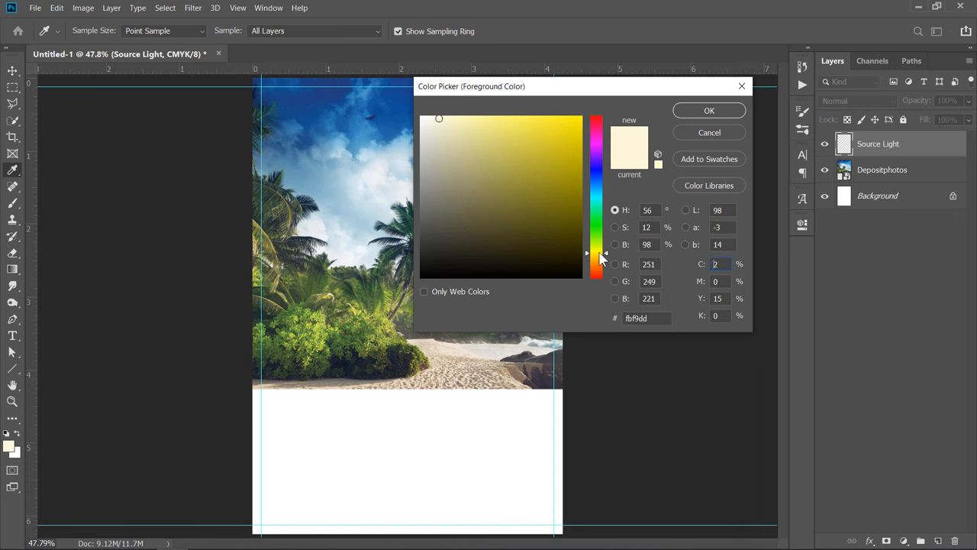
left_click(444, 121)
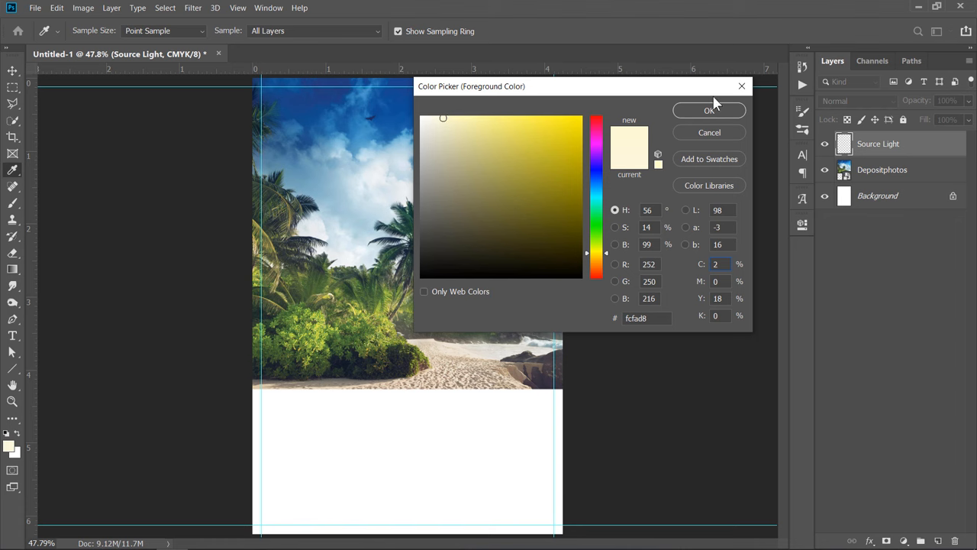
left_click(708, 110)
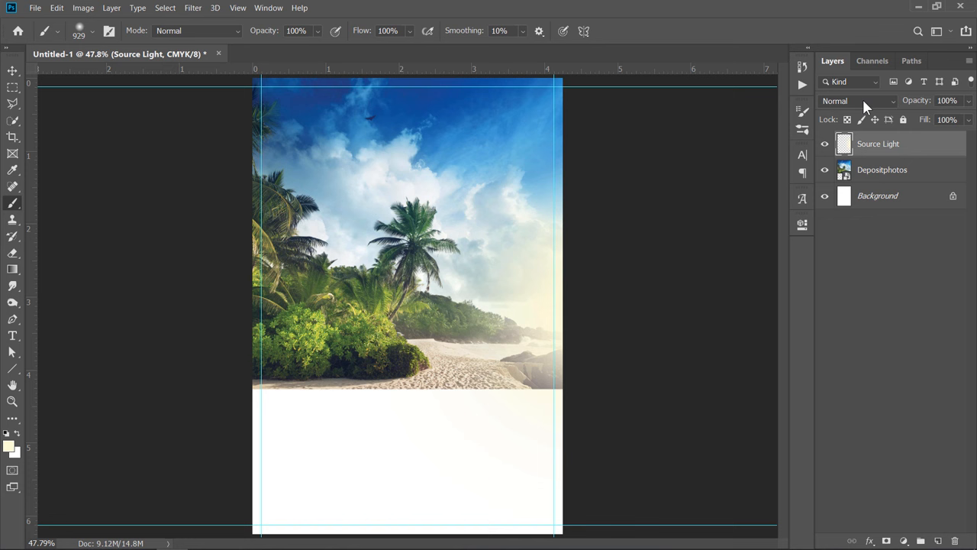
left_click(855, 100)
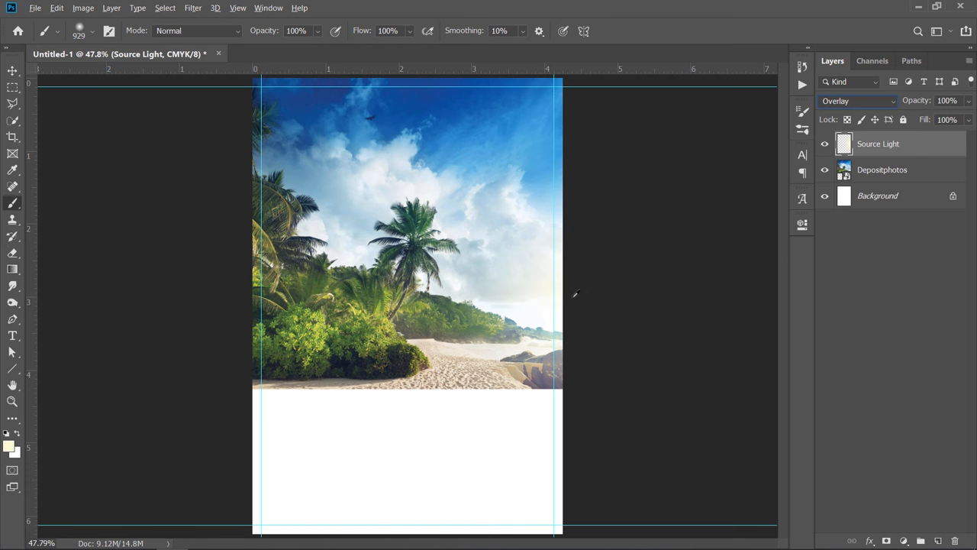
mouse_move(529, 332)
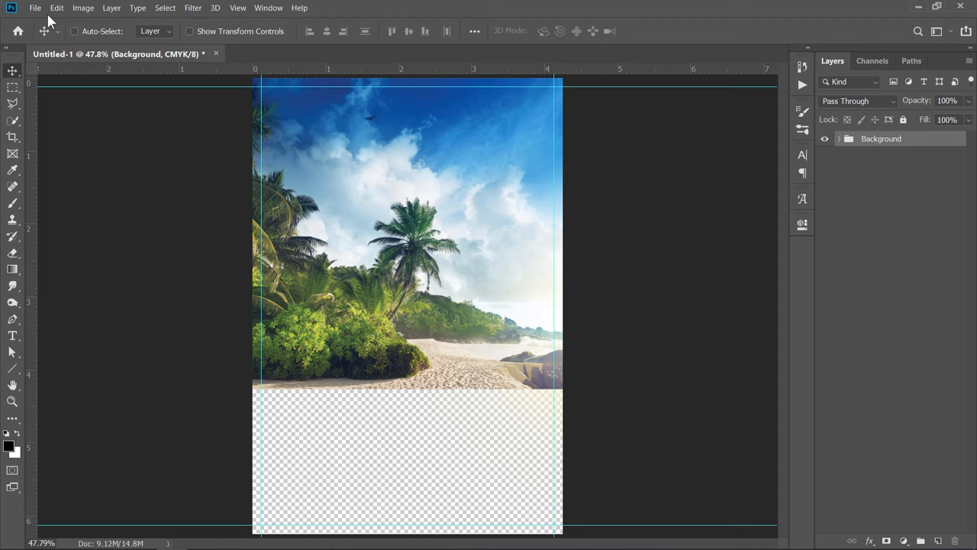
Place the Shotterstock wooden table photo and select its planks with Quick Selection
left_click(34, 7)
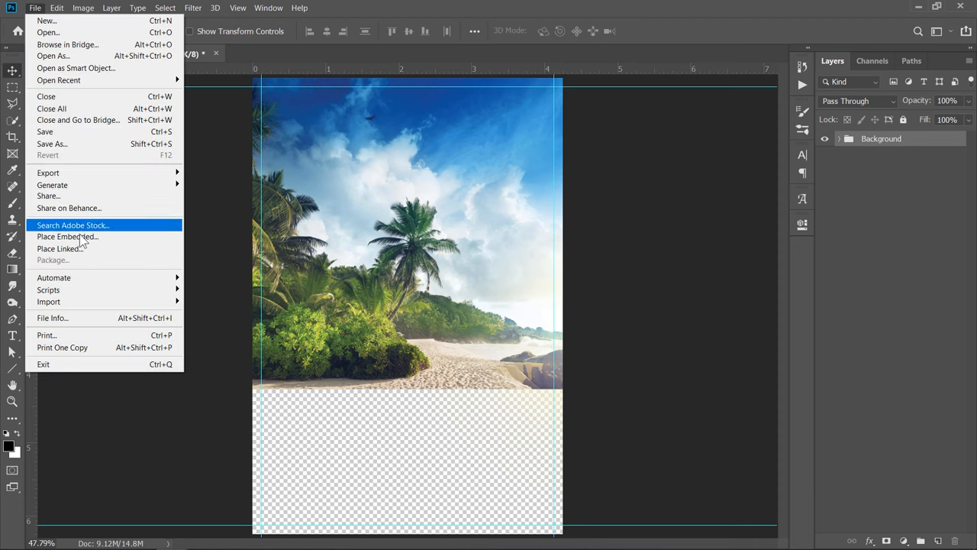
left_click(67, 236)
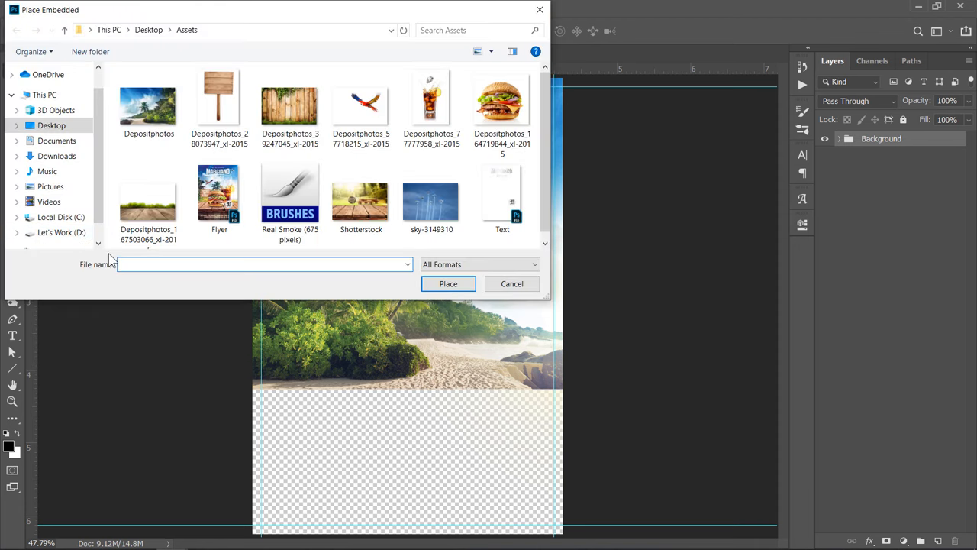
left_click(360, 193)
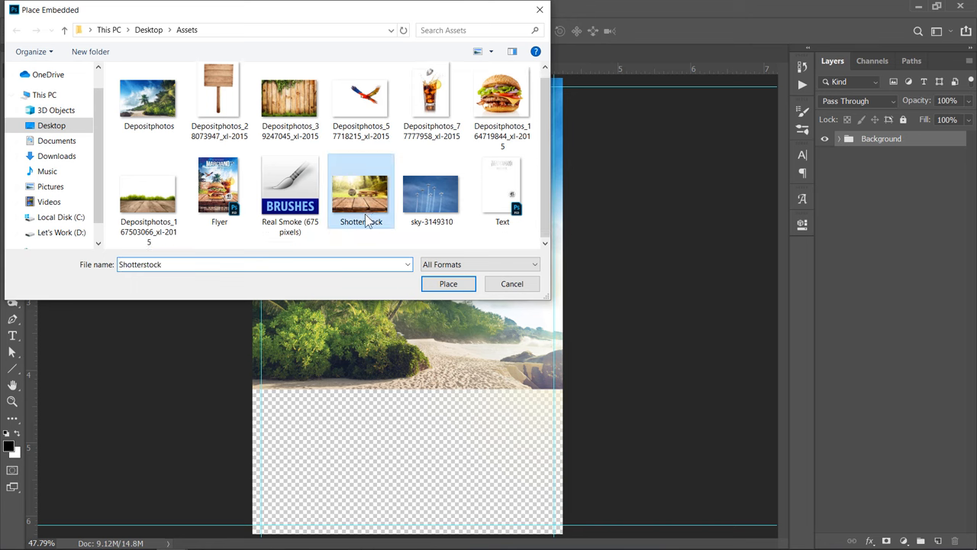
left_click(448, 283)
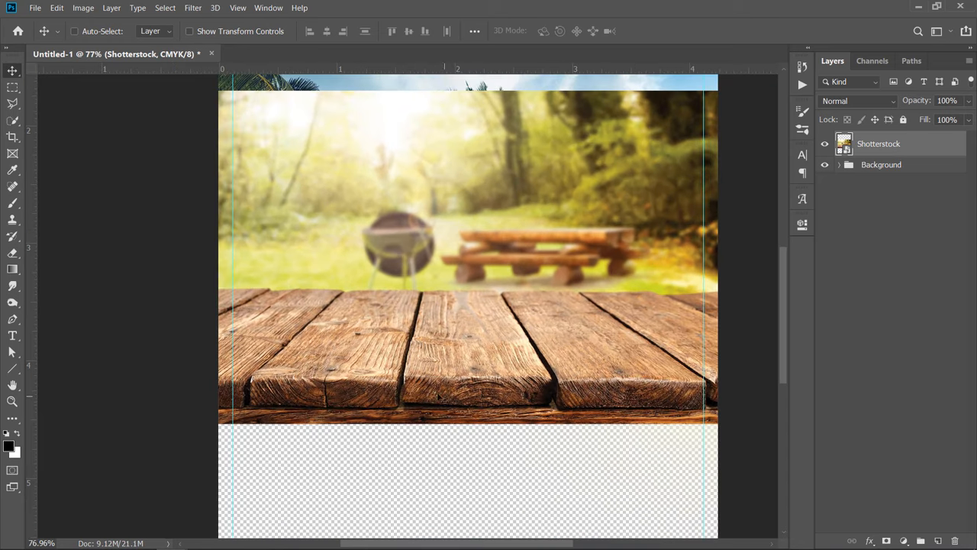
left_click(13, 119)
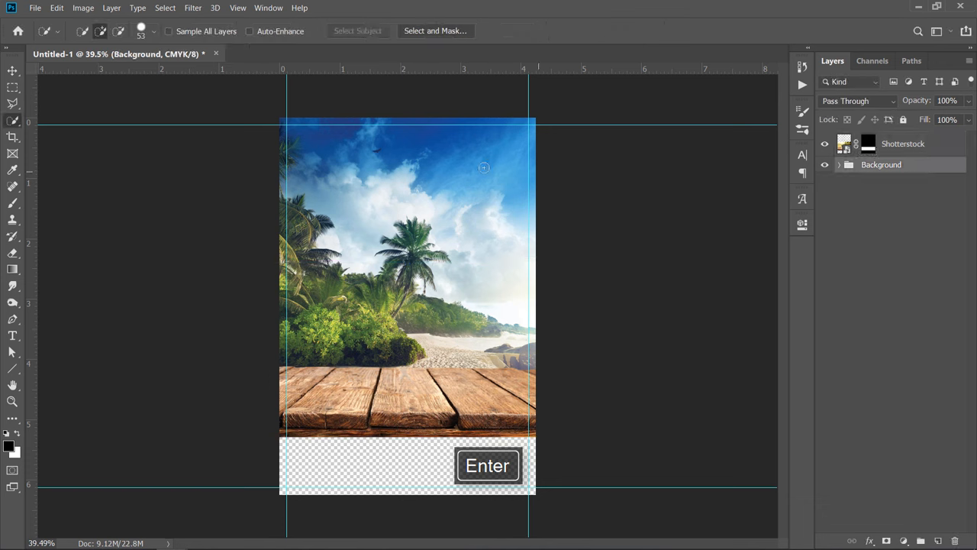
Place the wooden wall texture via File > Place Embedded
left_click(34, 7)
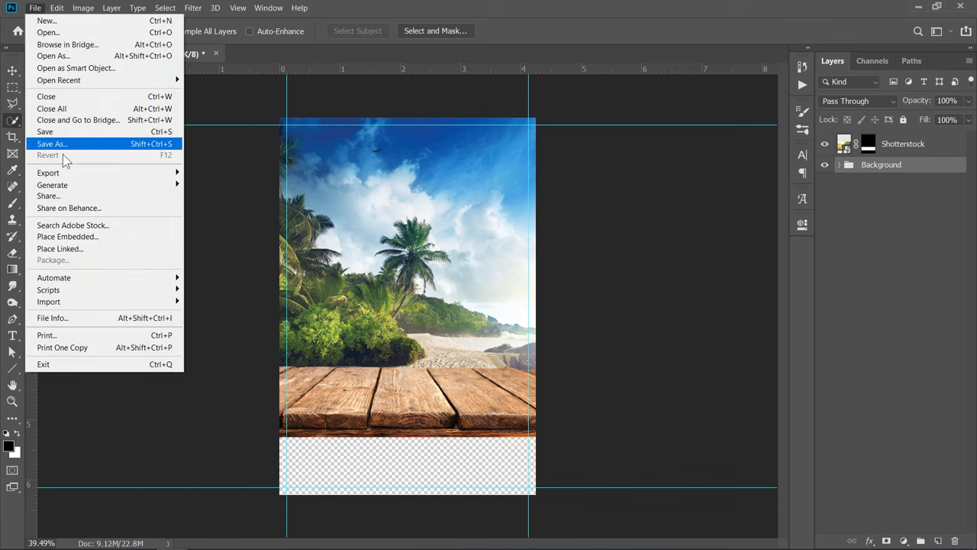
left_click(67, 236)
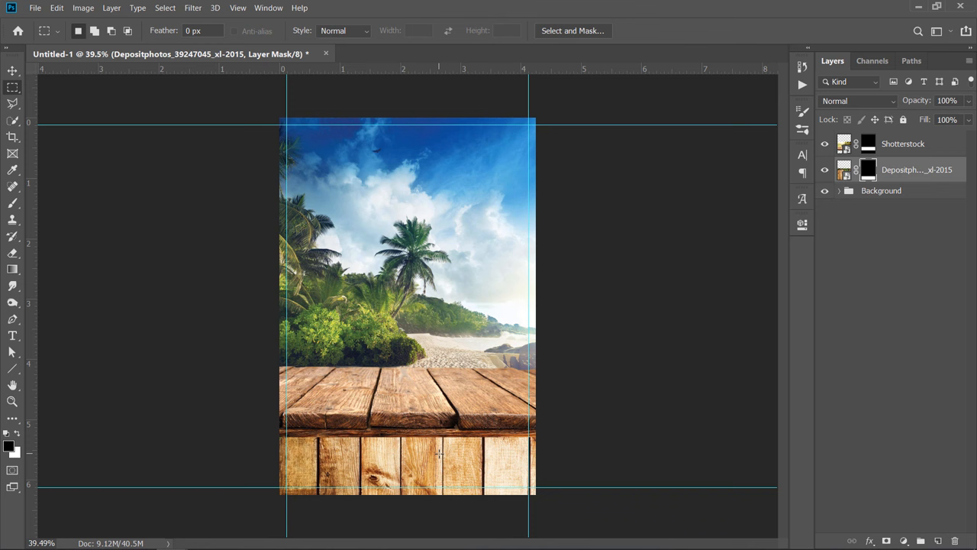
Add a Shadow layer and darken the fence top beneath the tabletop edge
left_click(925, 540)
type("Shadow")
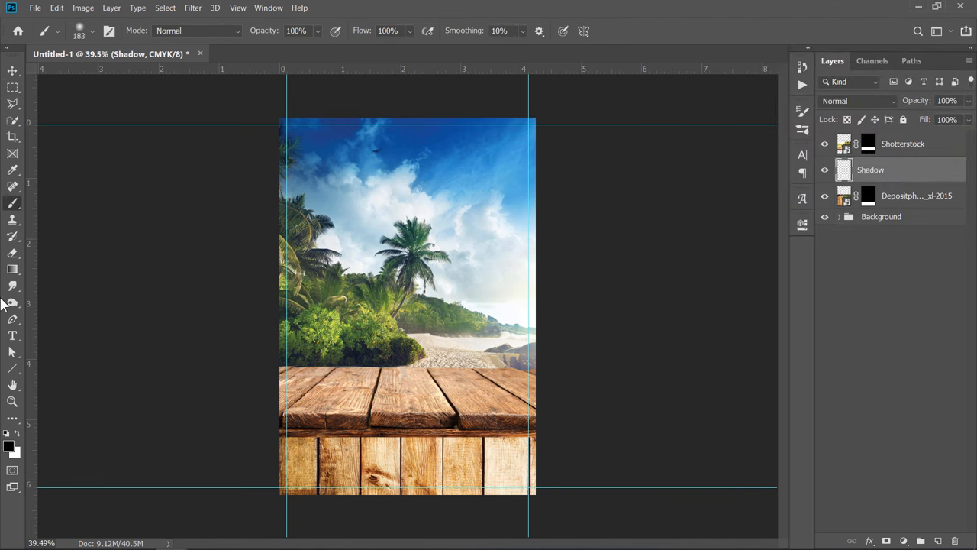
mouse_move(191, 141)
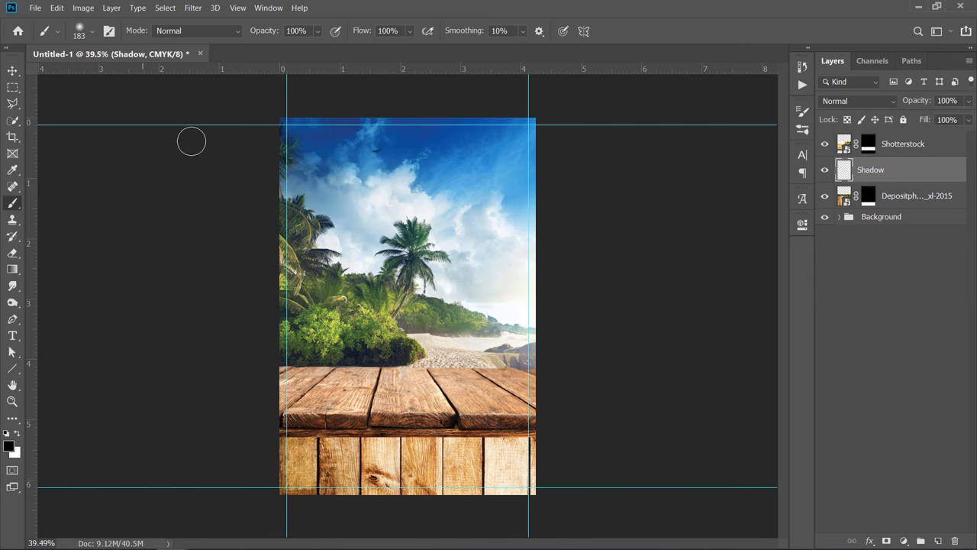
left_click(296, 31)
type("27")
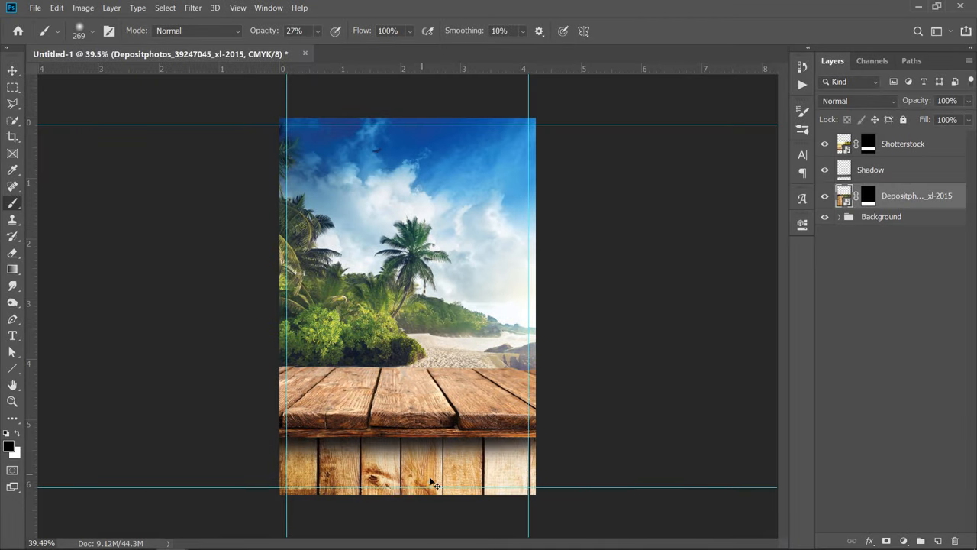
mouse_move(419, 397)
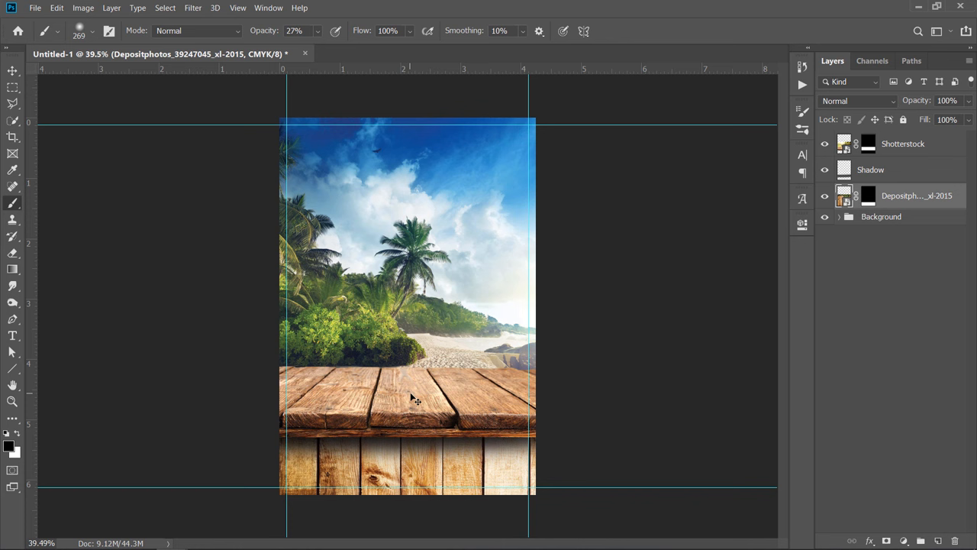
mouse_move(911, 215)
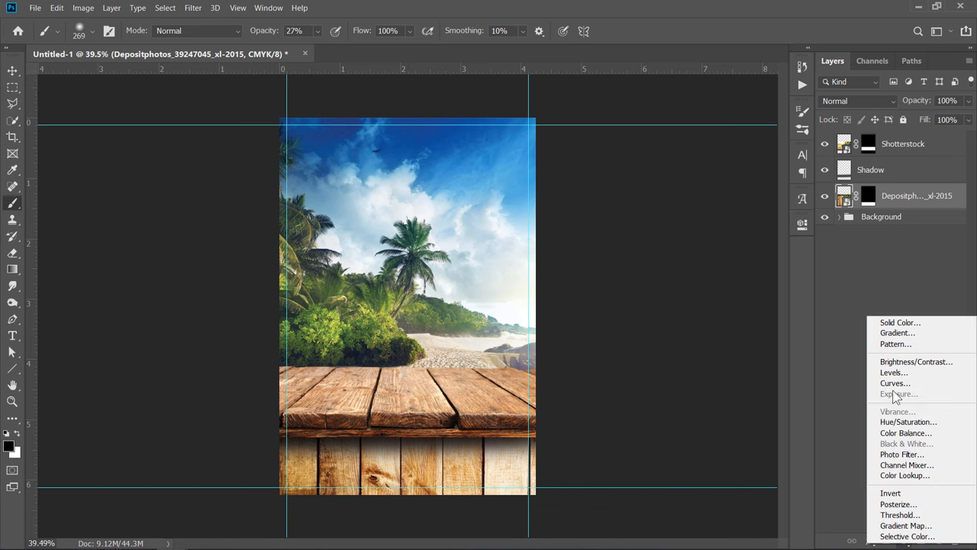
Add Levels with deeper shadows, then Brightness/Contrast at brightness -70, contrast -8
left_click(893, 372)
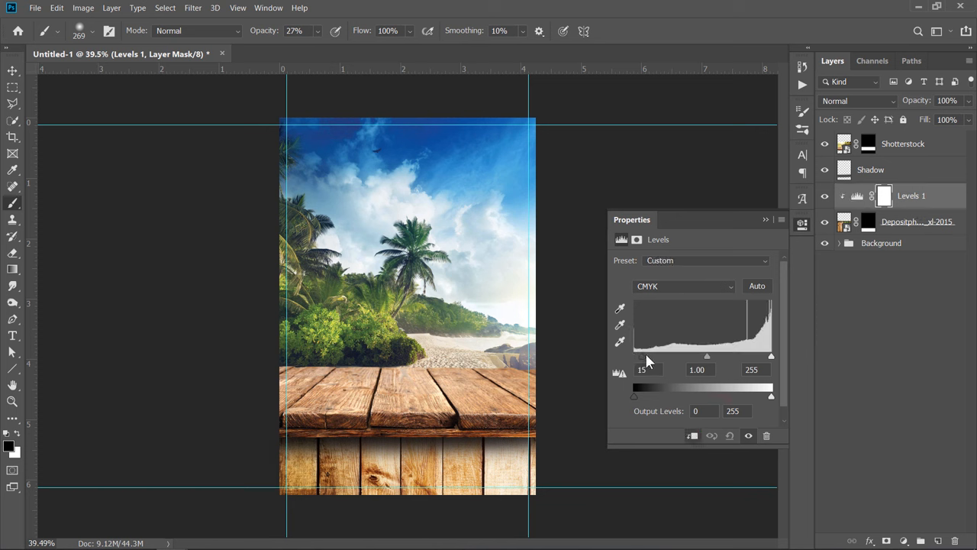
left_click_drag(637, 357, 723, 356)
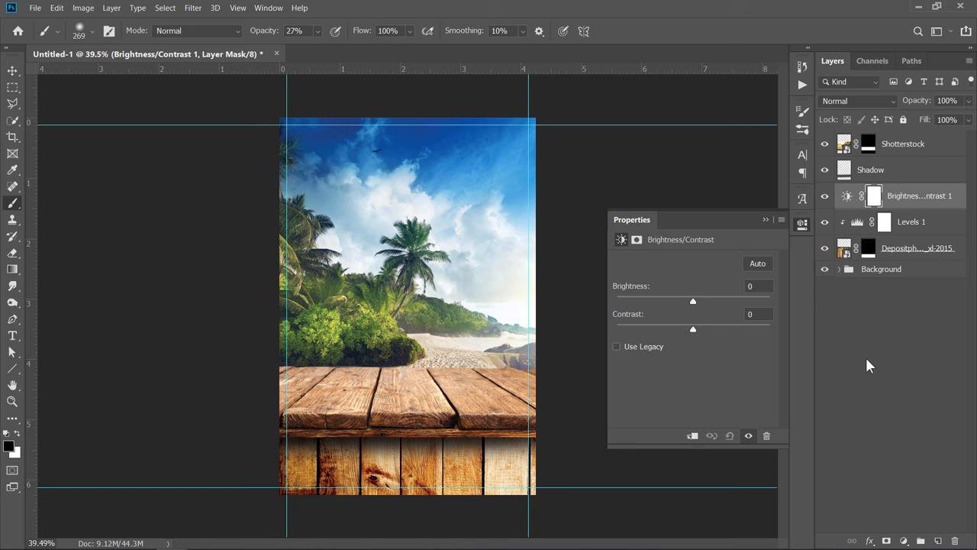
left_click_drag(694, 300, 655, 301)
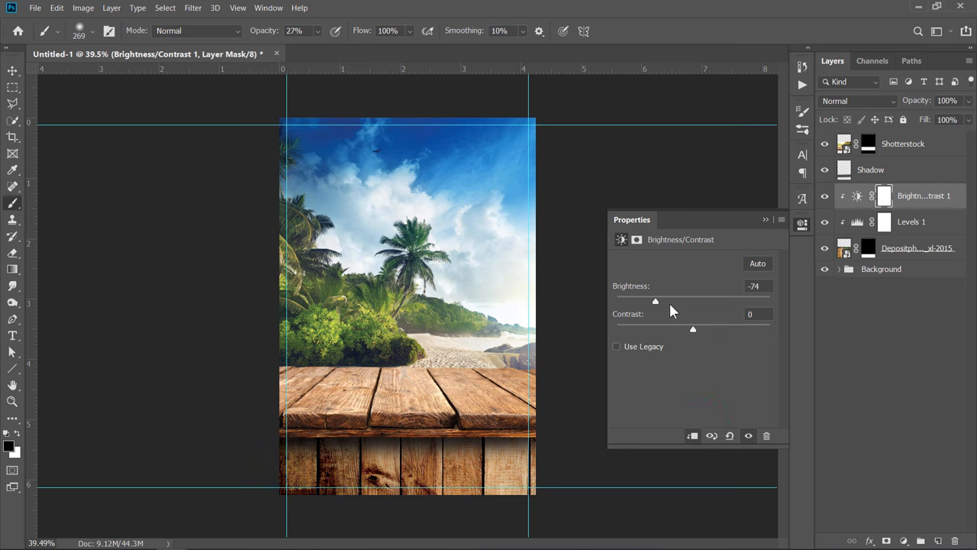
left_click_drag(655, 301, 658, 301)
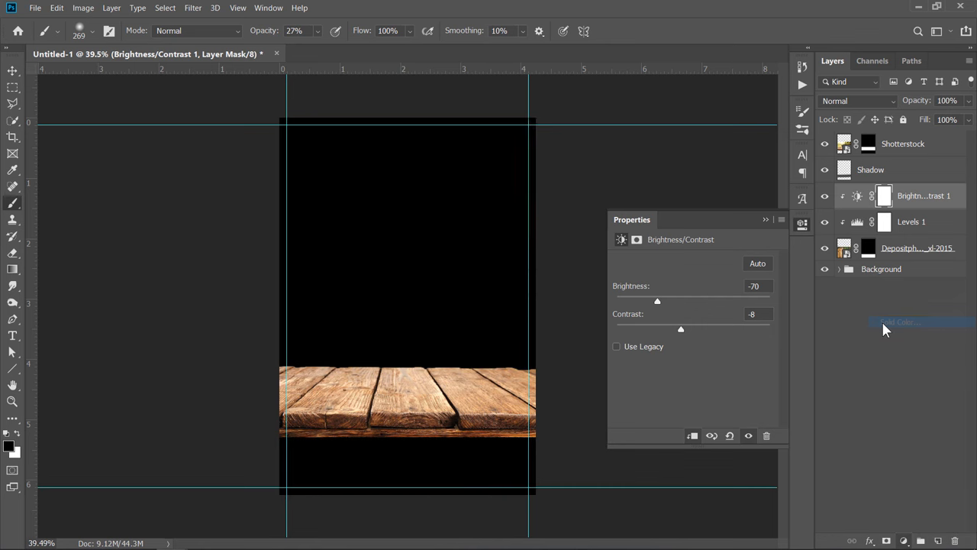
Add a black Solid Color fill clipped to the crate photo in Multiply mode
left_click(900, 322)
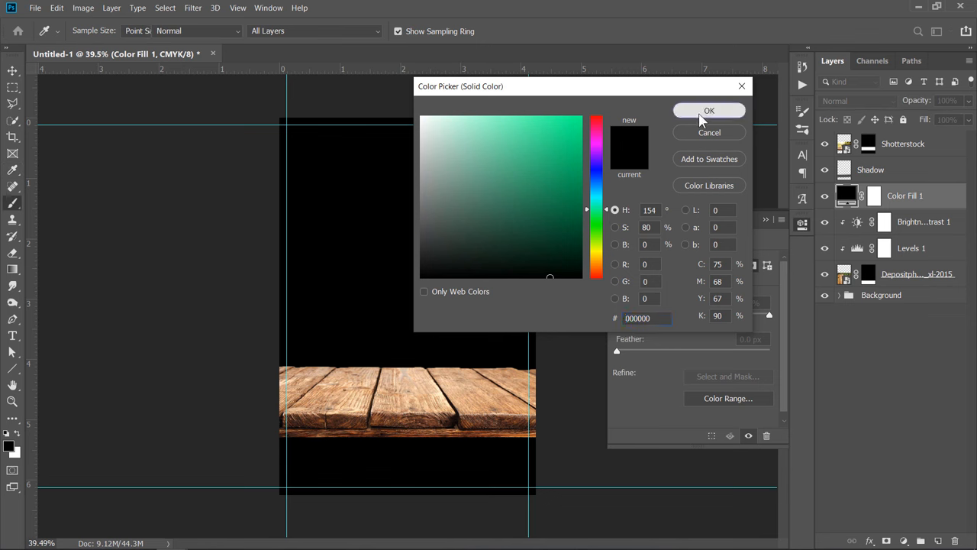
left_click(708, 110)
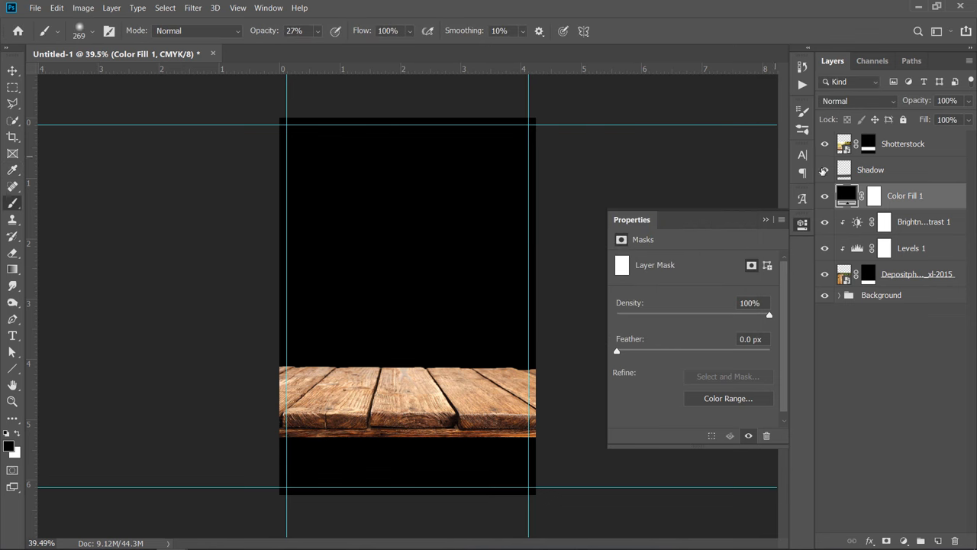
right_click(905, 196)
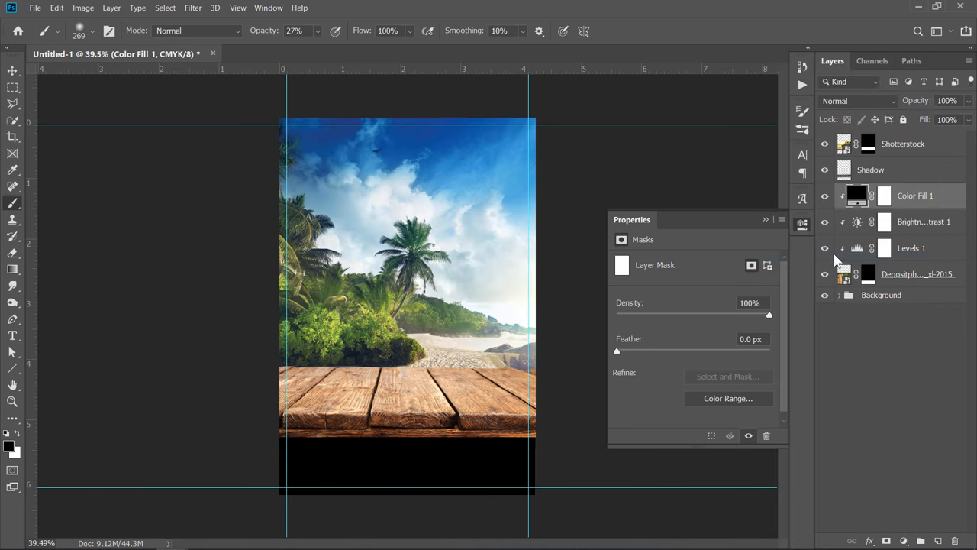
left_click(857, 100)
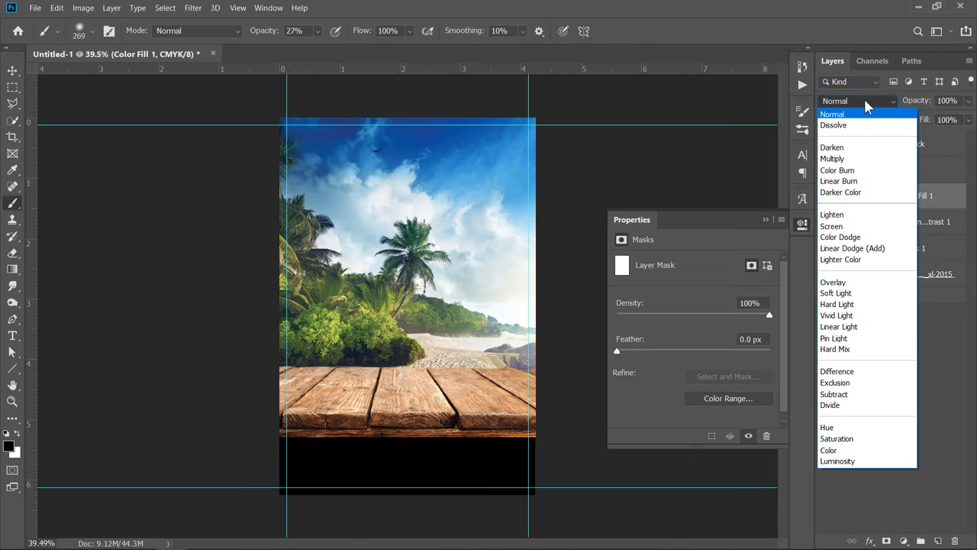
left_click(832, 158)
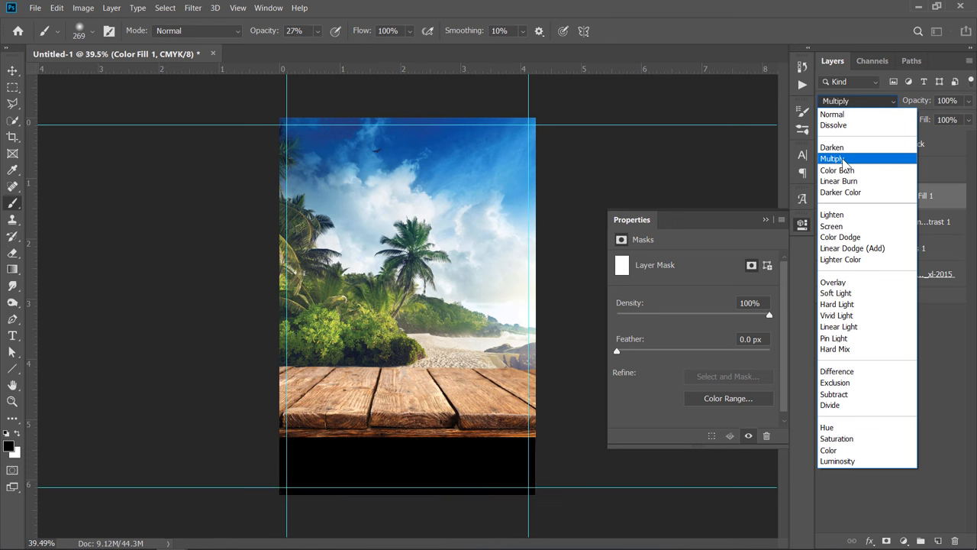
left_click(835, 158)
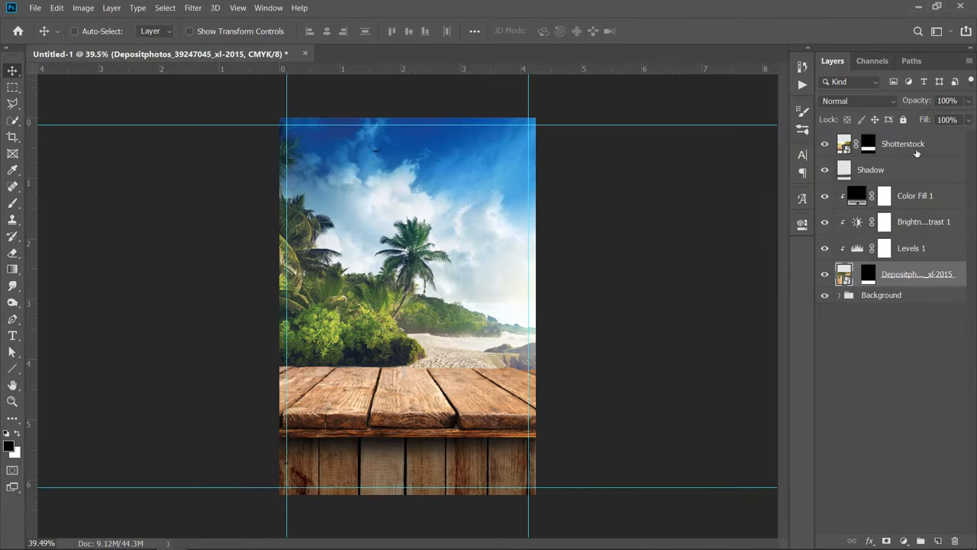
Select the table, fence and adjustment layers together for grouping
left_click(903, 143)
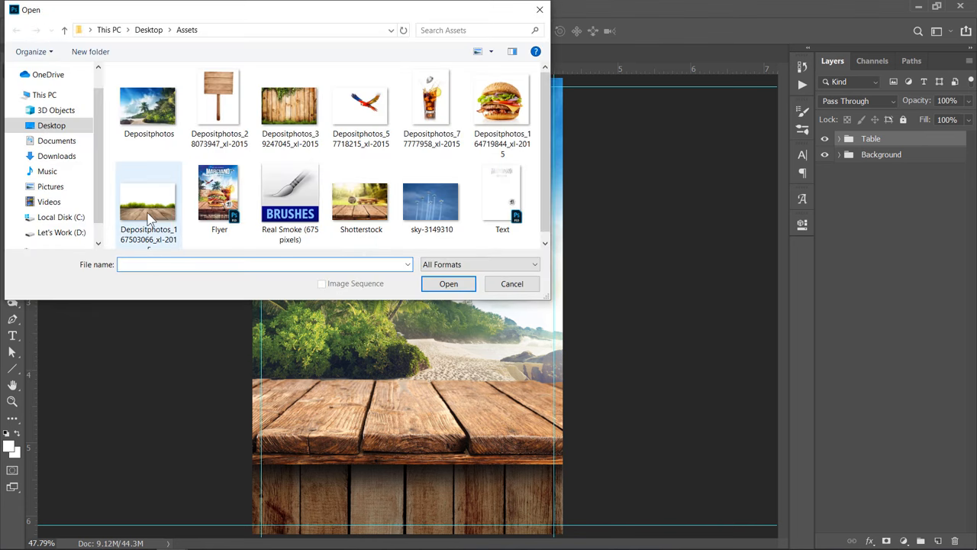
Open the grass-and-planks photo and Color Range select the white, fuzziness 121, inverted
double_click(148, 190)
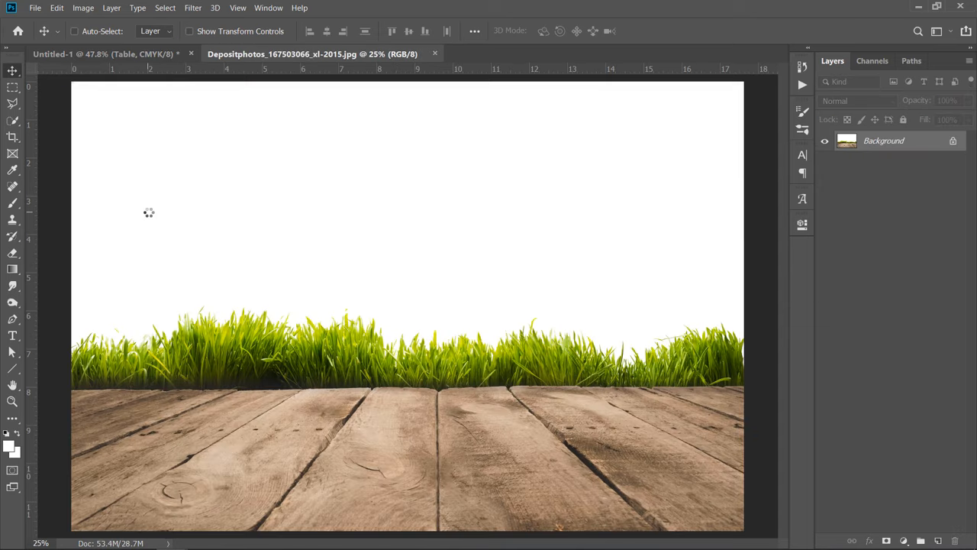
mouse_move(447, 380)
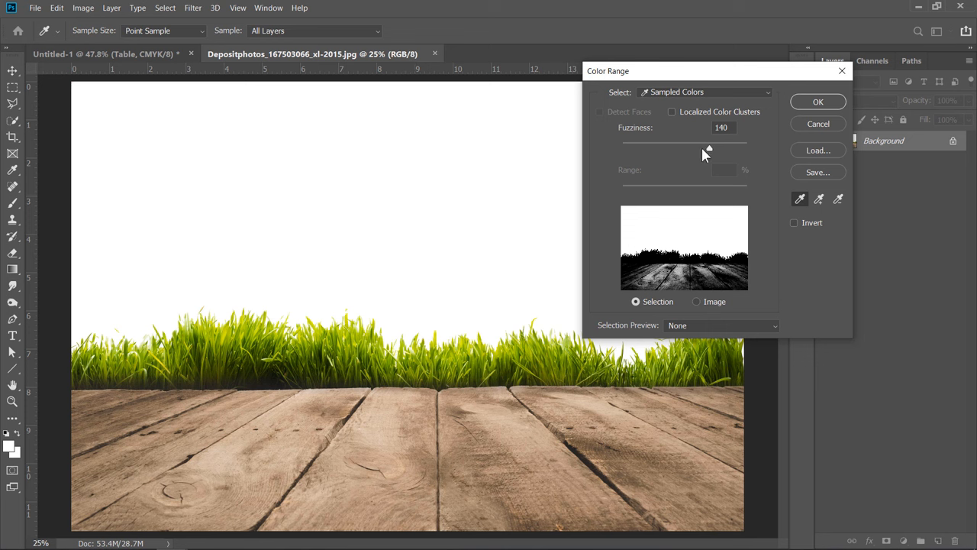
left_click_drag(709, 148, 695, 148)
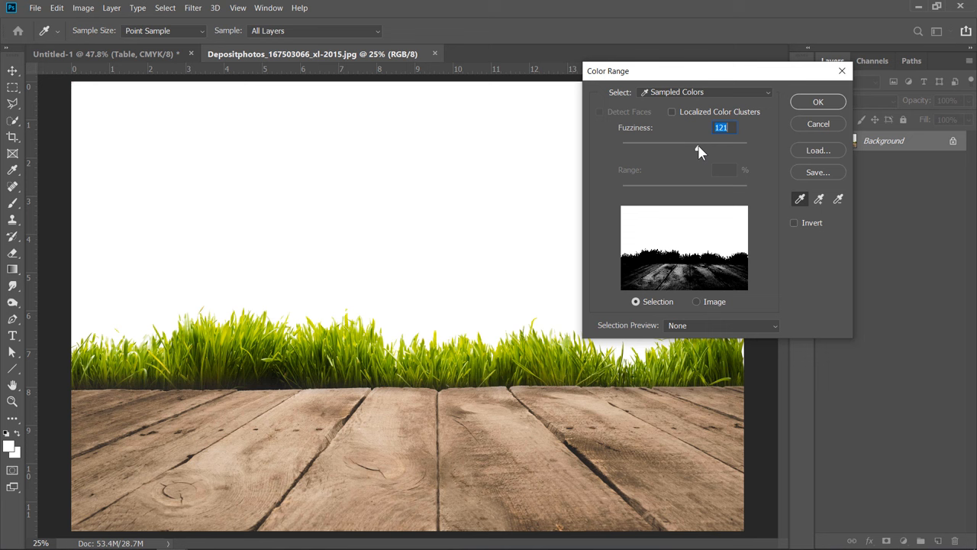
left_click(794, 223)
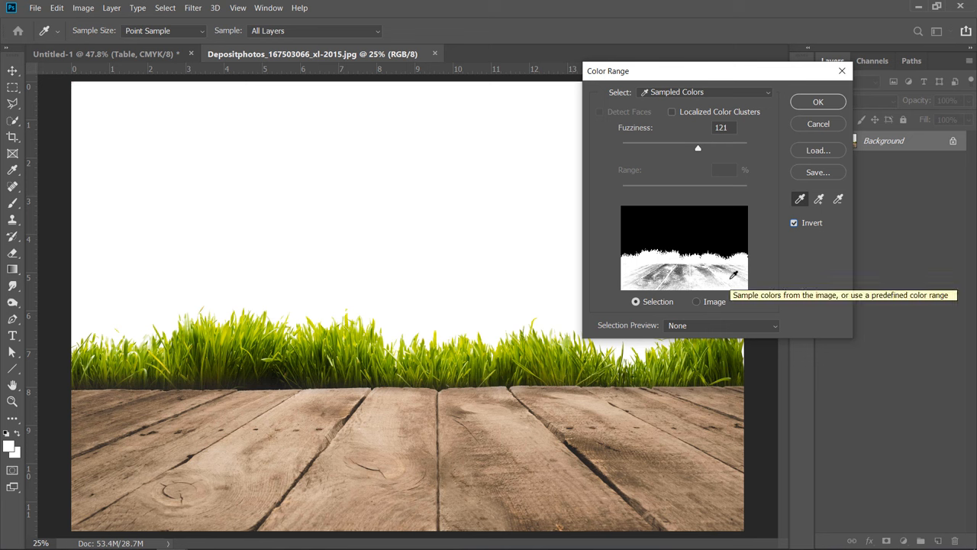
mouse_move(724, 225)
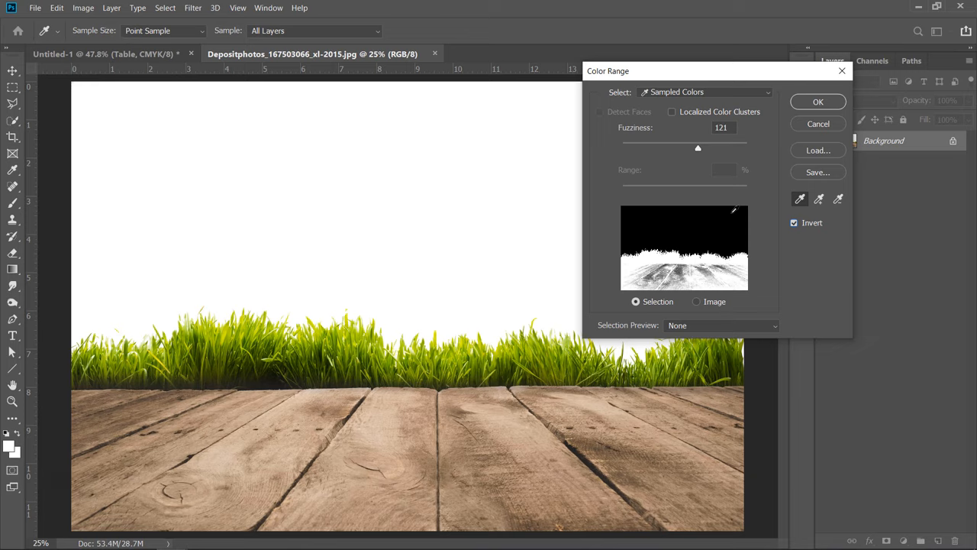
left_click(818, 101)
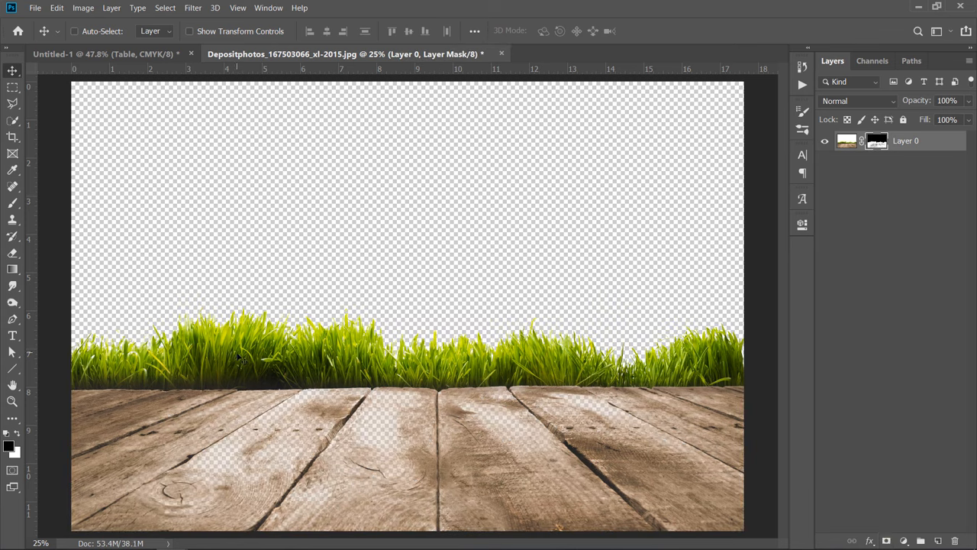
mouse_move(338, 212)
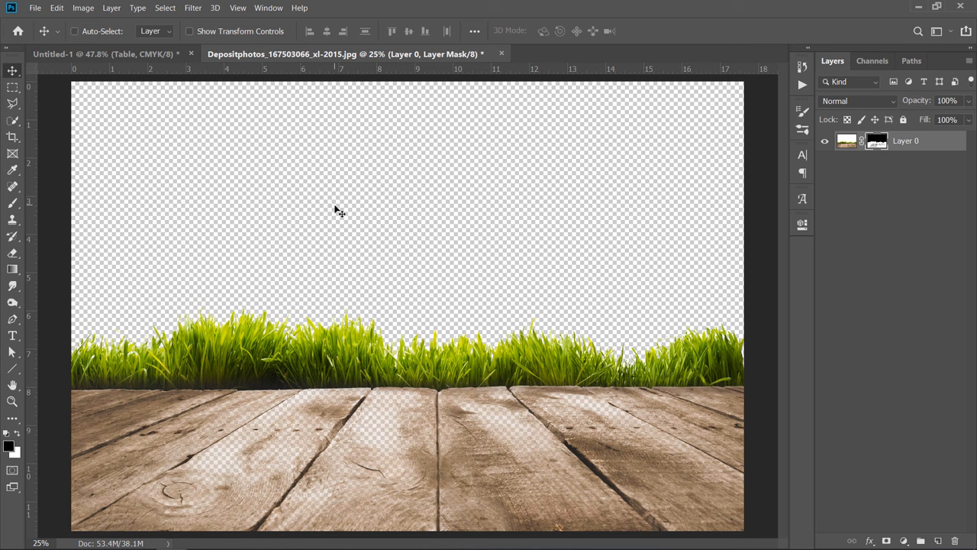
mouse_move(338, 411)
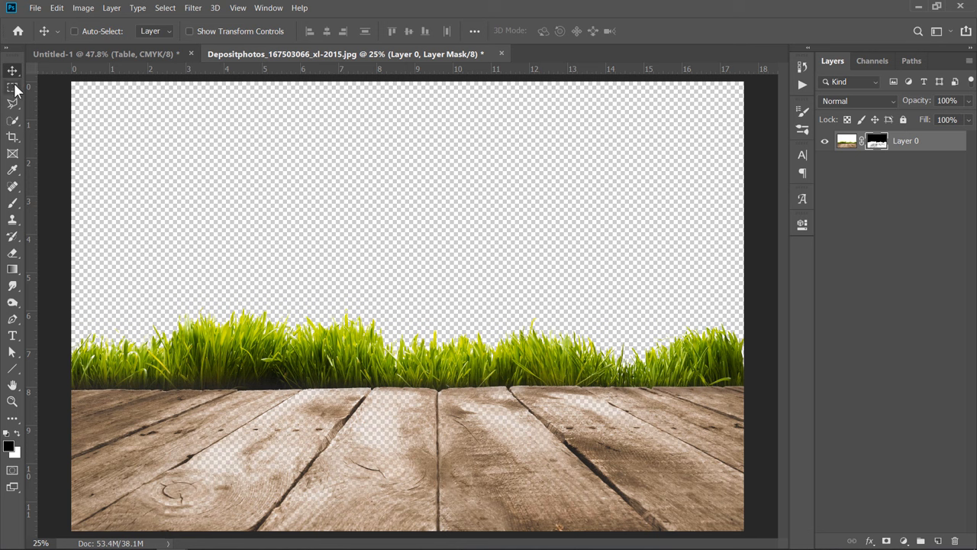
Marquee-select the wooden planks and switch to the Brush for the mask
left_click(13, 86)
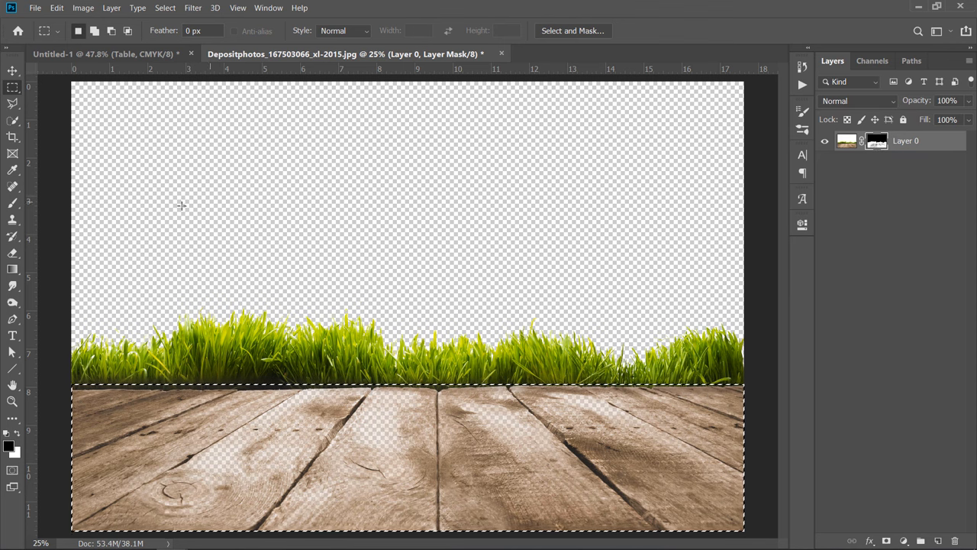
left_click(12, 205)
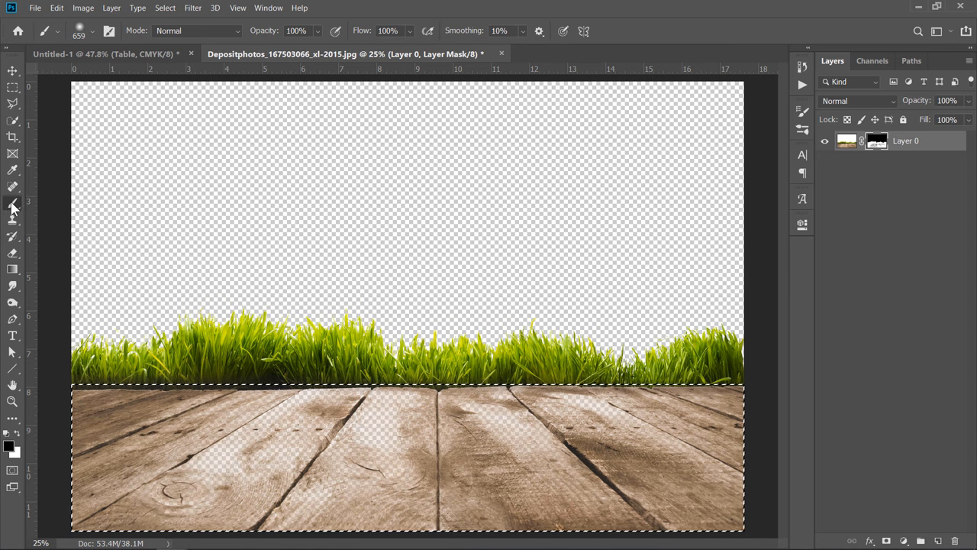
mouse_move(10, 449)
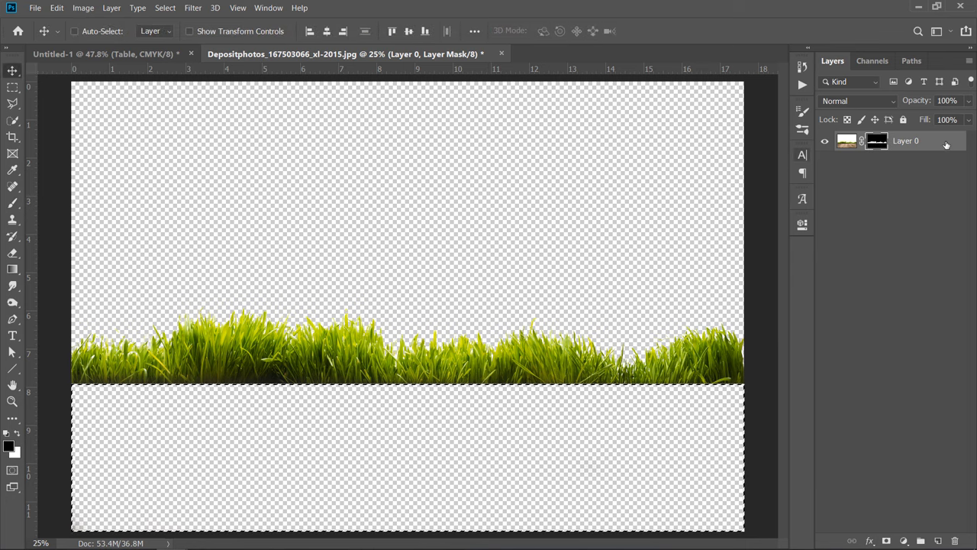
Drag the grass document's Layer 0 into Untitled-1 above the Table group
left_click(103, 53)
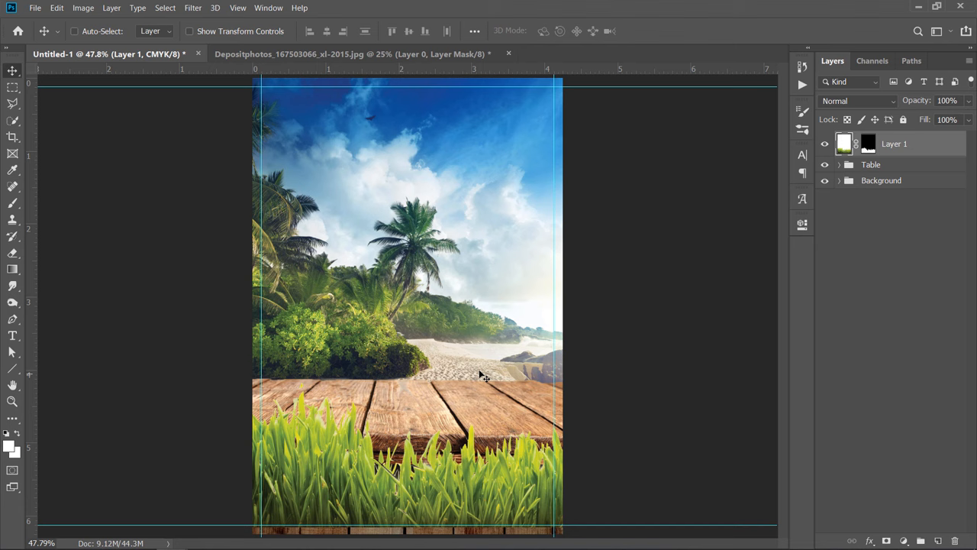
key("ctrl+t")
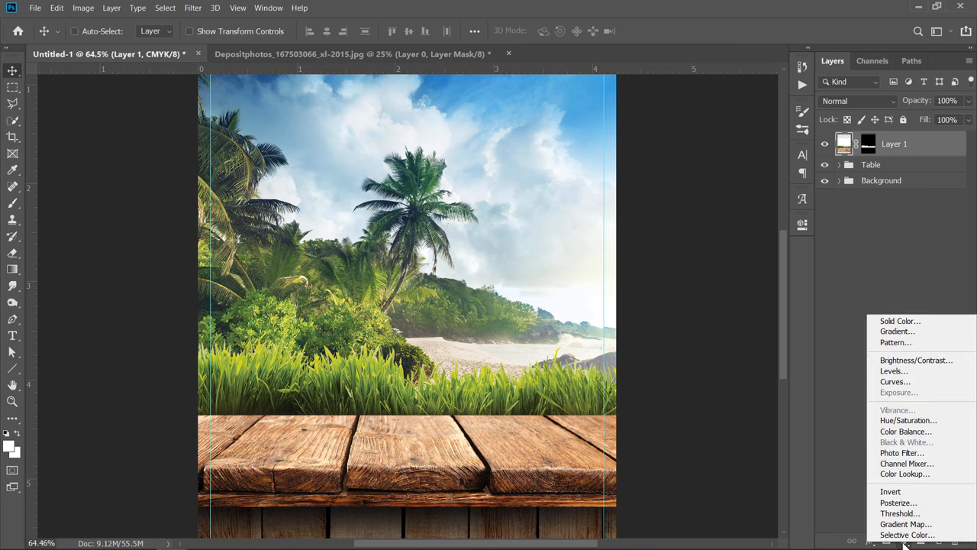
Add a Levels adjustment above the grass layer and adjust its tones
left_click(894, 370)
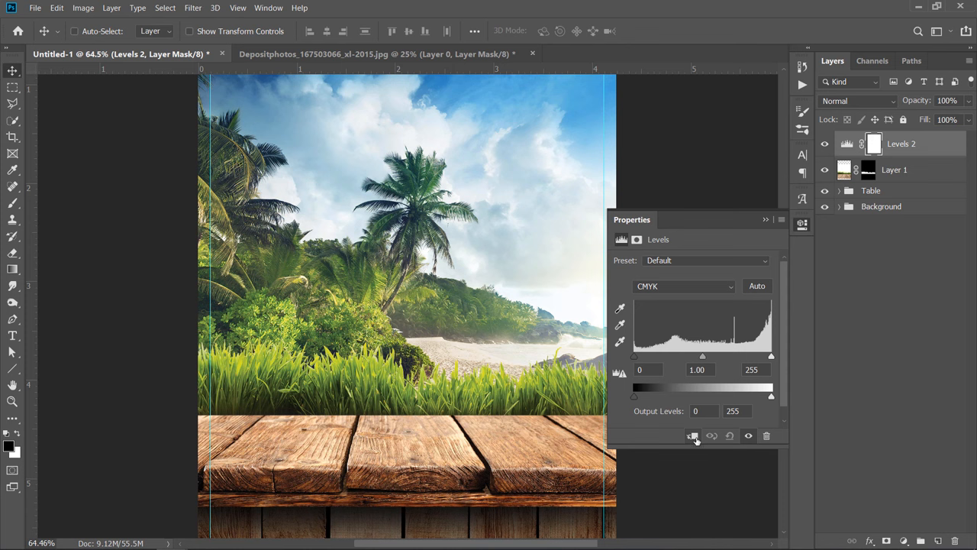
left_click_drag(634, 356, 647, 356)
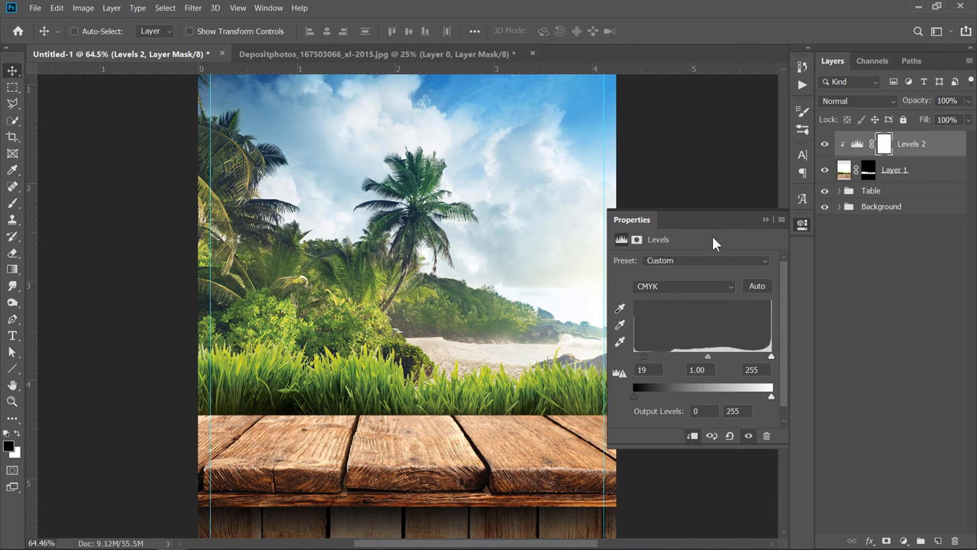
left_click(766, 219)
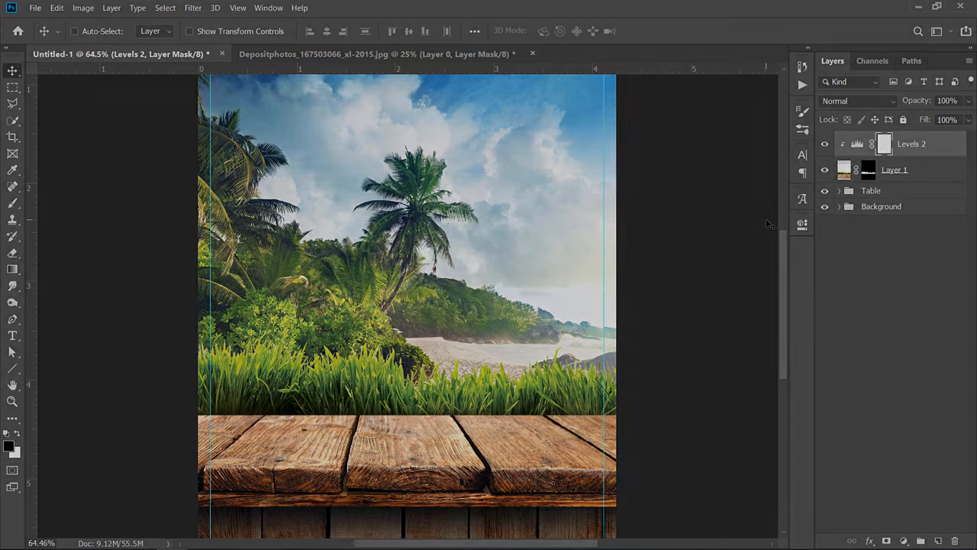
Group the grass and Levels layers into a Grass group, scaled to about 88%
key("ctrl+g")
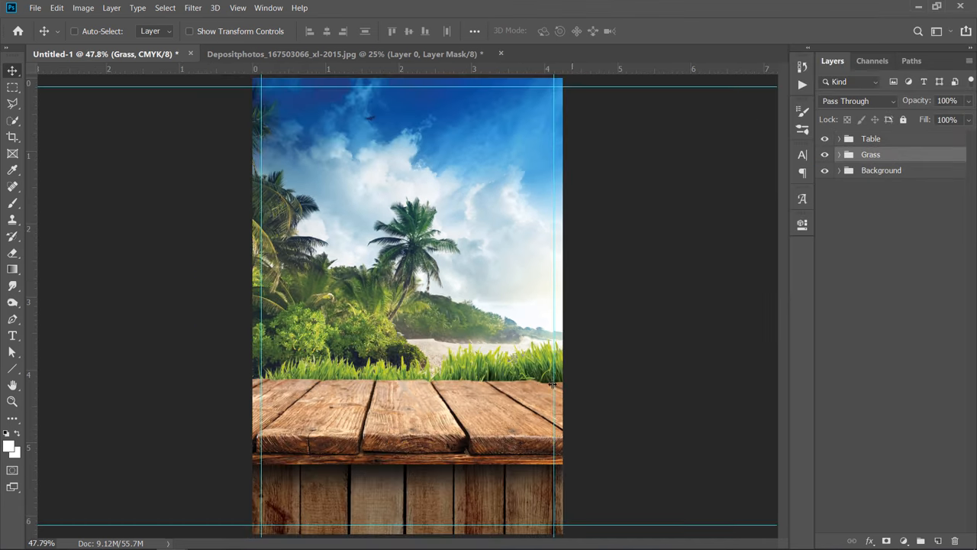
key("ctrl+t")
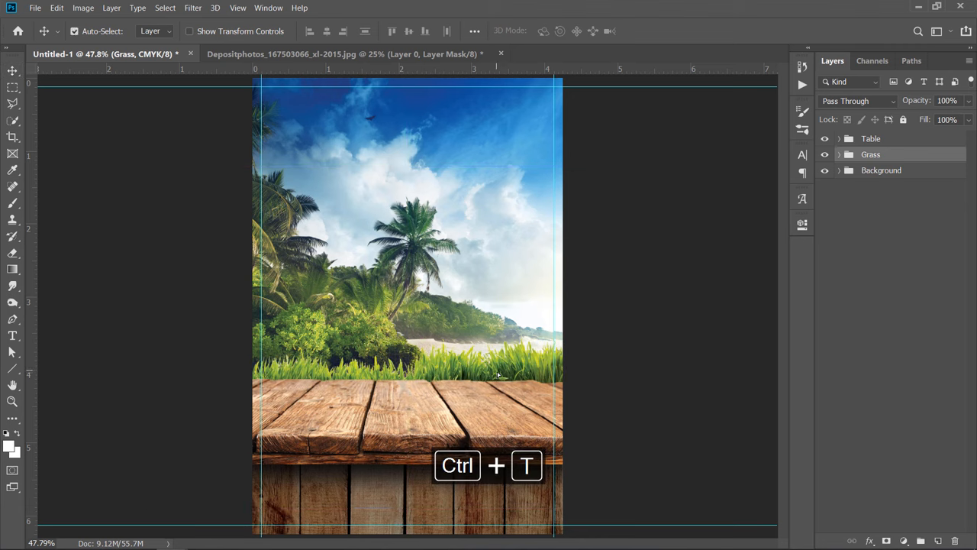
key("ctrl+t")
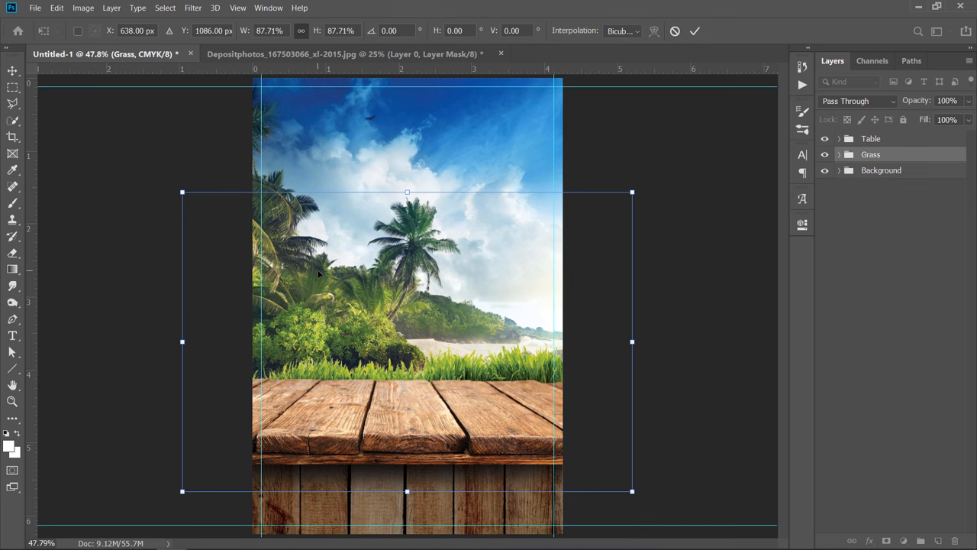
key("Enter")
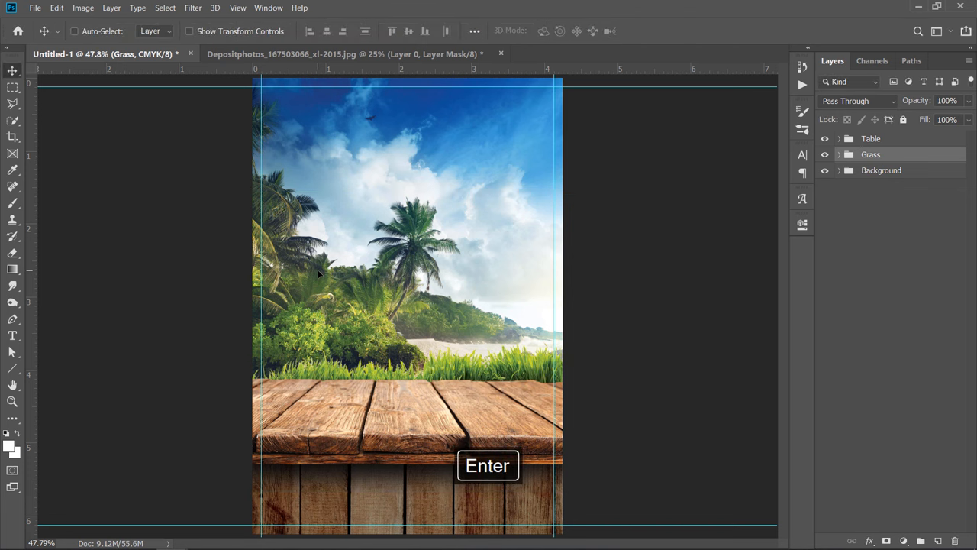
left_click(34, 8)
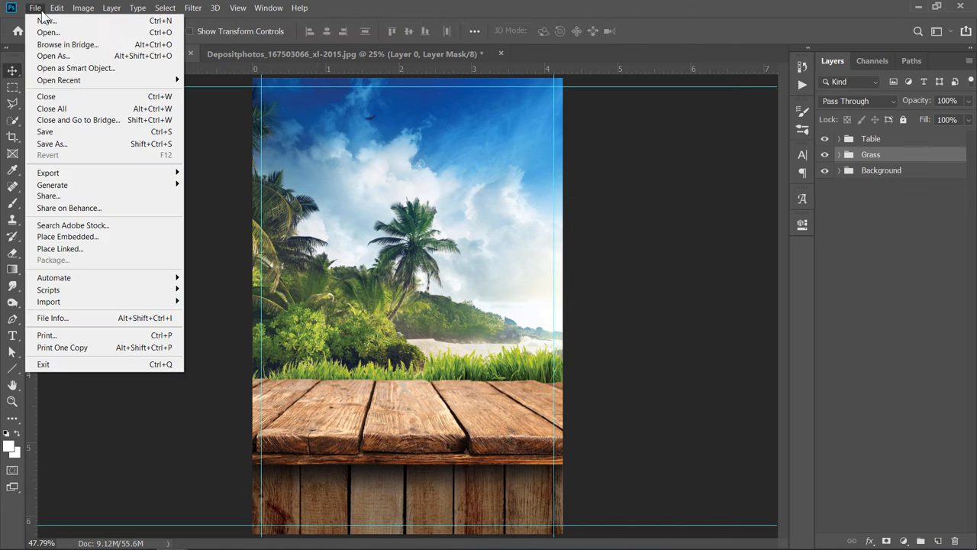
Open the burger JPG and mask out its white background using Quick Selection
left_click(48, 32)
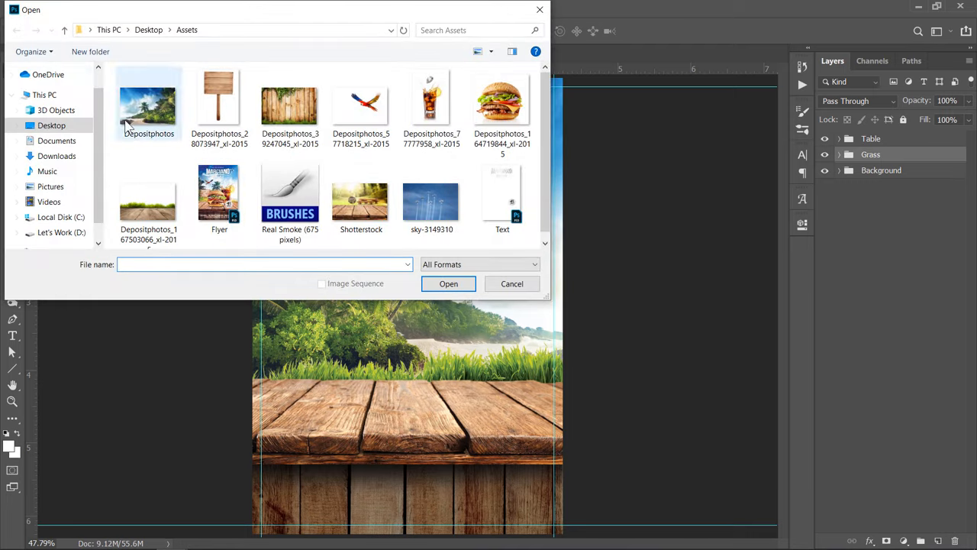
left_click(448, 283)
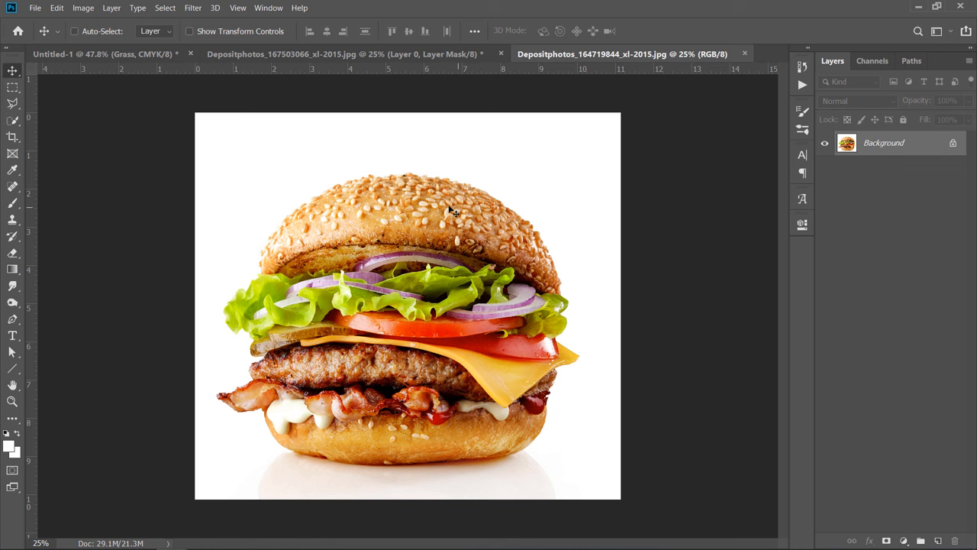
mouse_move(401, 354)
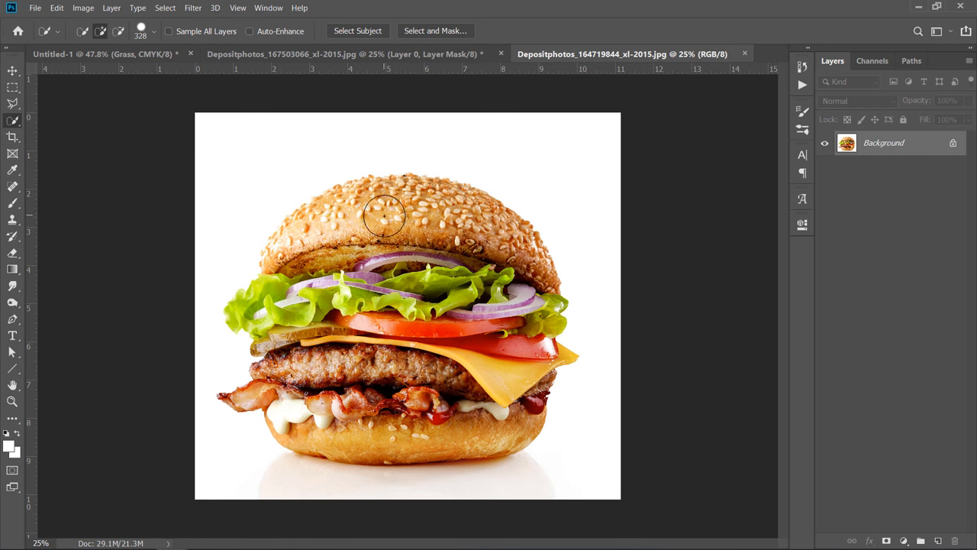
left_click_drag(386, 217, 287, 298)
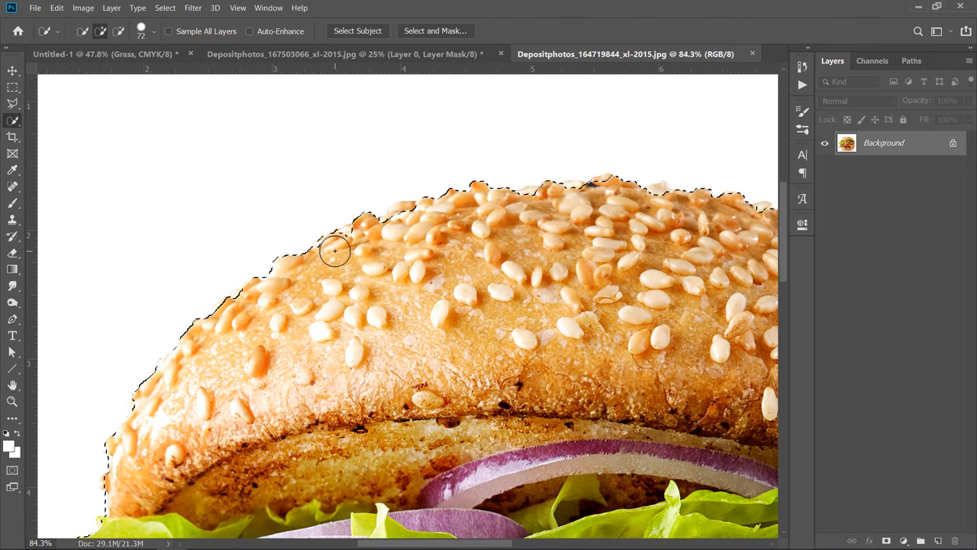
key("ctrl+z")
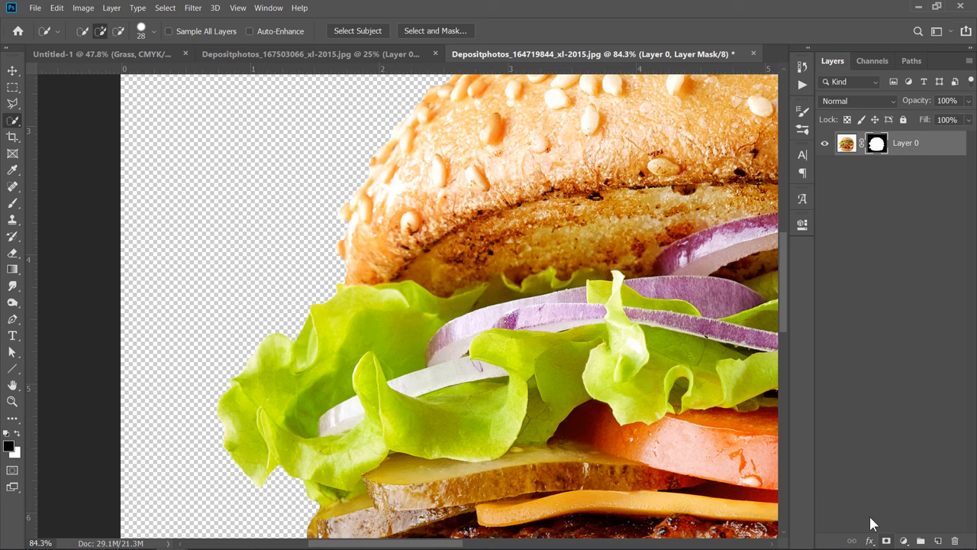
key("ctrl+0")
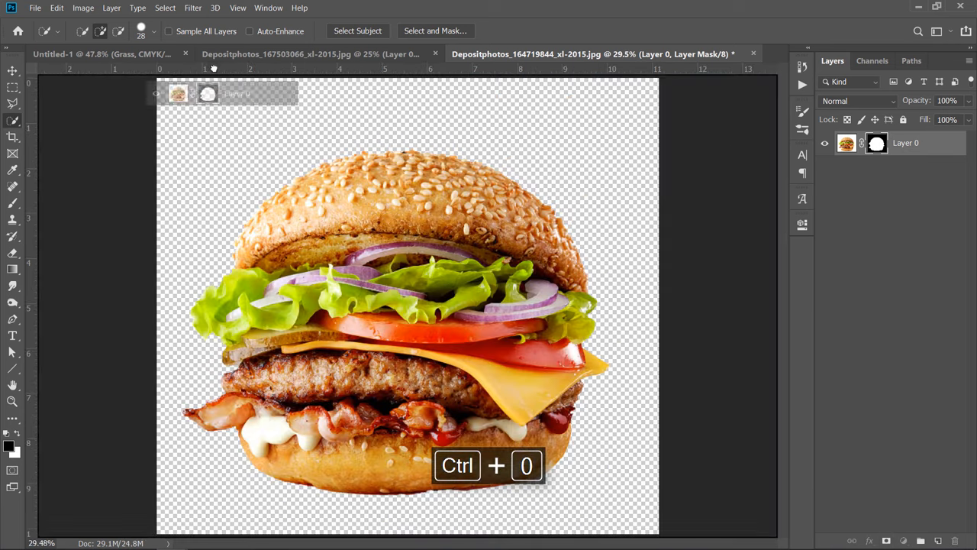
Place the burger in the flyer as Layer 2, scaled down and flipped horizontally
left_click(99, 54)
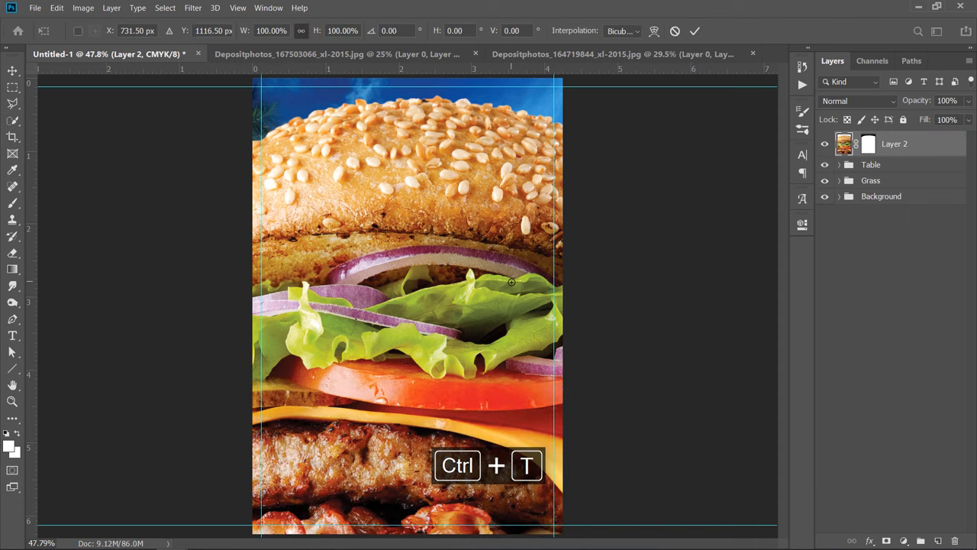
key("ctrl+0")
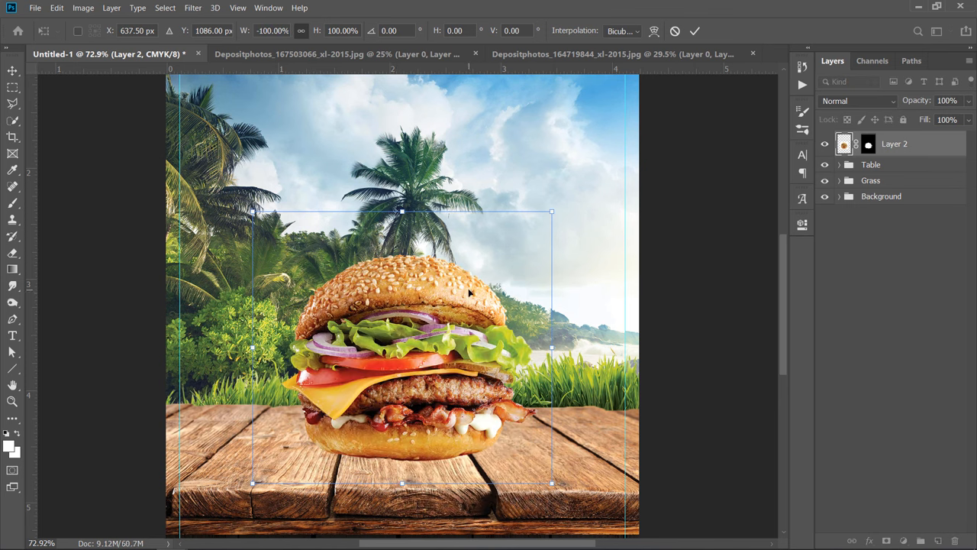
mouse_move(553, 300)
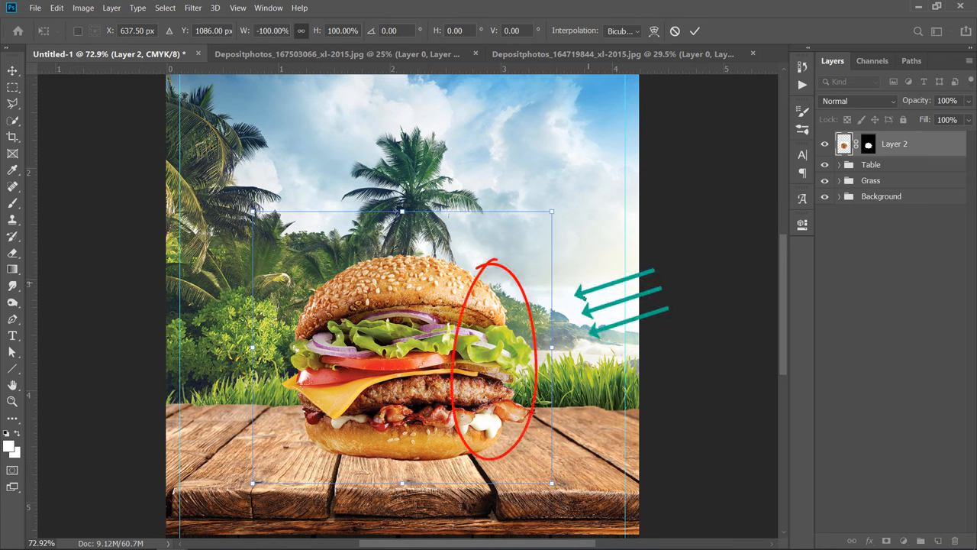
mouse_move(587, 296)
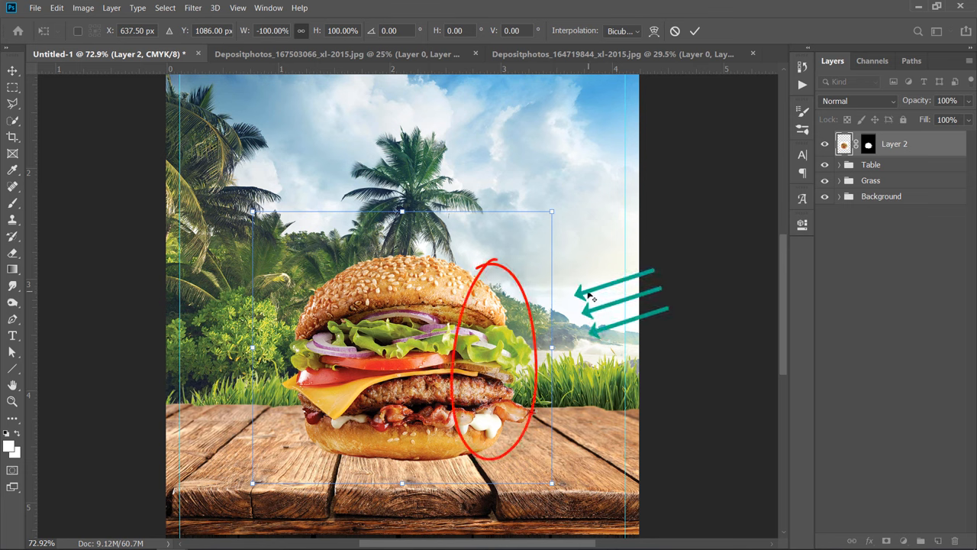
left_click(12, 136)
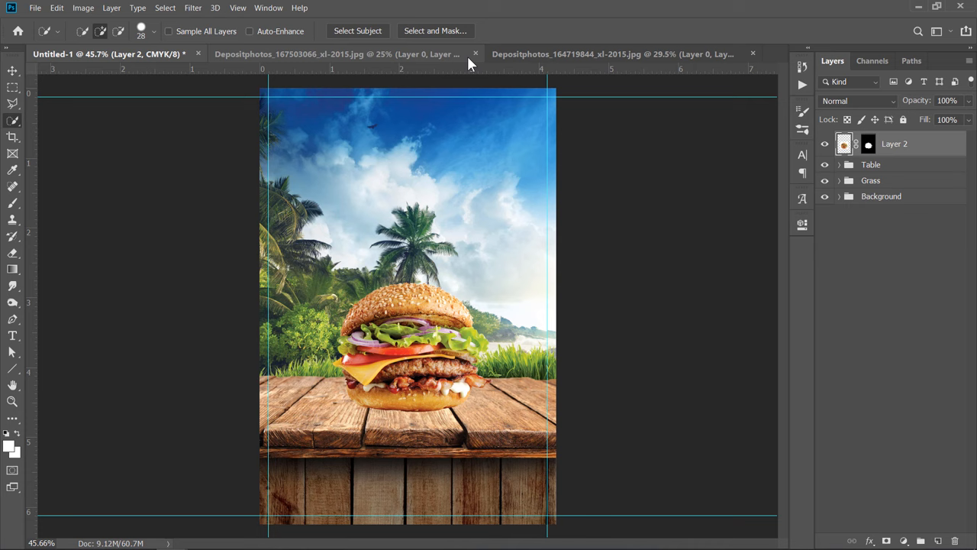
left_click(475, 53)
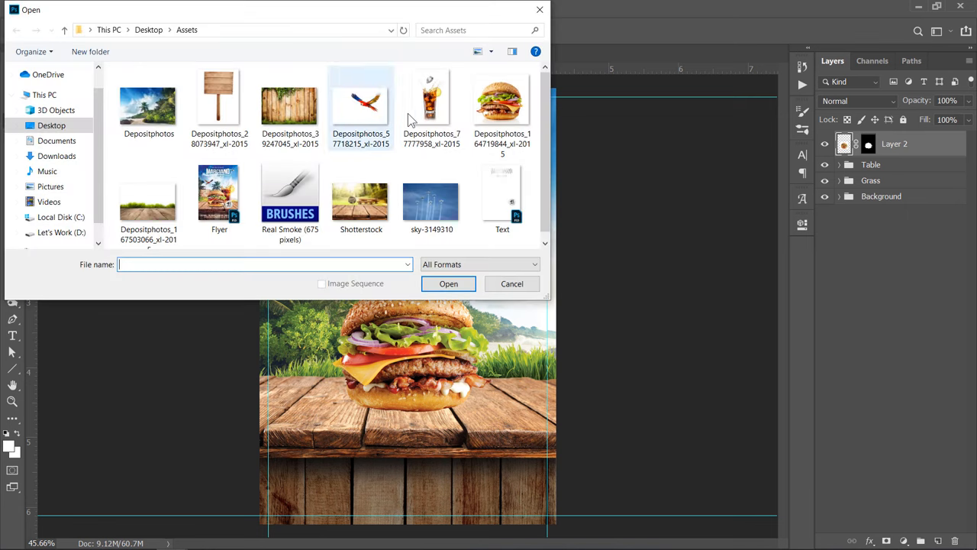
Open the cola glass photo and erase its white background with the Magic Eraser
double_click(432, 99)
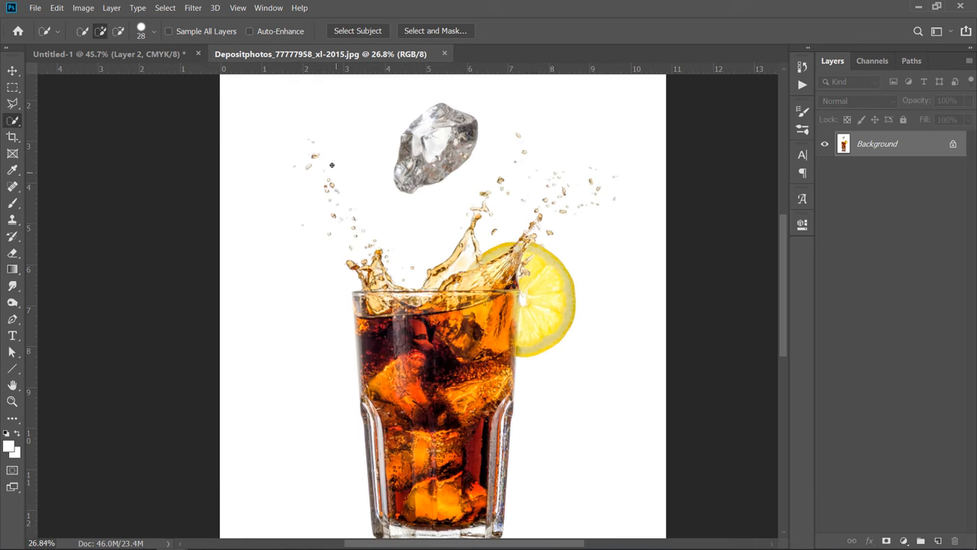
mouse_move(340, 209)
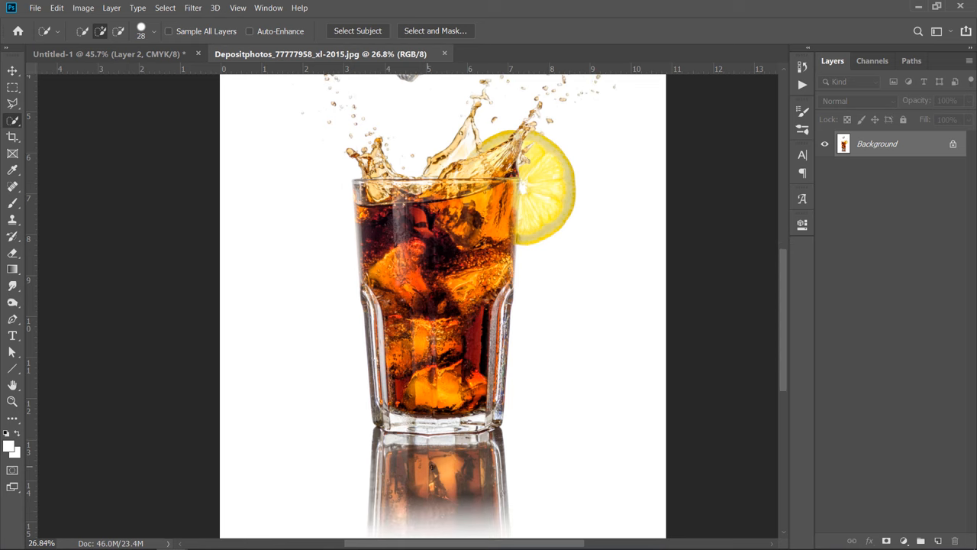
mouse_move(454, 425)
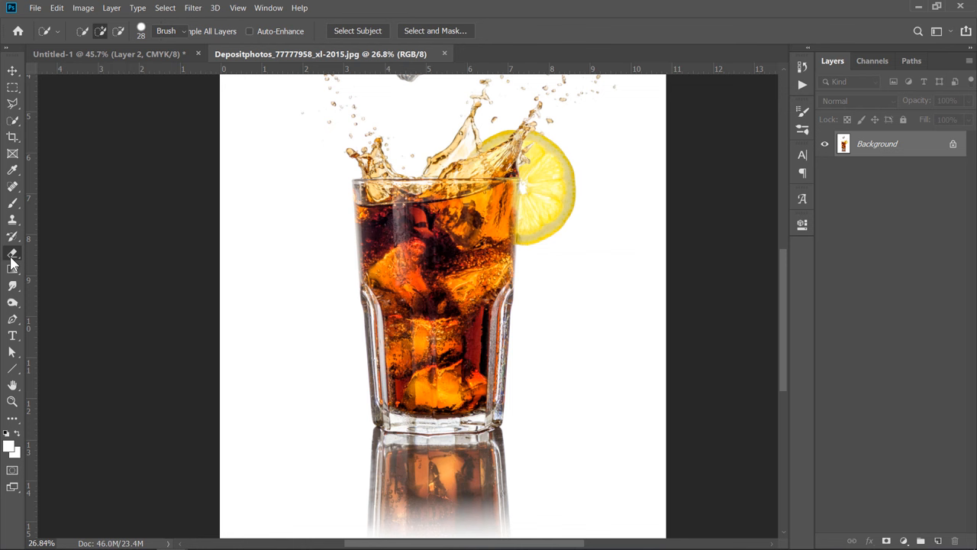
left_click(12, 257)
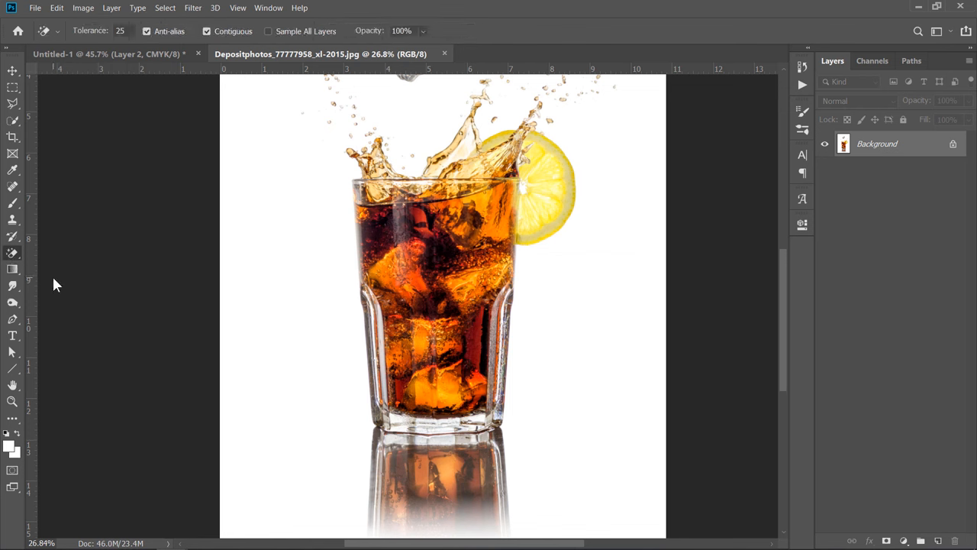
left_click(123, 30)
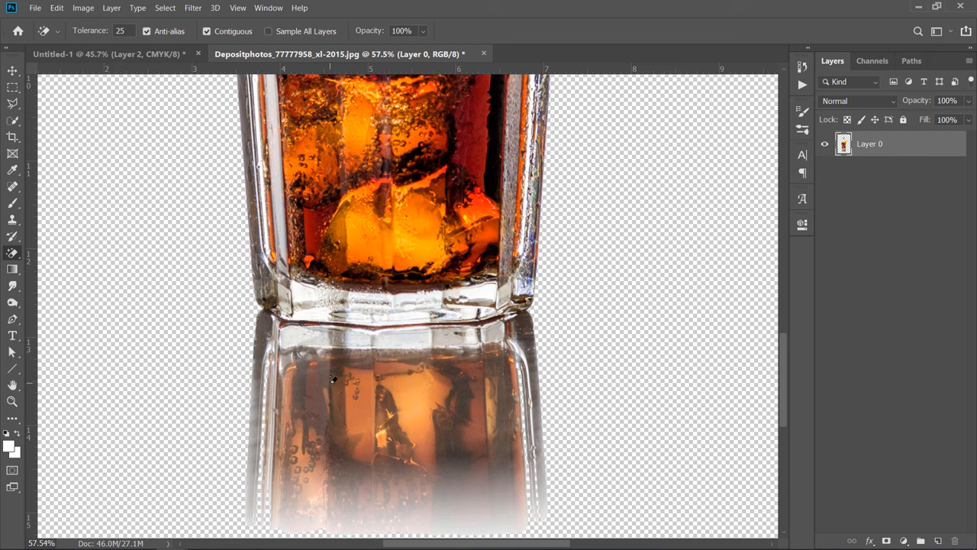
mouse_move(189, 279)
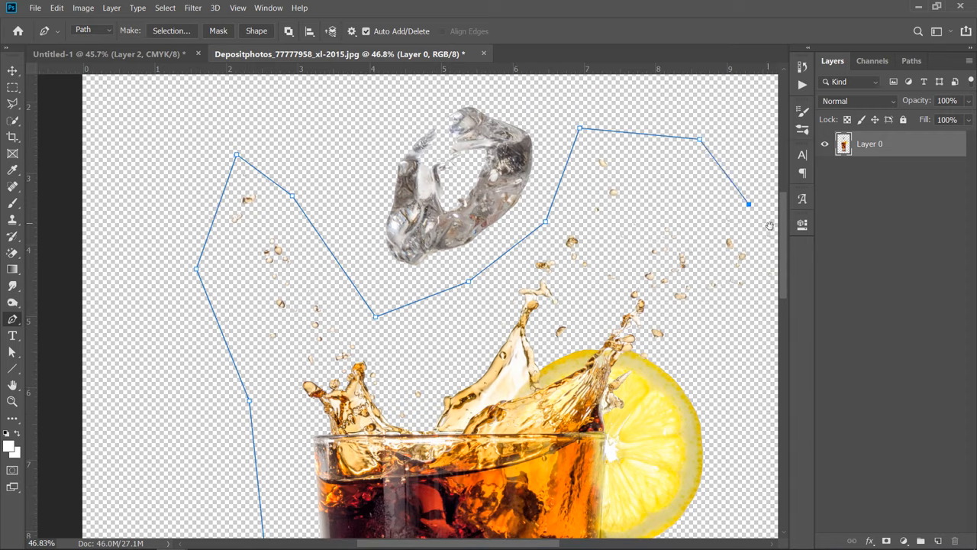
Turn the Pen path around the glass and splash into a selection with Feather Radius 0
scroll("down", 3)
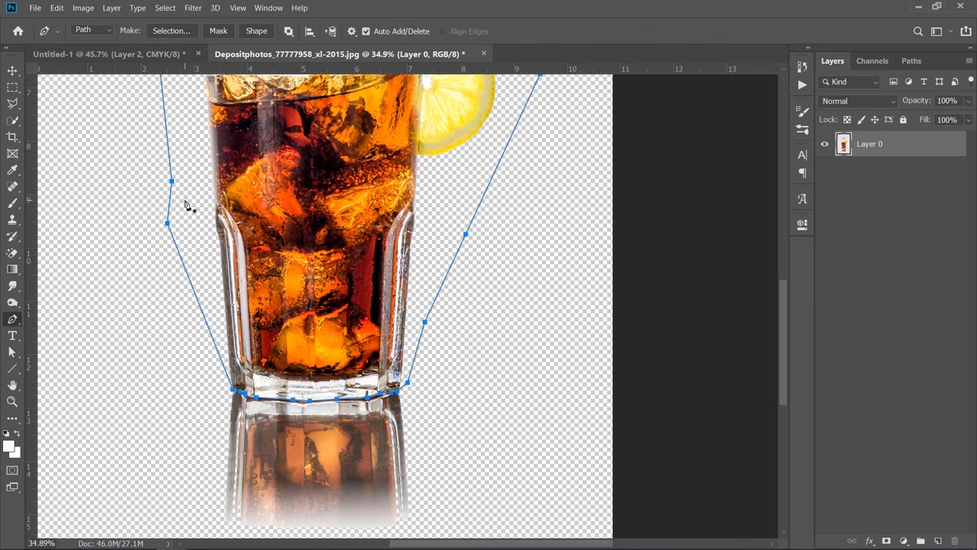
right_click(187, 204)
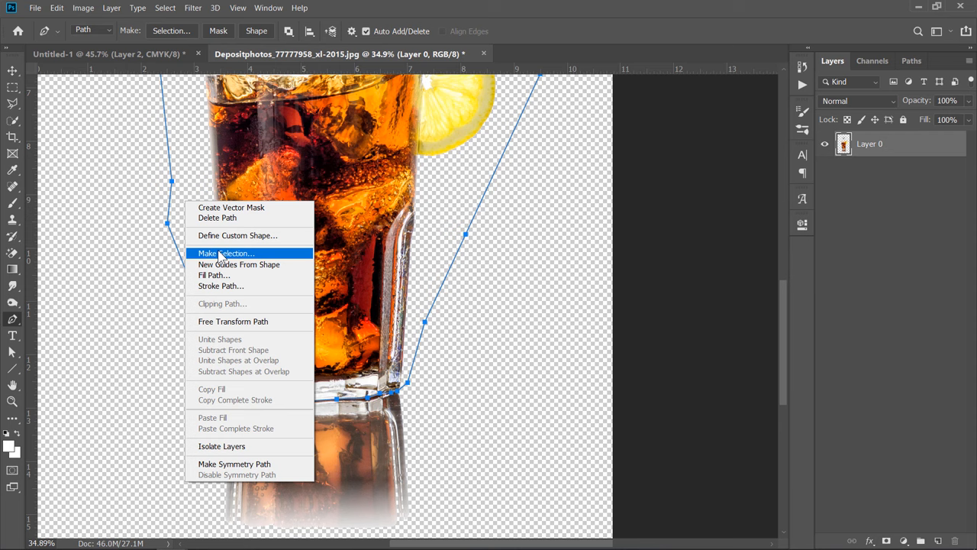
left_click(226, 253)
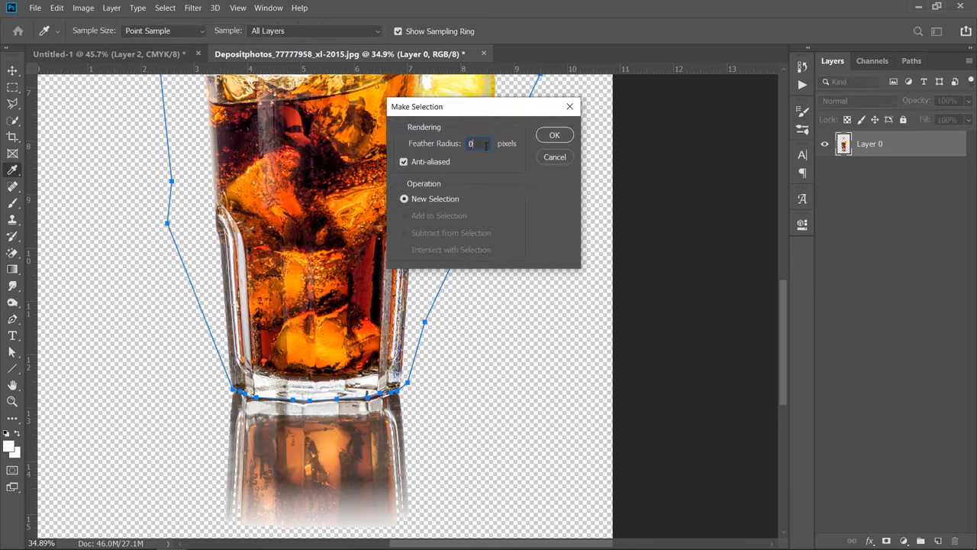
left_click(554, 135)
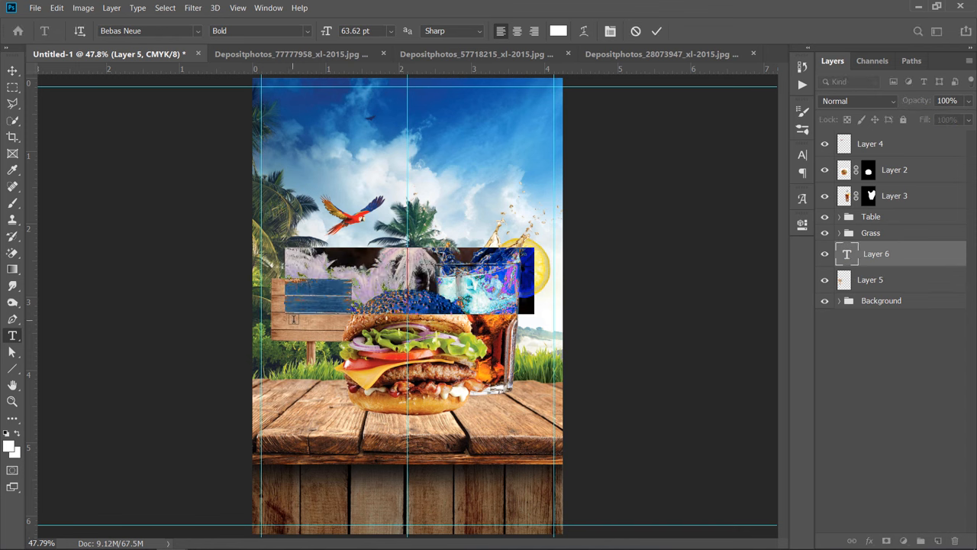
Retype the sign text as 'Buy Two Get A Cola' and set its font to Rogeu
type("LOREM I")
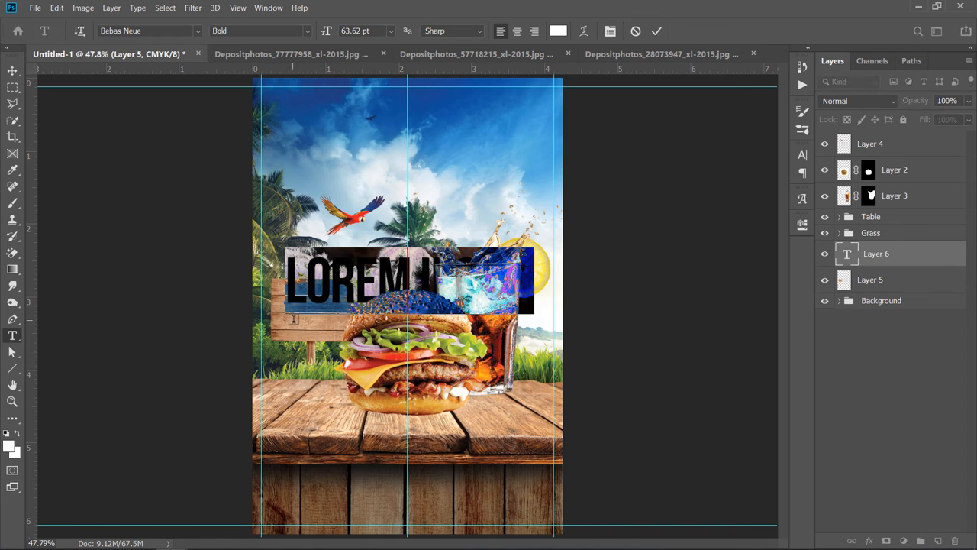
type("BUY TWO")
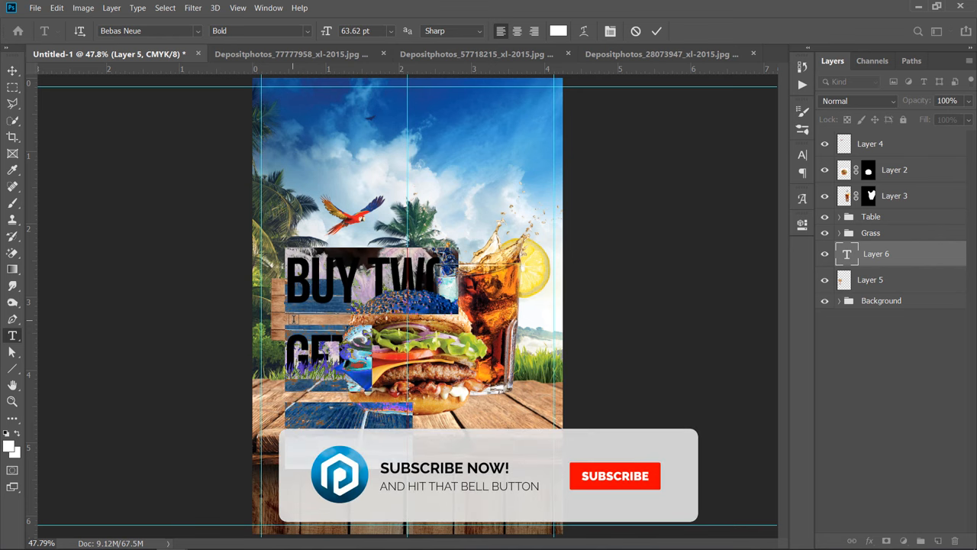
left_click(615, 476)
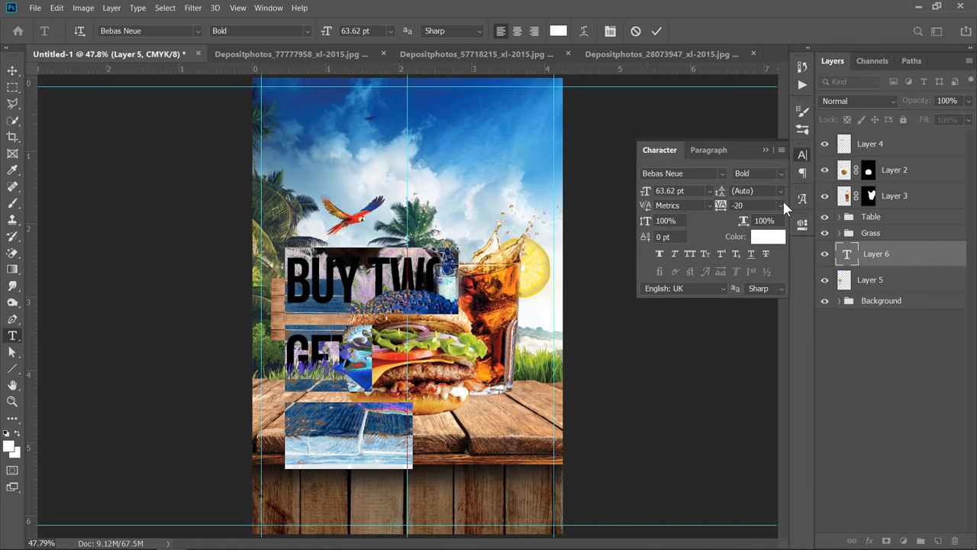
left_click(679, 173)
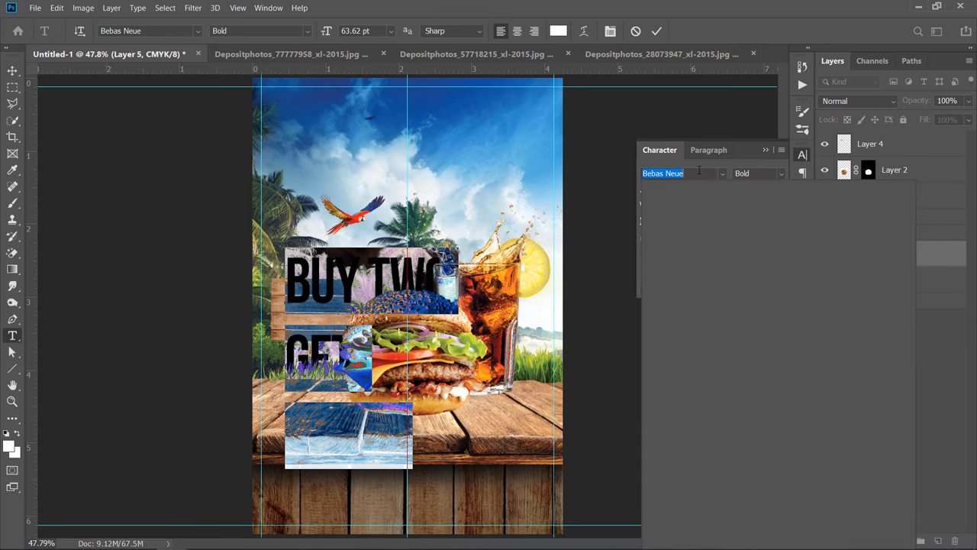
type("rog")
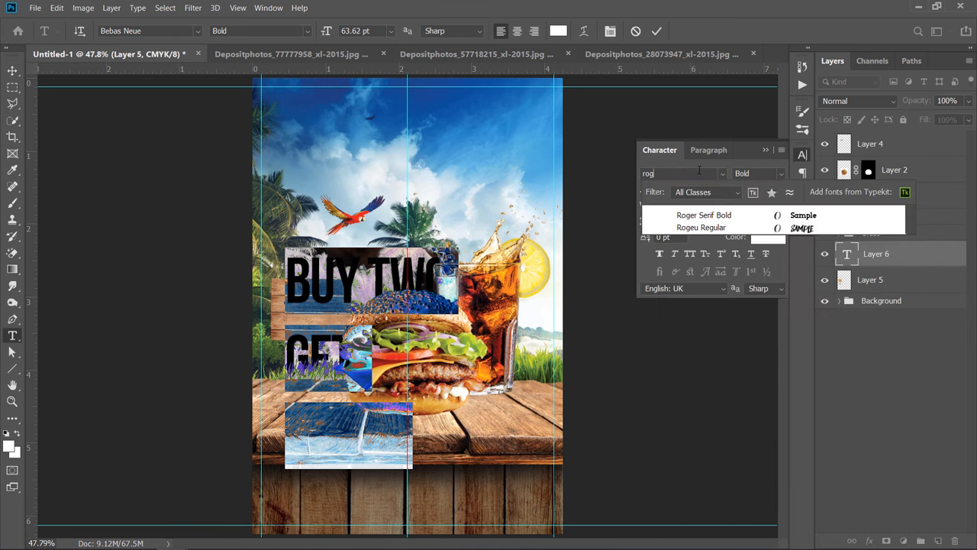
left_click(701, 228)
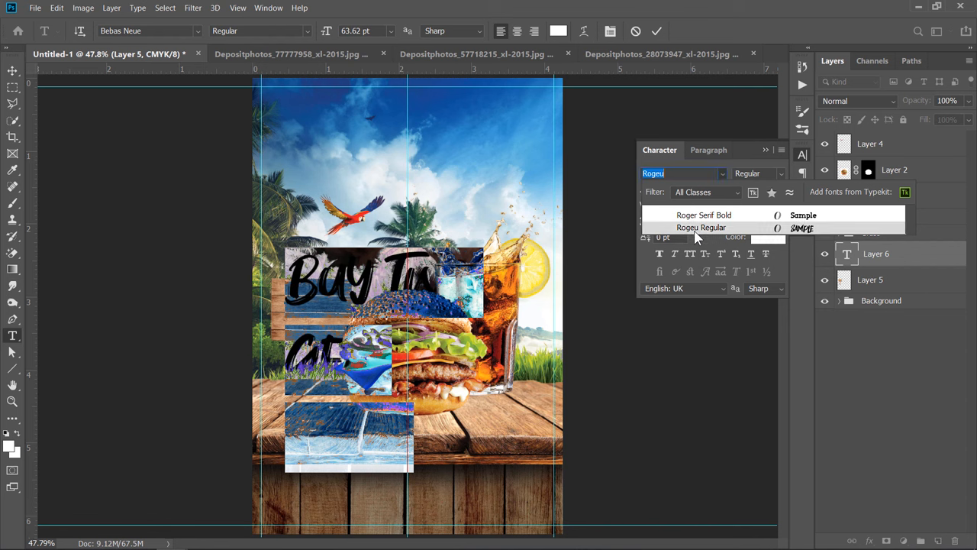
Set the text to 20 pt with 18 pt leading and position it on the wooden board
left_click(701, 228)
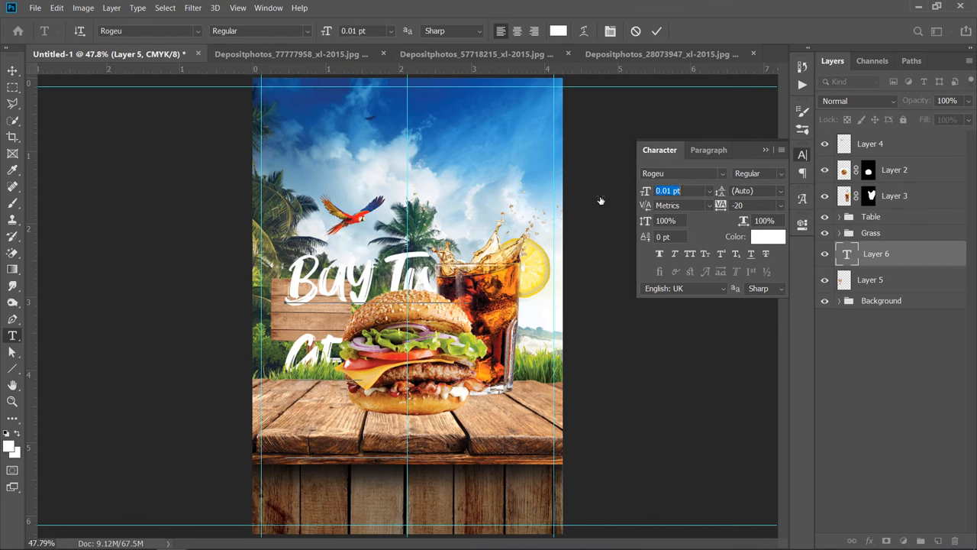
type("21.01 pt")
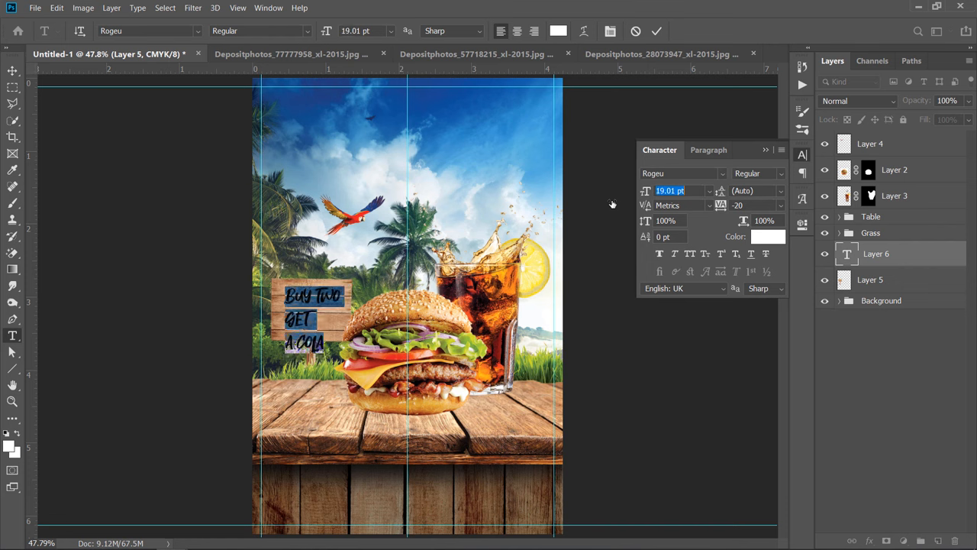
mouse_move(780, 197)
type("18")
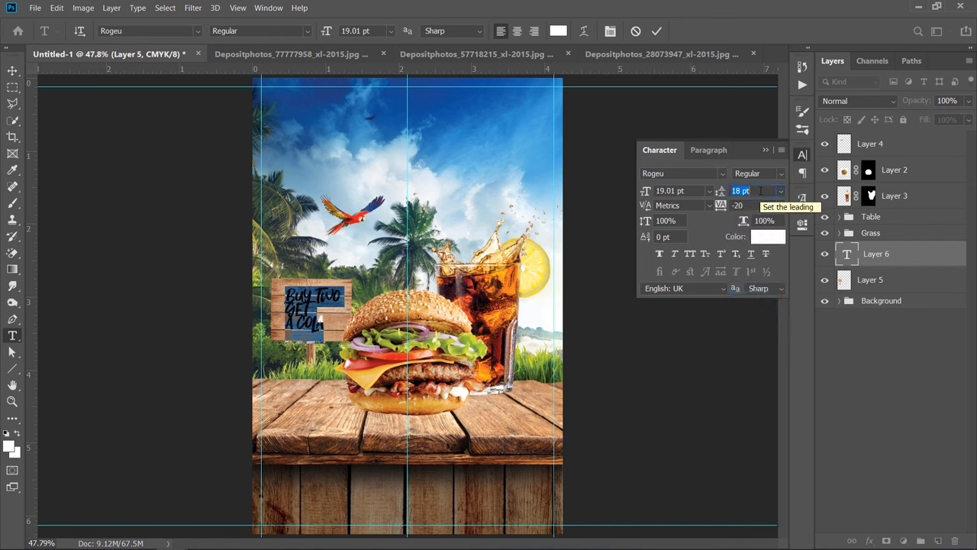
type("20 pt")
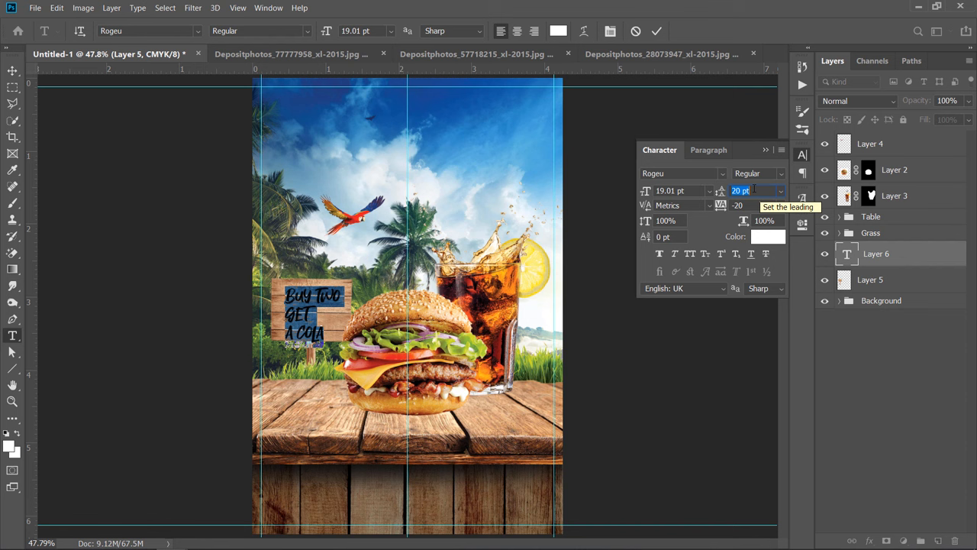
type("18 pt")
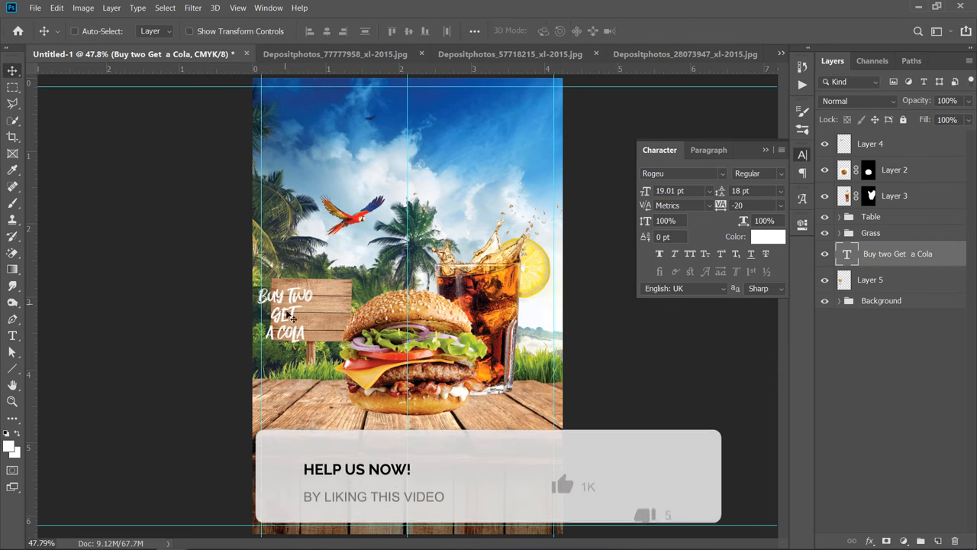
left_click_drag(286, 313, 306, 310)
type("20")
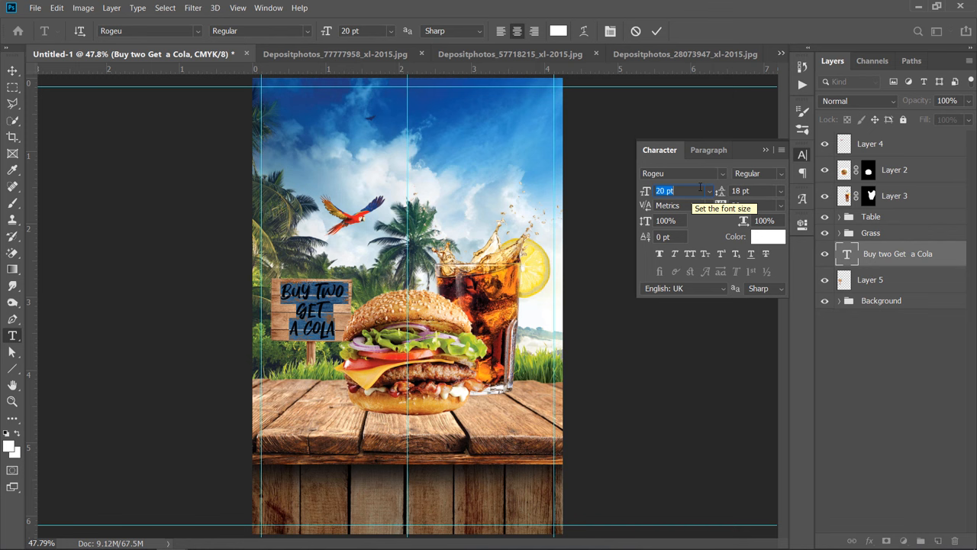
left_click(656, 31)
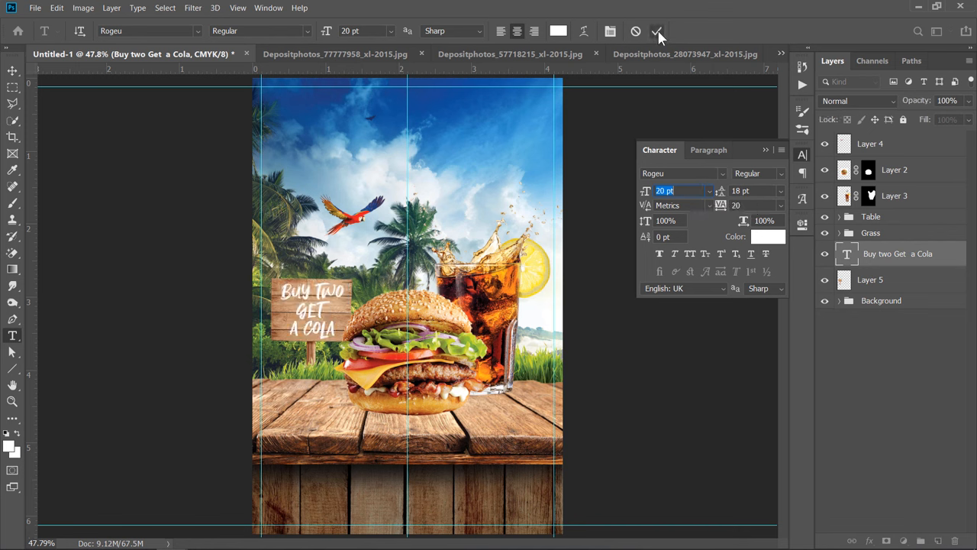
left_click(657, 32)
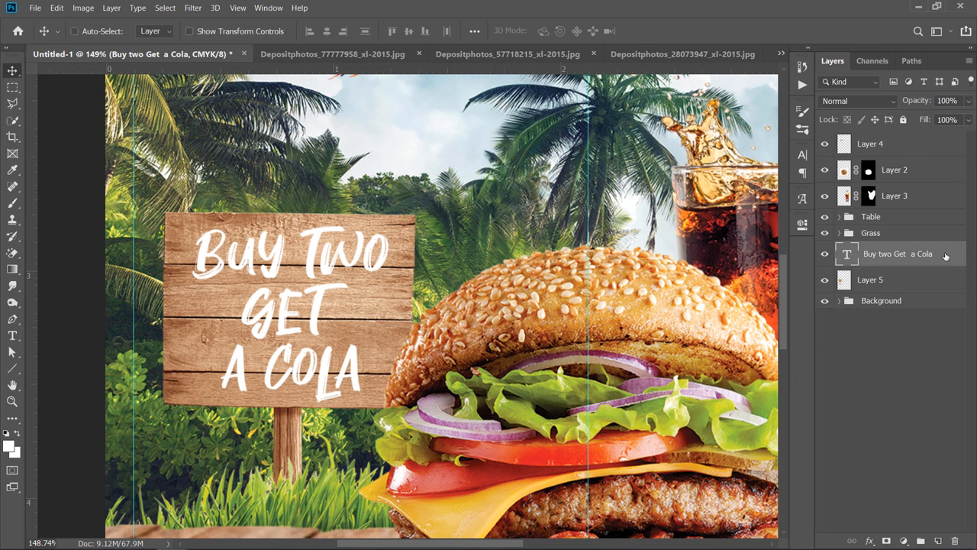
Split the Underlying Layer Blend If slider to about 43 and group the sign layers as Sign
double_click(901, 253)
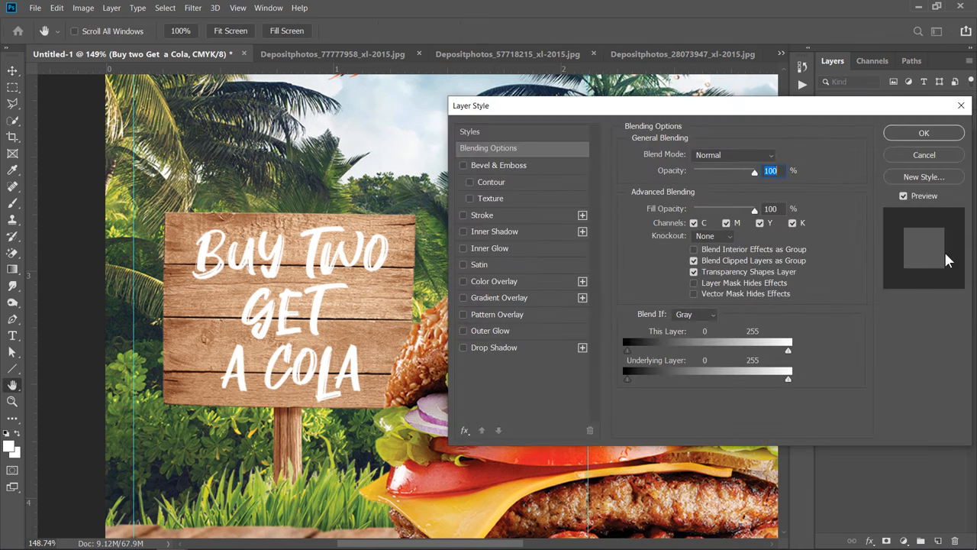
mouse_move(629, 397)
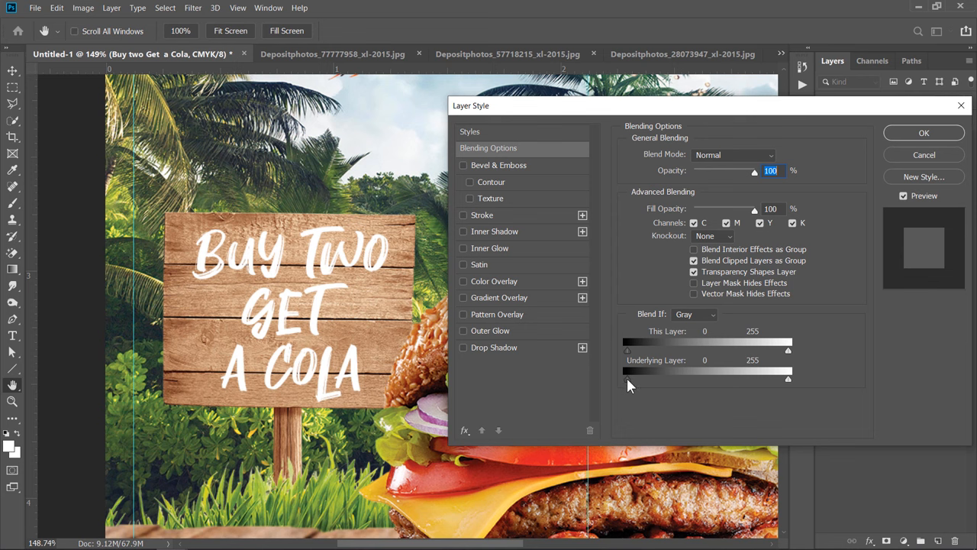
left_click_drag(627, 379, 650, 380)
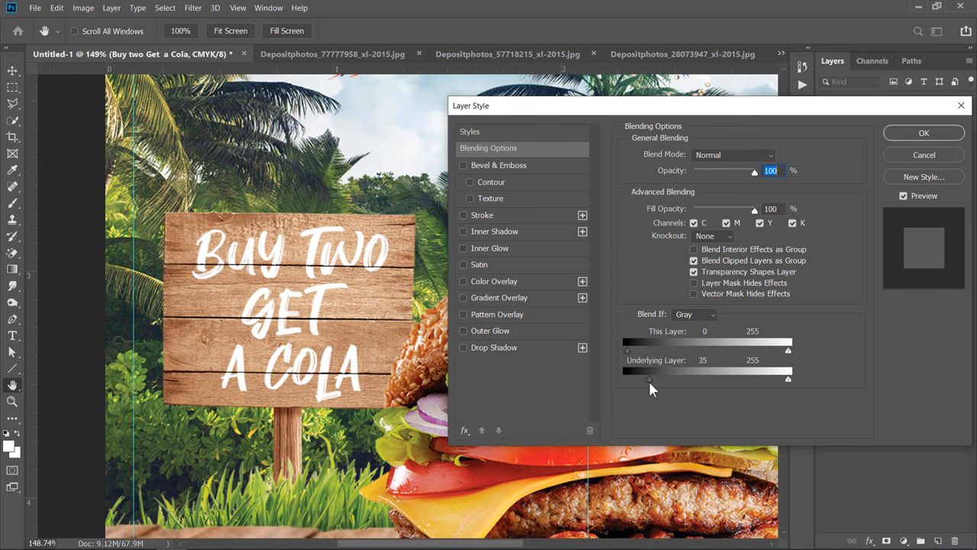
left_click_drag(649, 379, 655, 379)
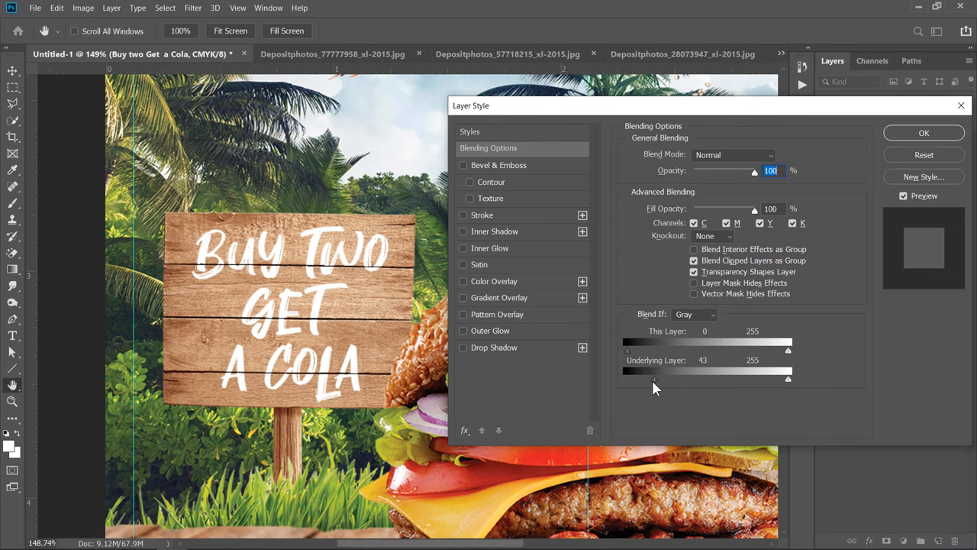
left_click_drag(655, 380, 651, 379)
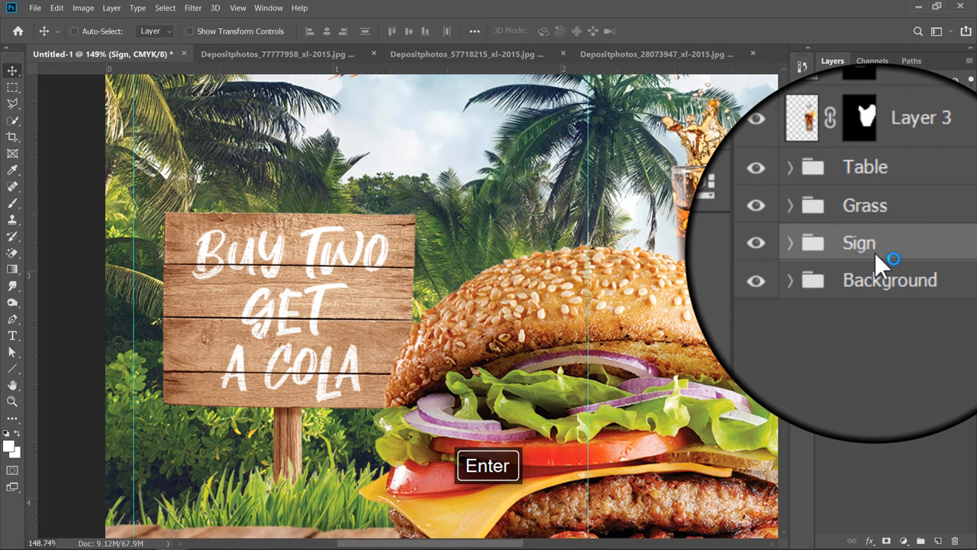
key("ctrl+0")
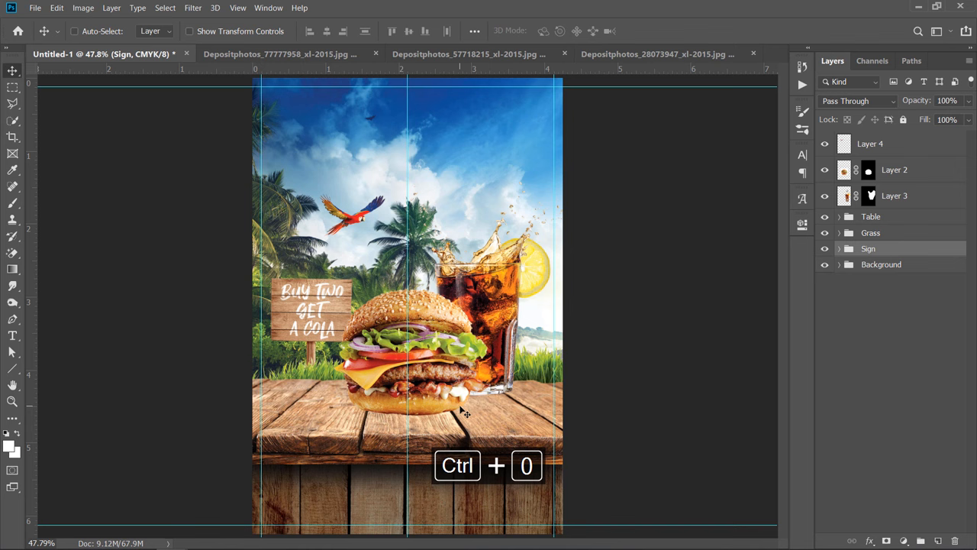
left_click(894, 196)
type("Shadow")
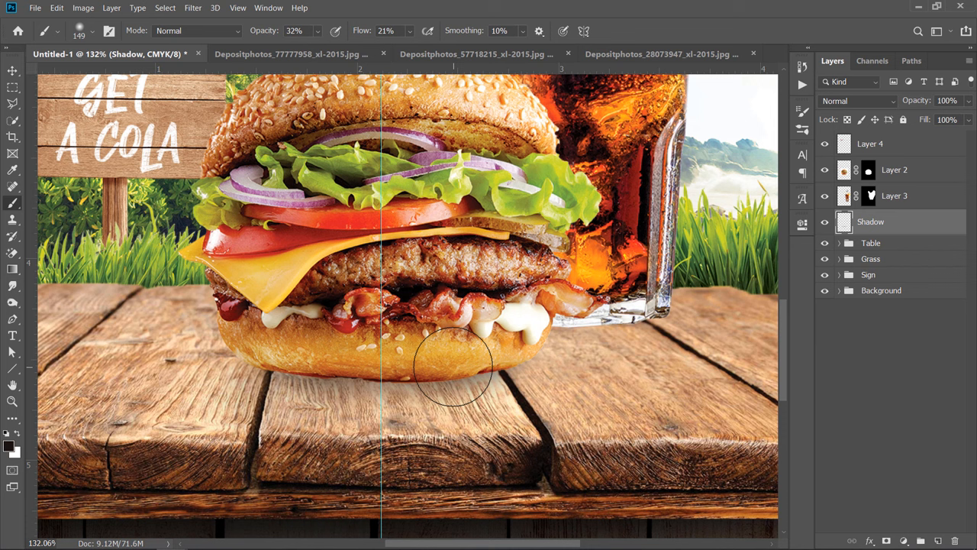
Paint a soft black shadow under the burger and the glass base on the Shadow layer
left_click_drag(452, 369, 630, 316)
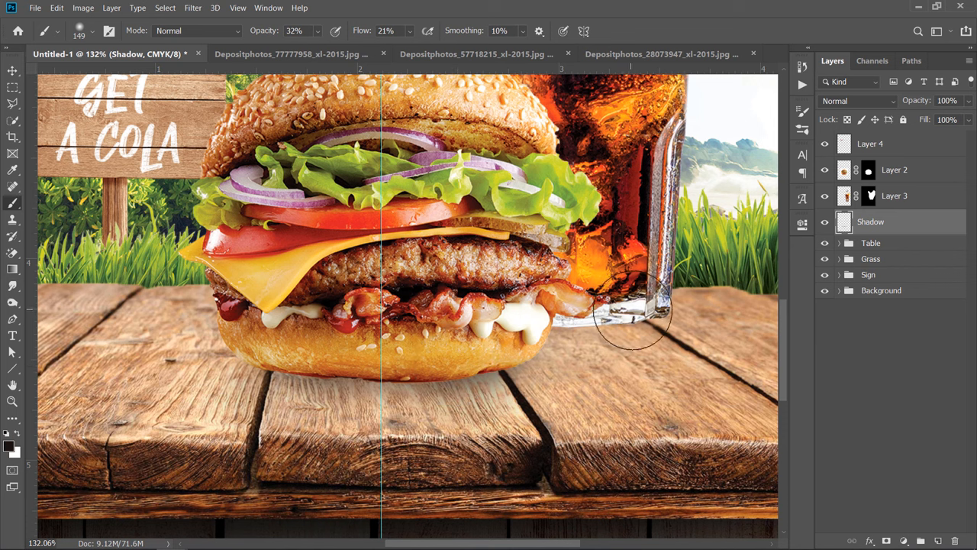
left_click_drag(634, 317, 634, 359)
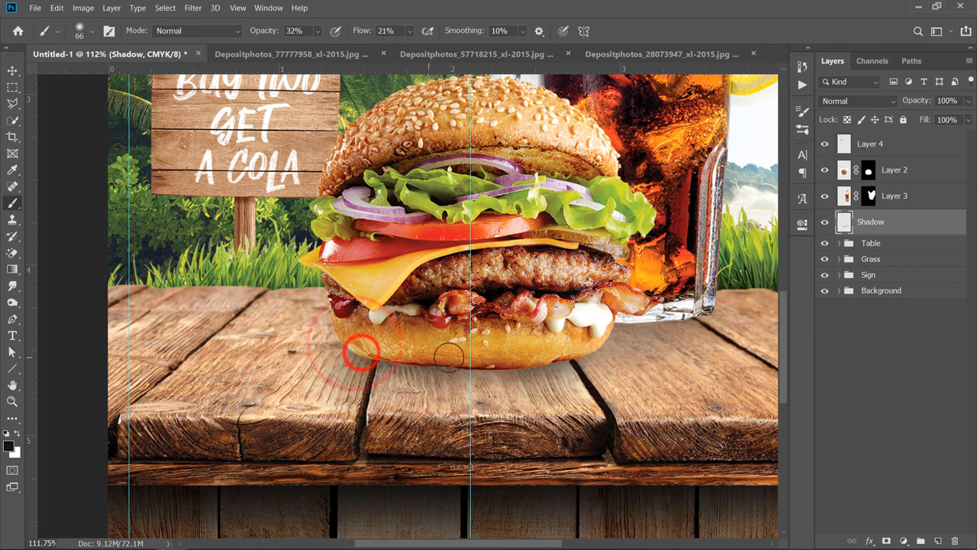
left_click_drag(366, 353, 618, 329)
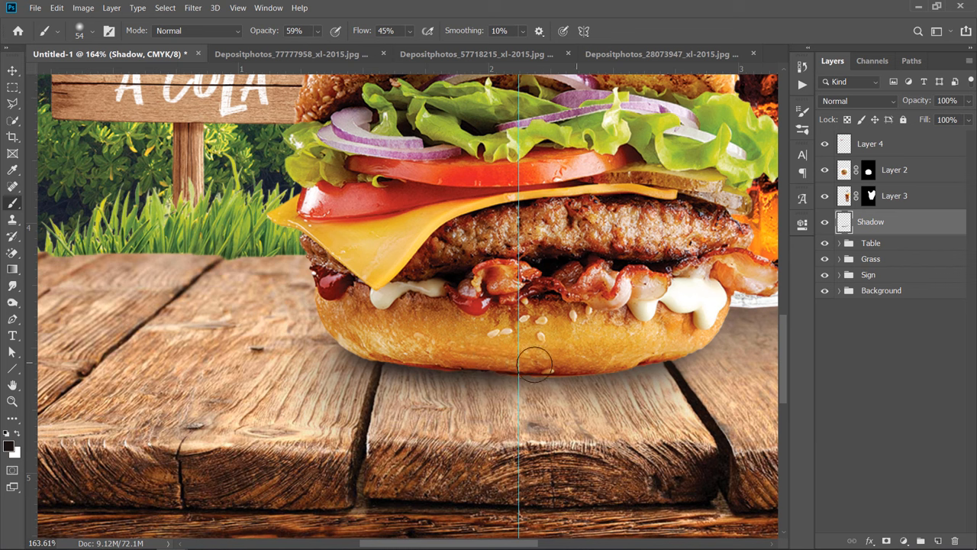
key("ctrl+z")
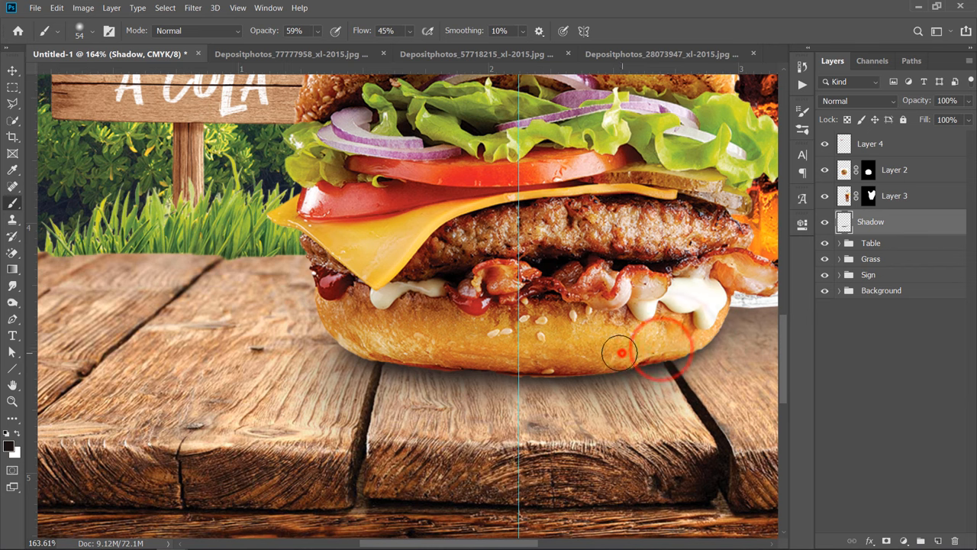
key("ctrl+z")
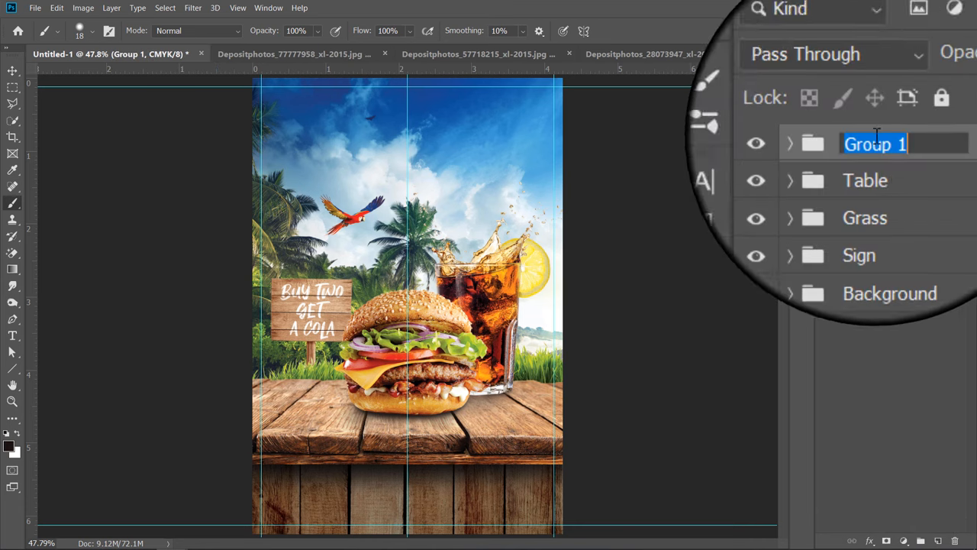
Name the new group holding the burger, cola and shadow layers 'Contents'
type("Contents")
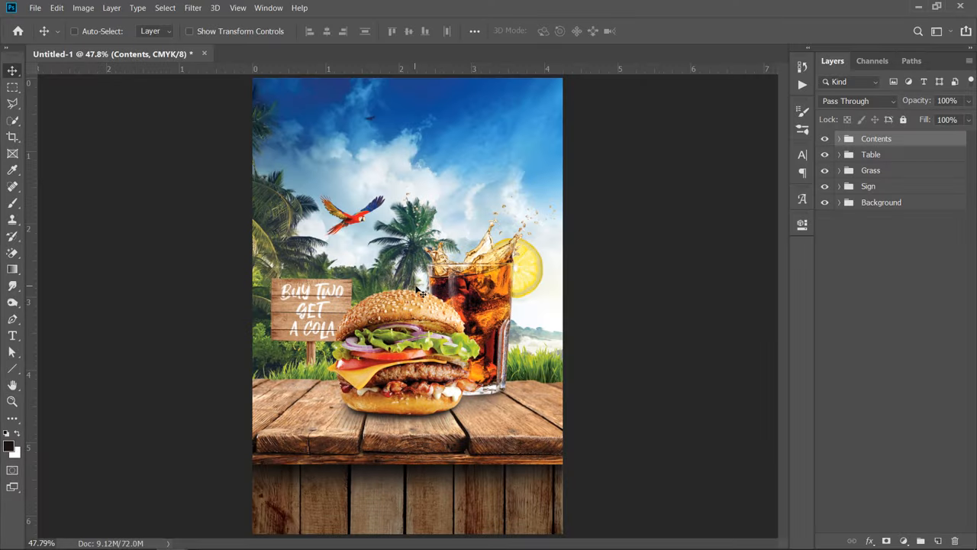
Open the Text document from the assets folder
left_click(35, 8)
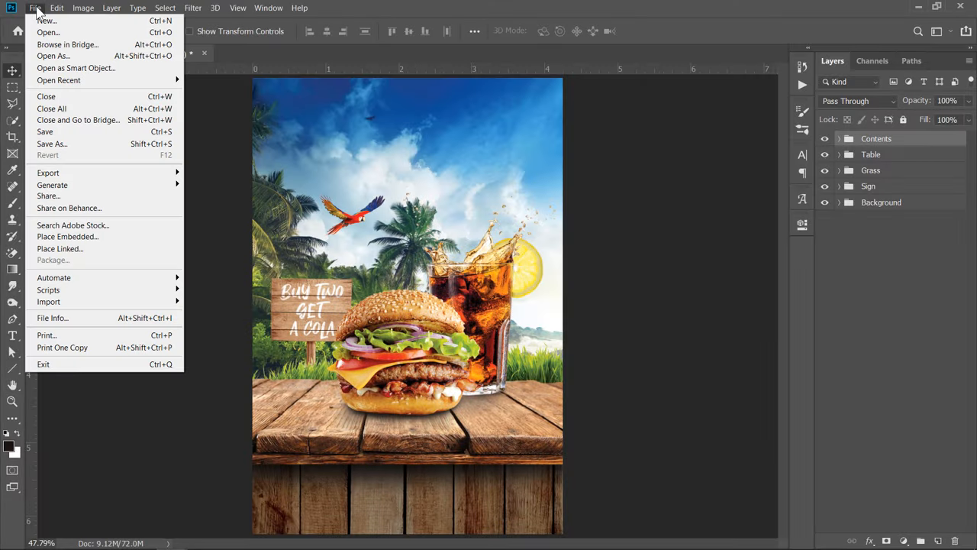
left_click(48, 32)
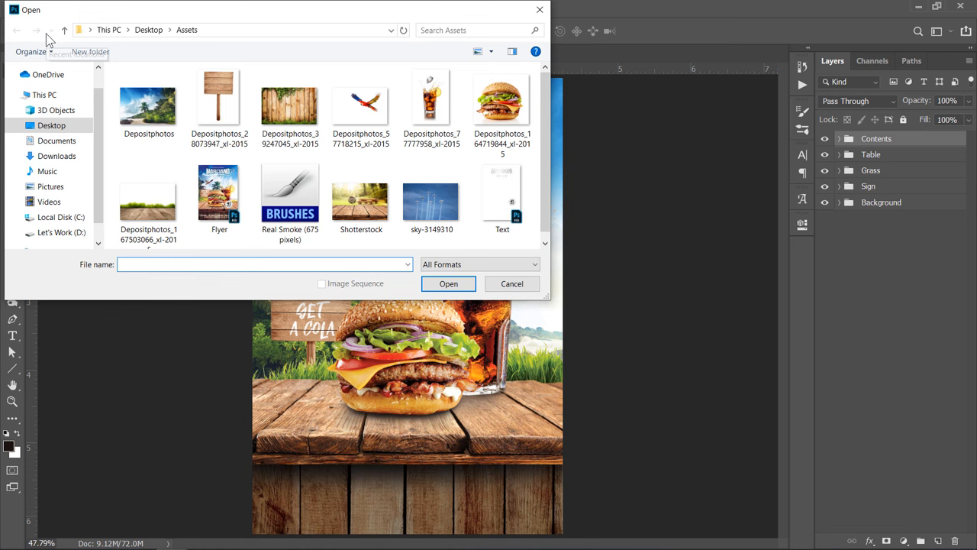
left_click(502, 191)
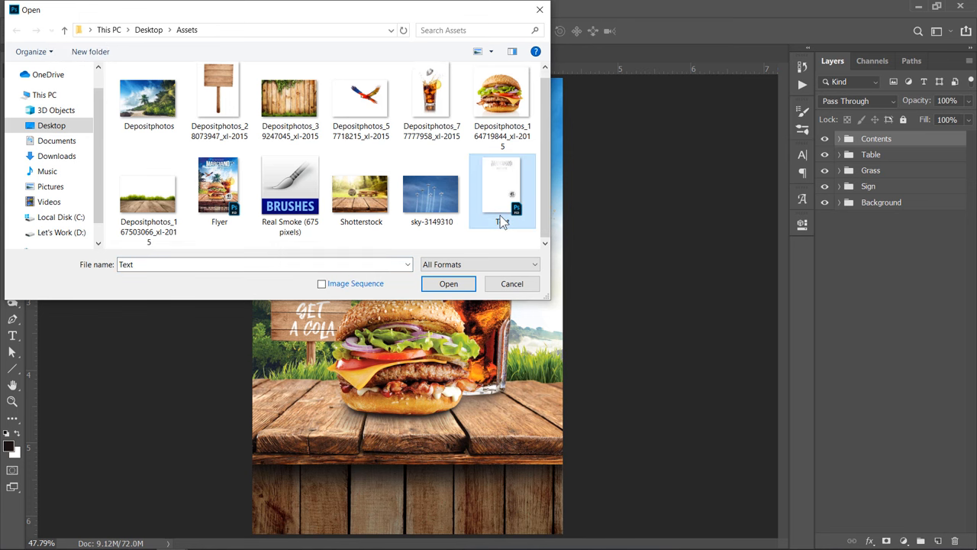
left_click(448, 283)
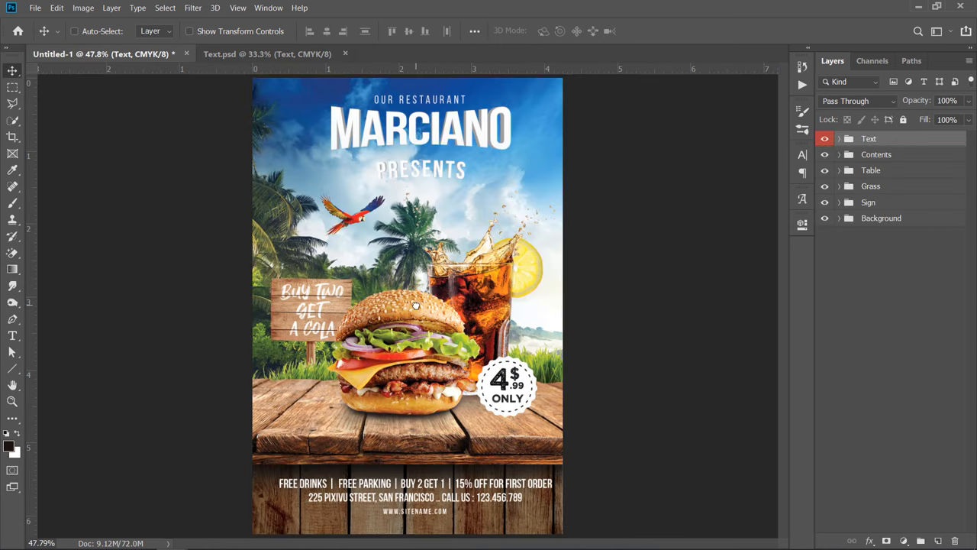
Expand the Text group and make the aircraft with its smoke trail visible
key("ctrl+t")
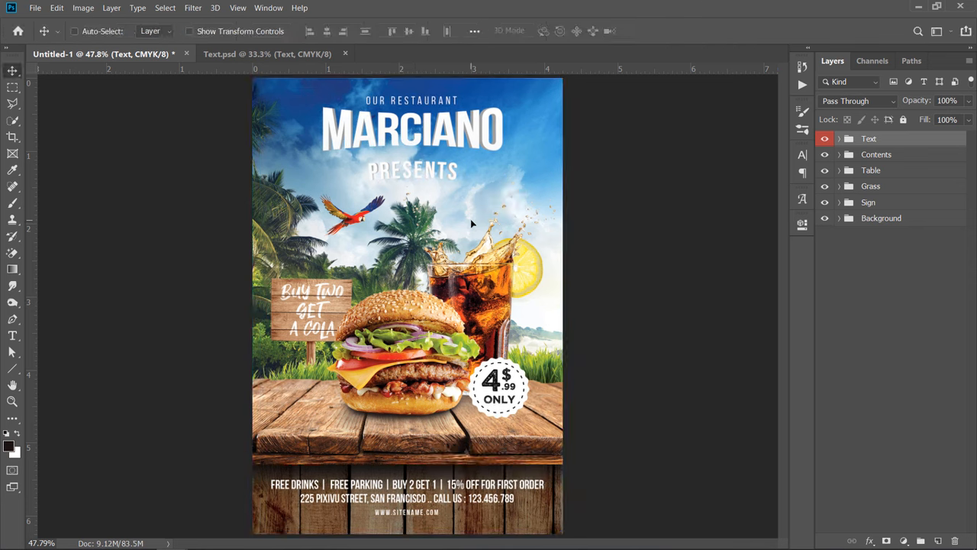
mouse_move(557, 149)
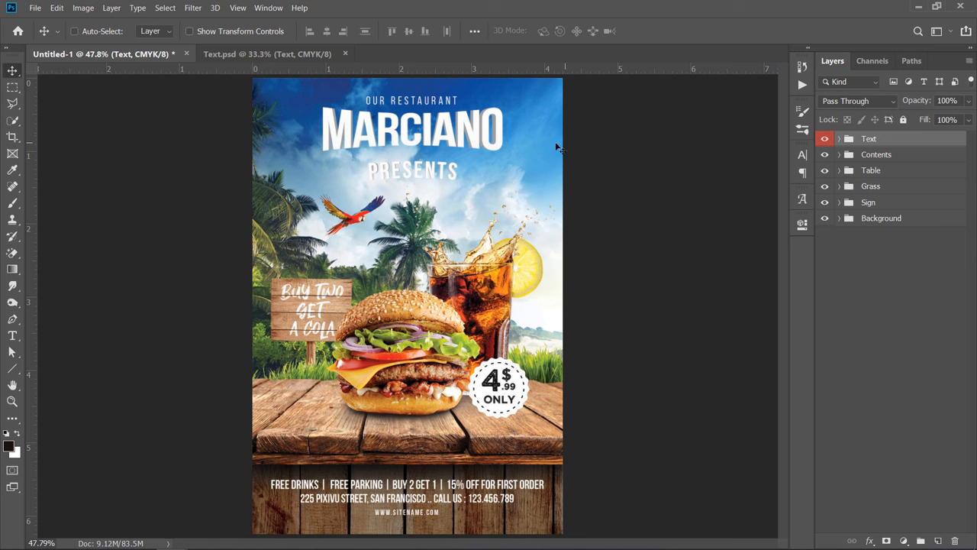
left_click(839, 138)
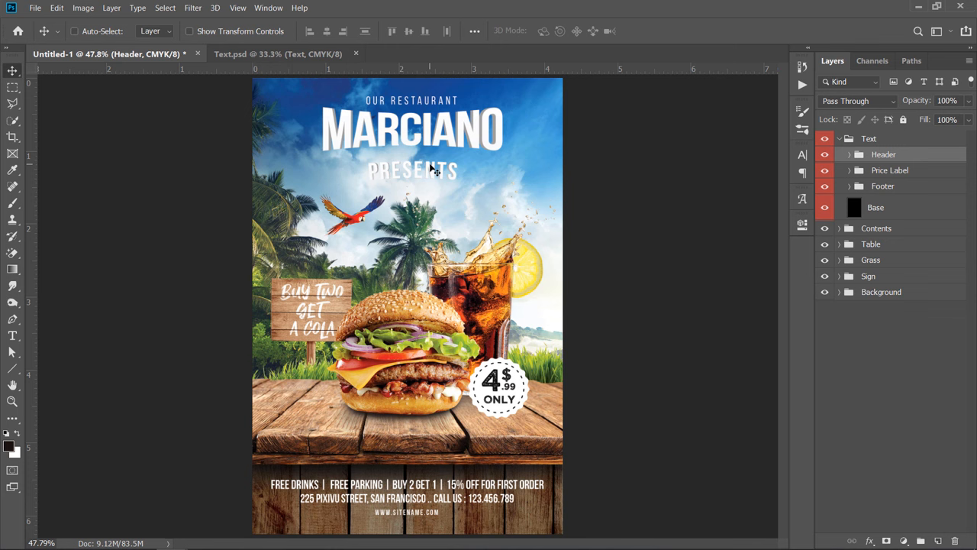
left_click(849, 154)
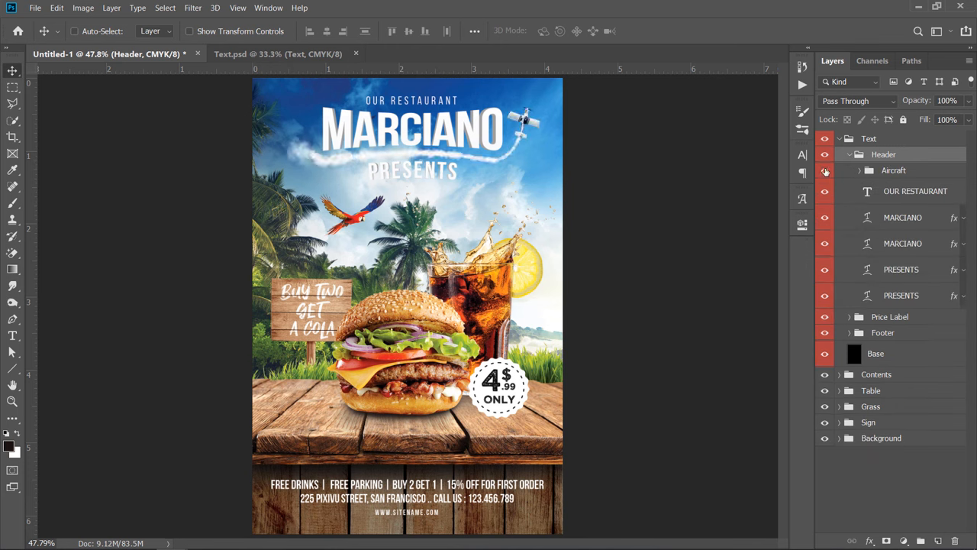
mouse_move(824, 171)
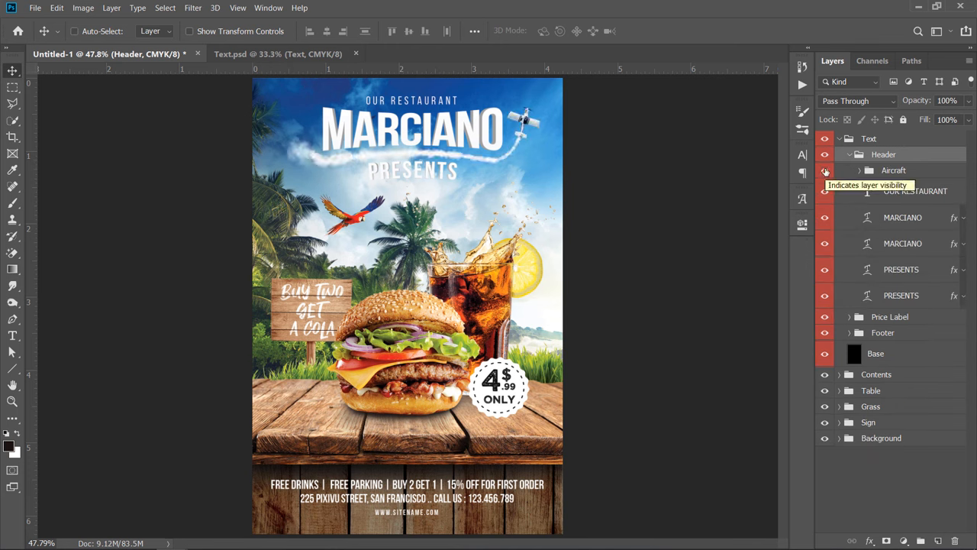
left_click(849, 154)
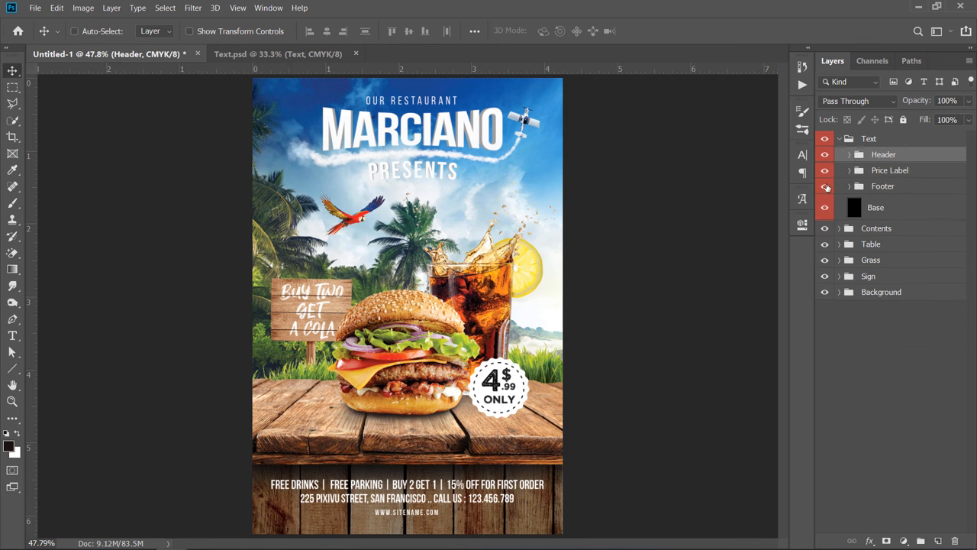
mouse_move(825, 186)
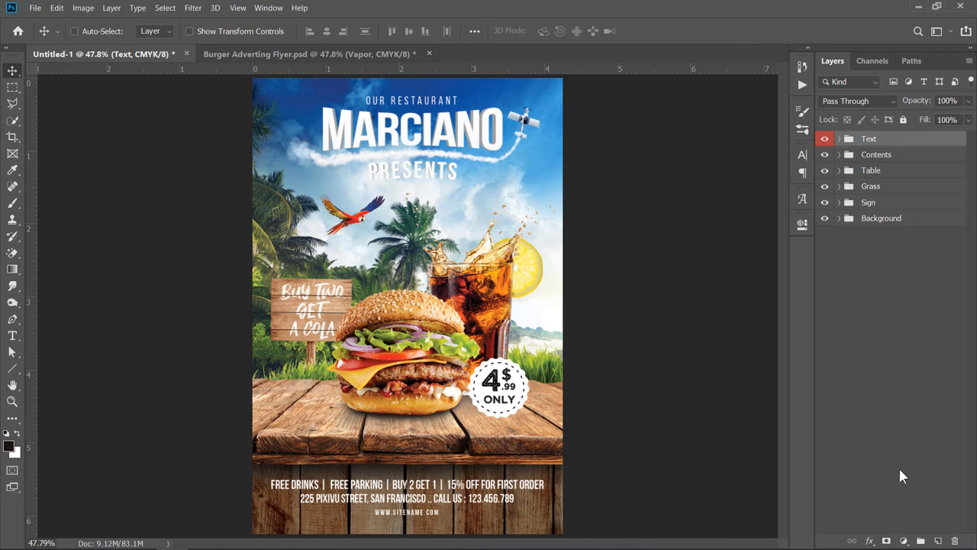
Add Color Balance: Midtones -15/-12/+4, Shadows -7/-7/0, Highlights -4/-4/+7
left_click(904, 541)
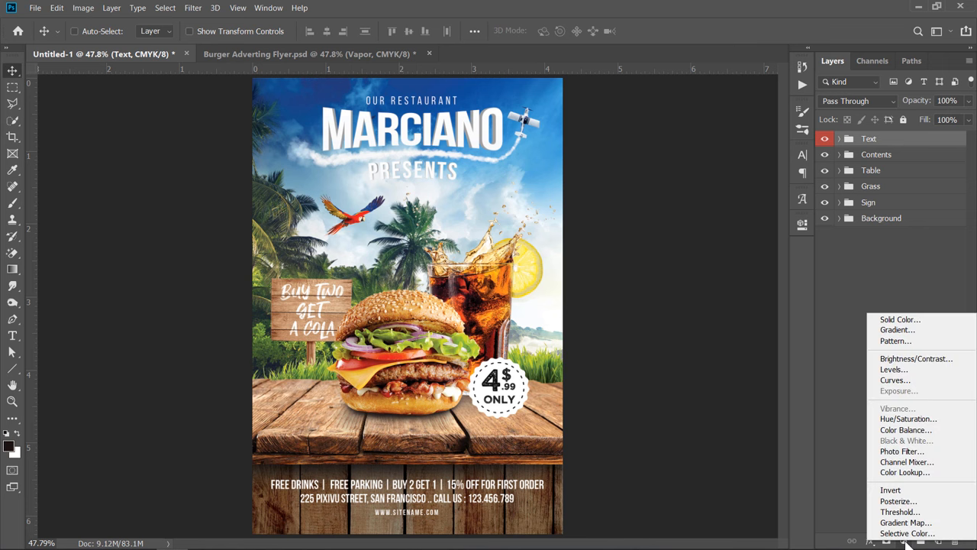
left_click(906, 429)
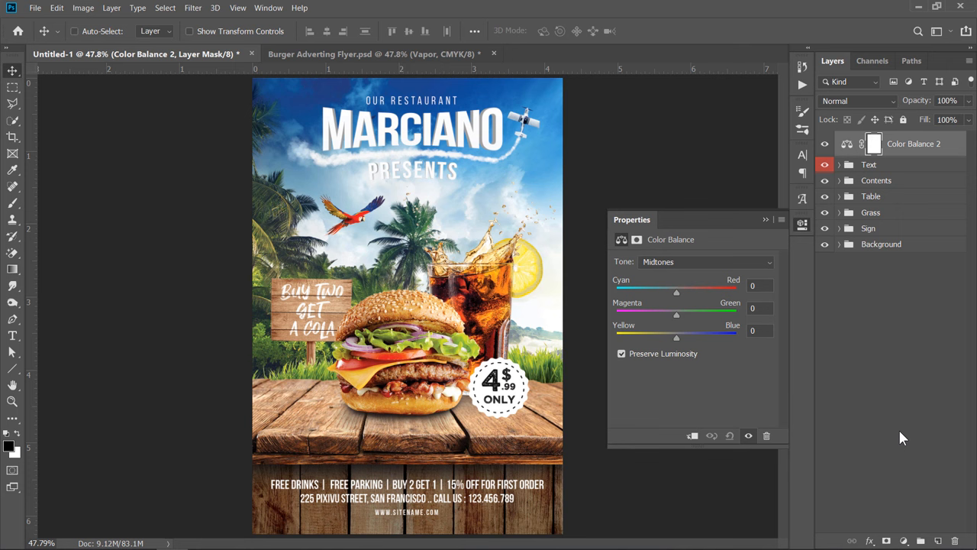
left_click_drag(676, 292, 672, 293)
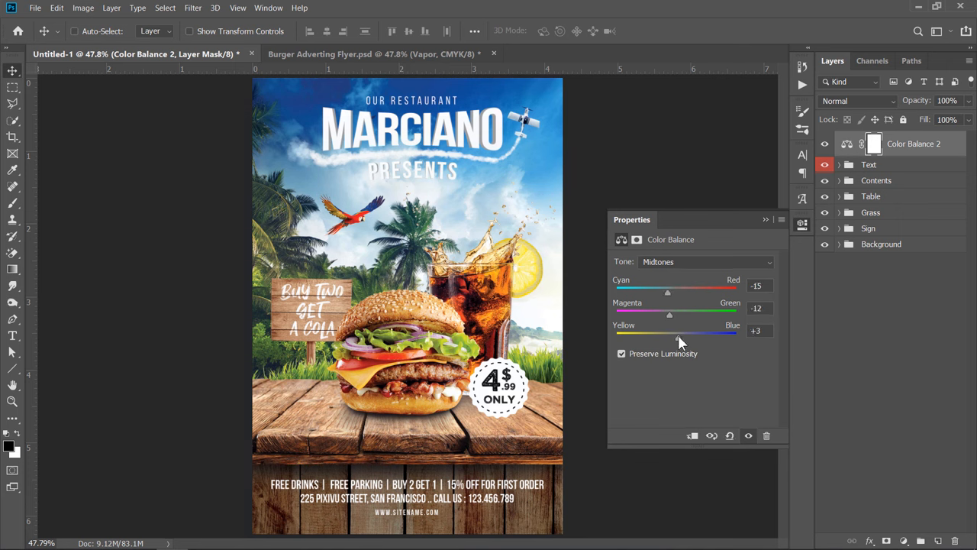
left_click(704, 261)
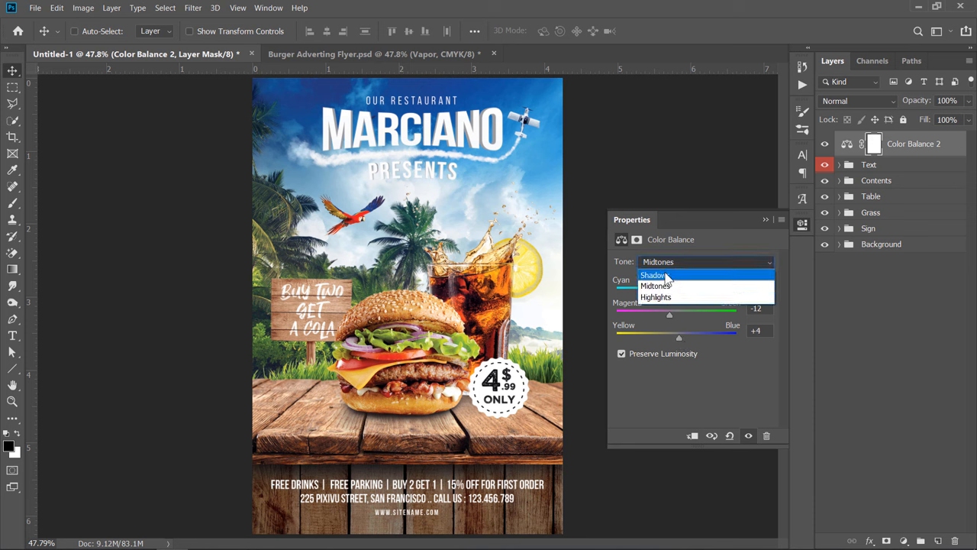
left_click(653, 275)
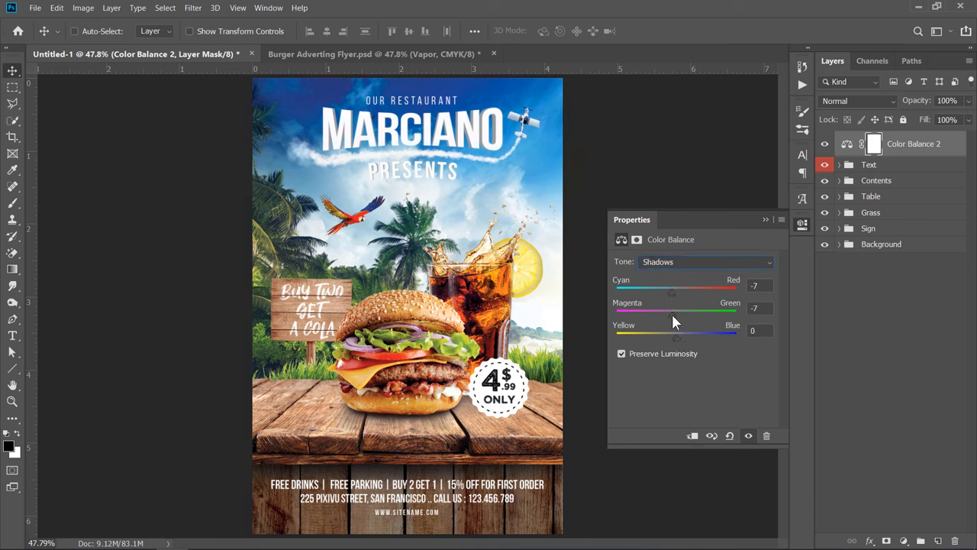
left_click(704, 262)
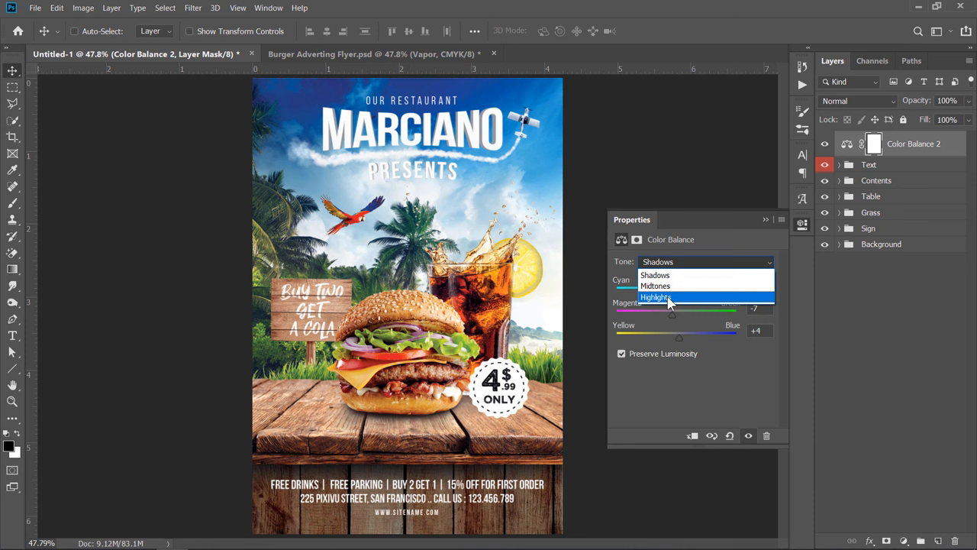
left_click(657, 297)
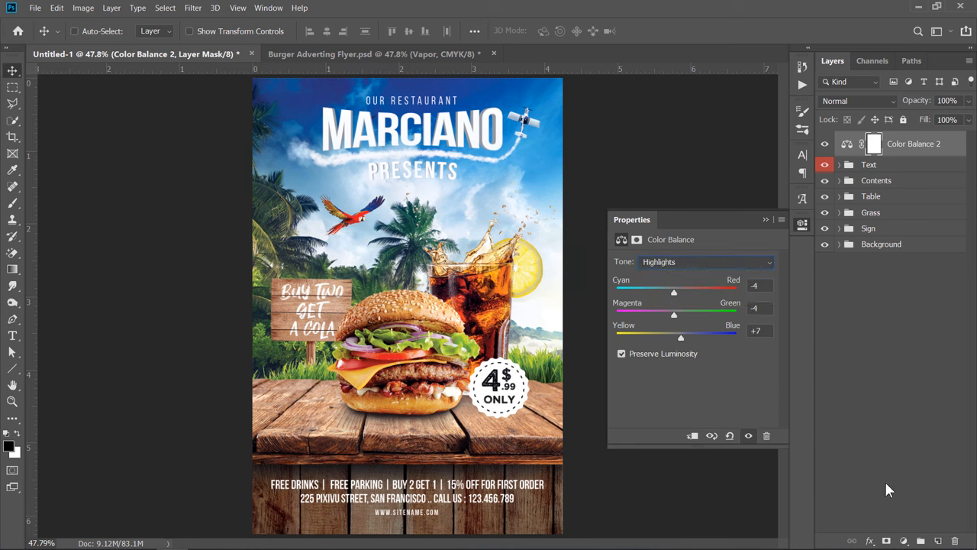
Add a Levels adjustment layer with input levels 10, 0.9 and 240
left_click(904, 541)
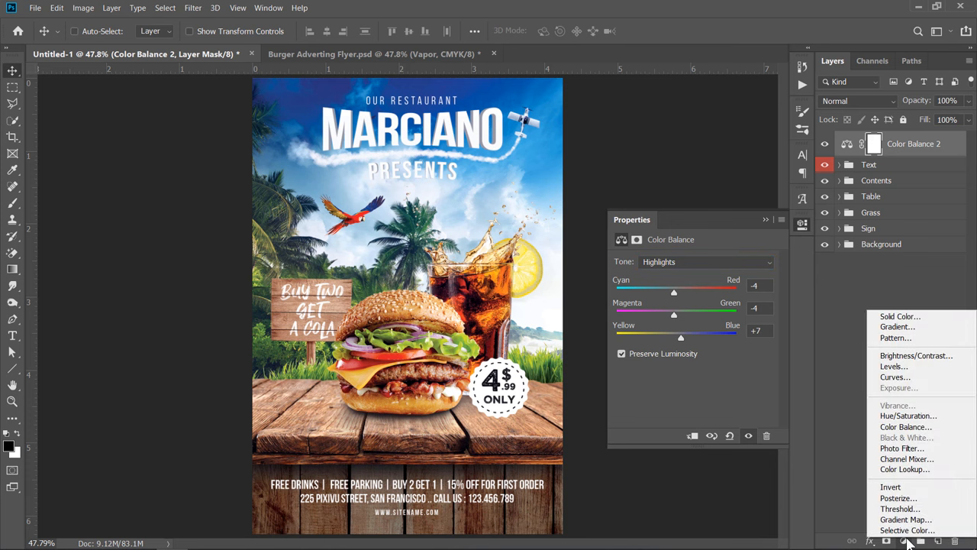
left_click(893, 366)
type("7")
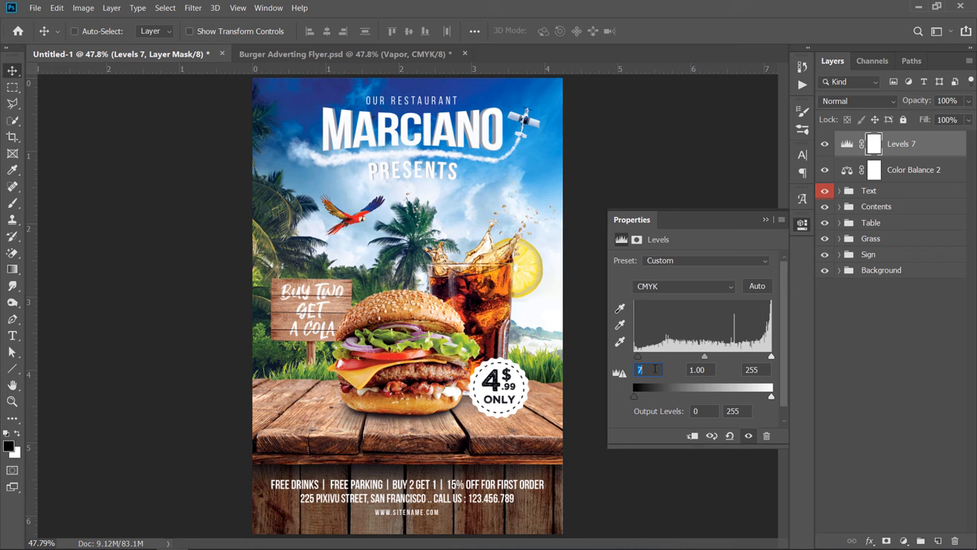
type("10")
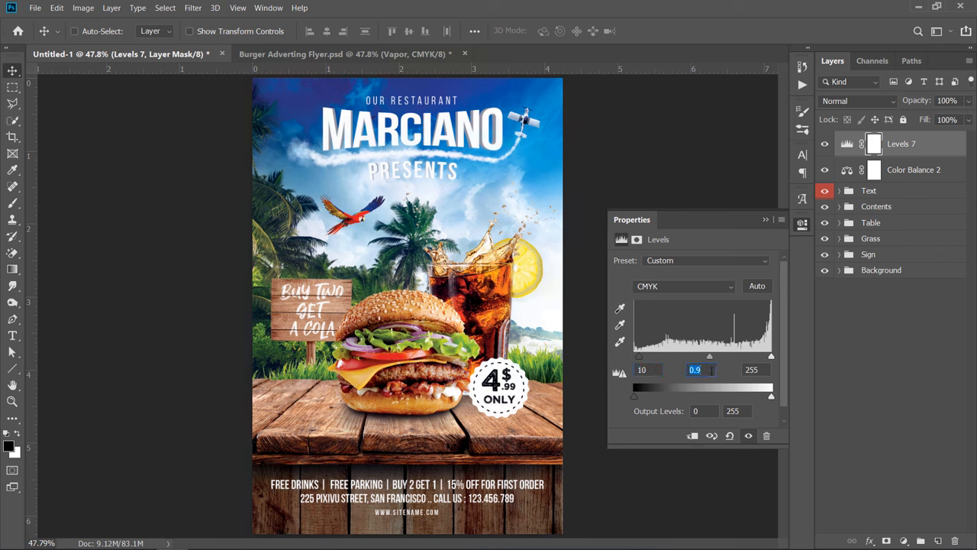
type("241")
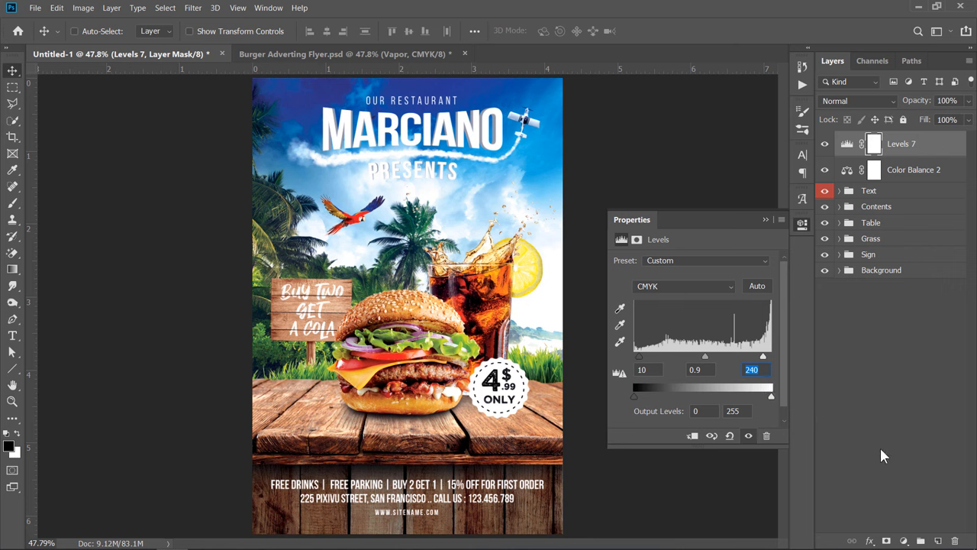
left_click(904, 540)
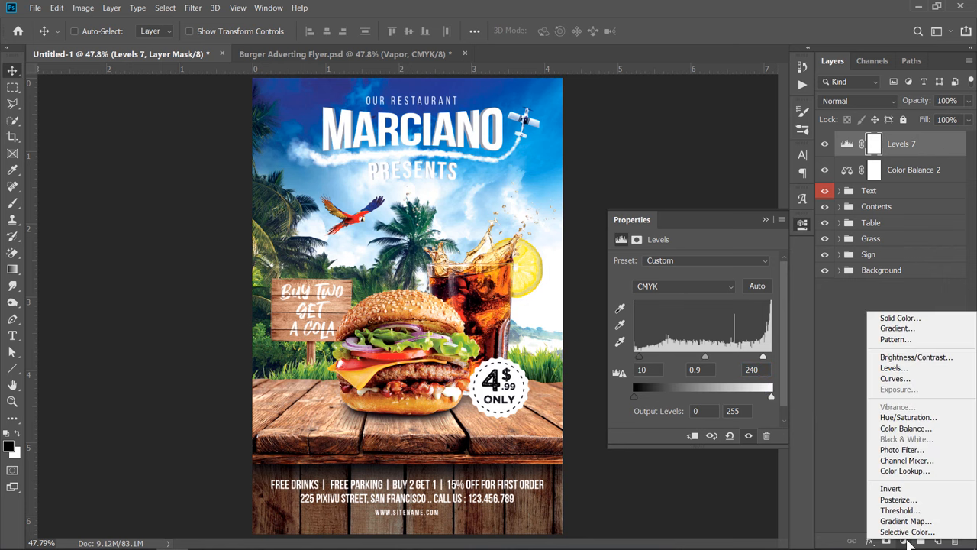
Add a purple-orange preset Gradient Map layer blended as Linear Dodge (Add)
left_click(905, 521)
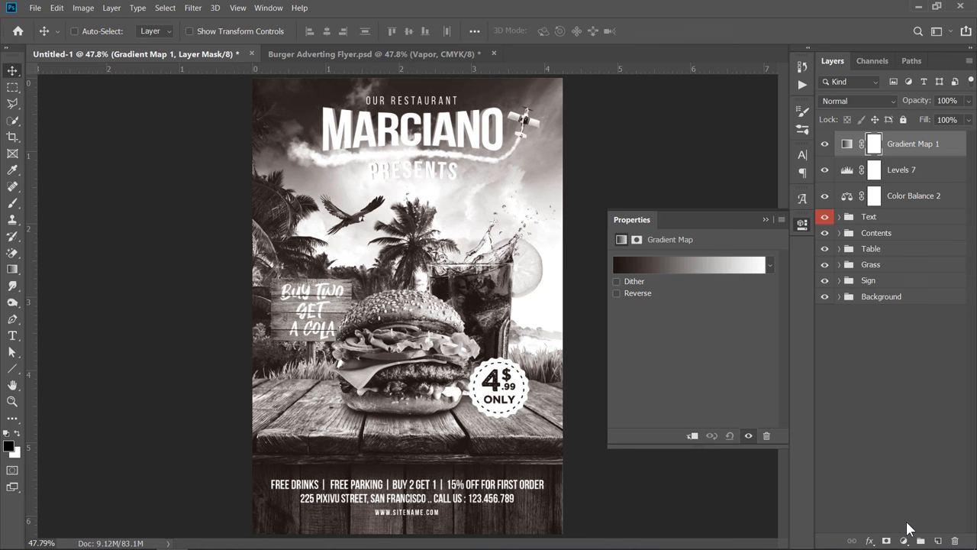
left_click(770, 265)
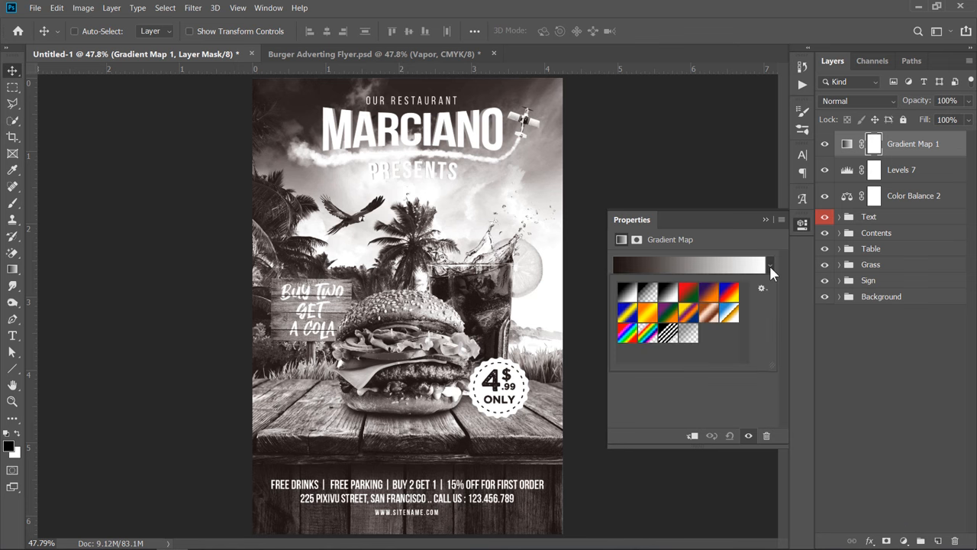
left_click(708, 297)
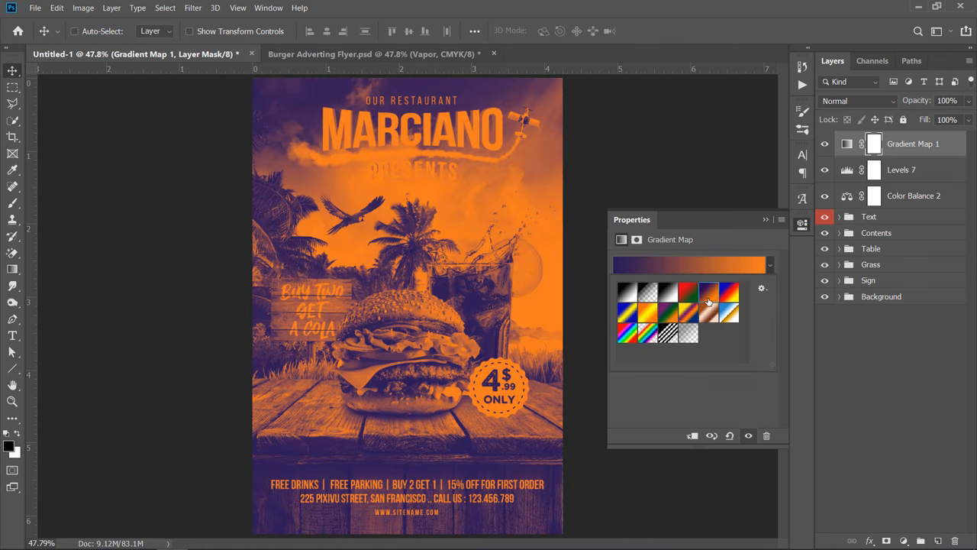
left_click(855, 100)
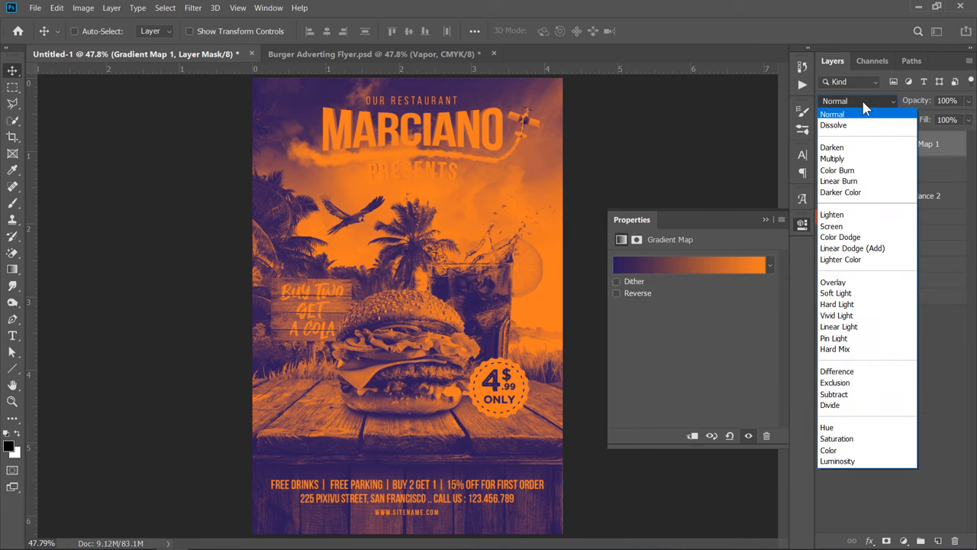
left_click(852, 248)
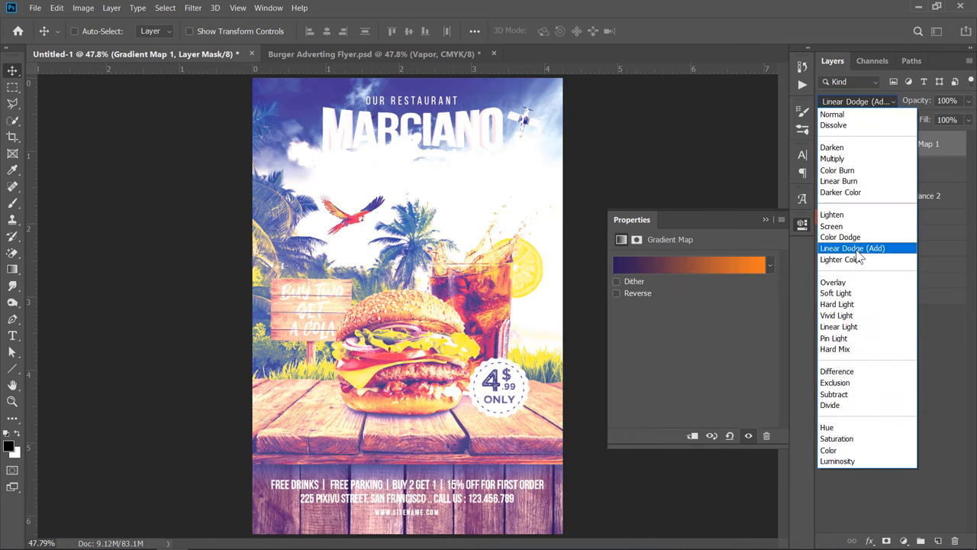
left_click(852, 248)
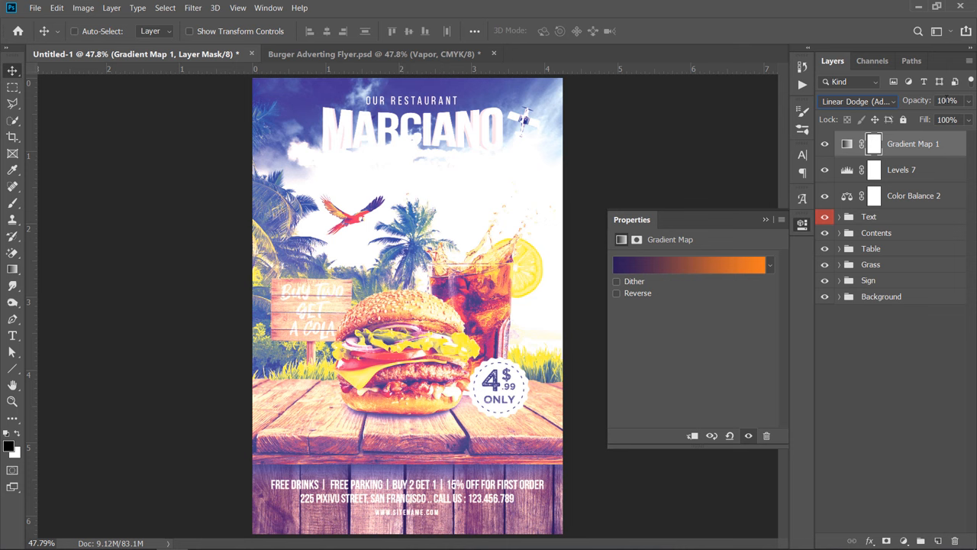
left_click(947, 100)
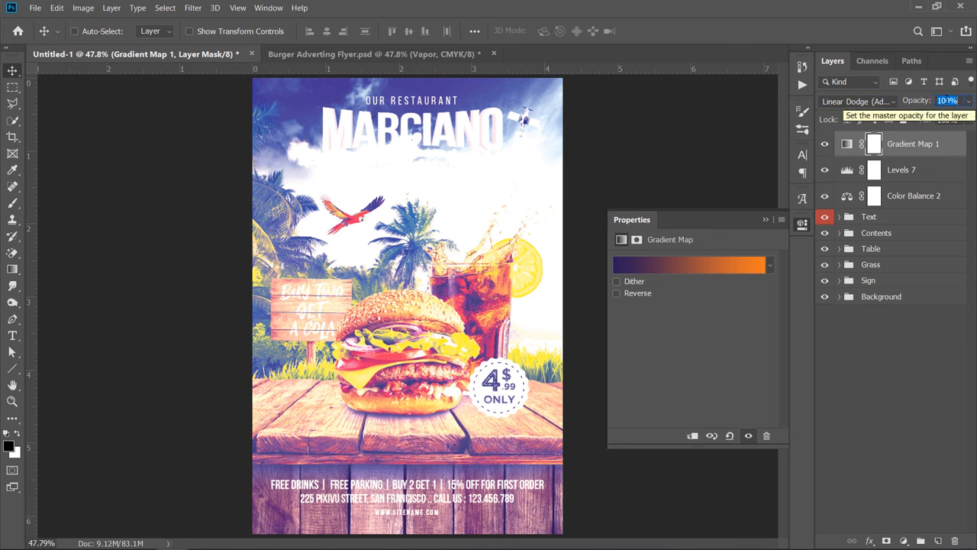